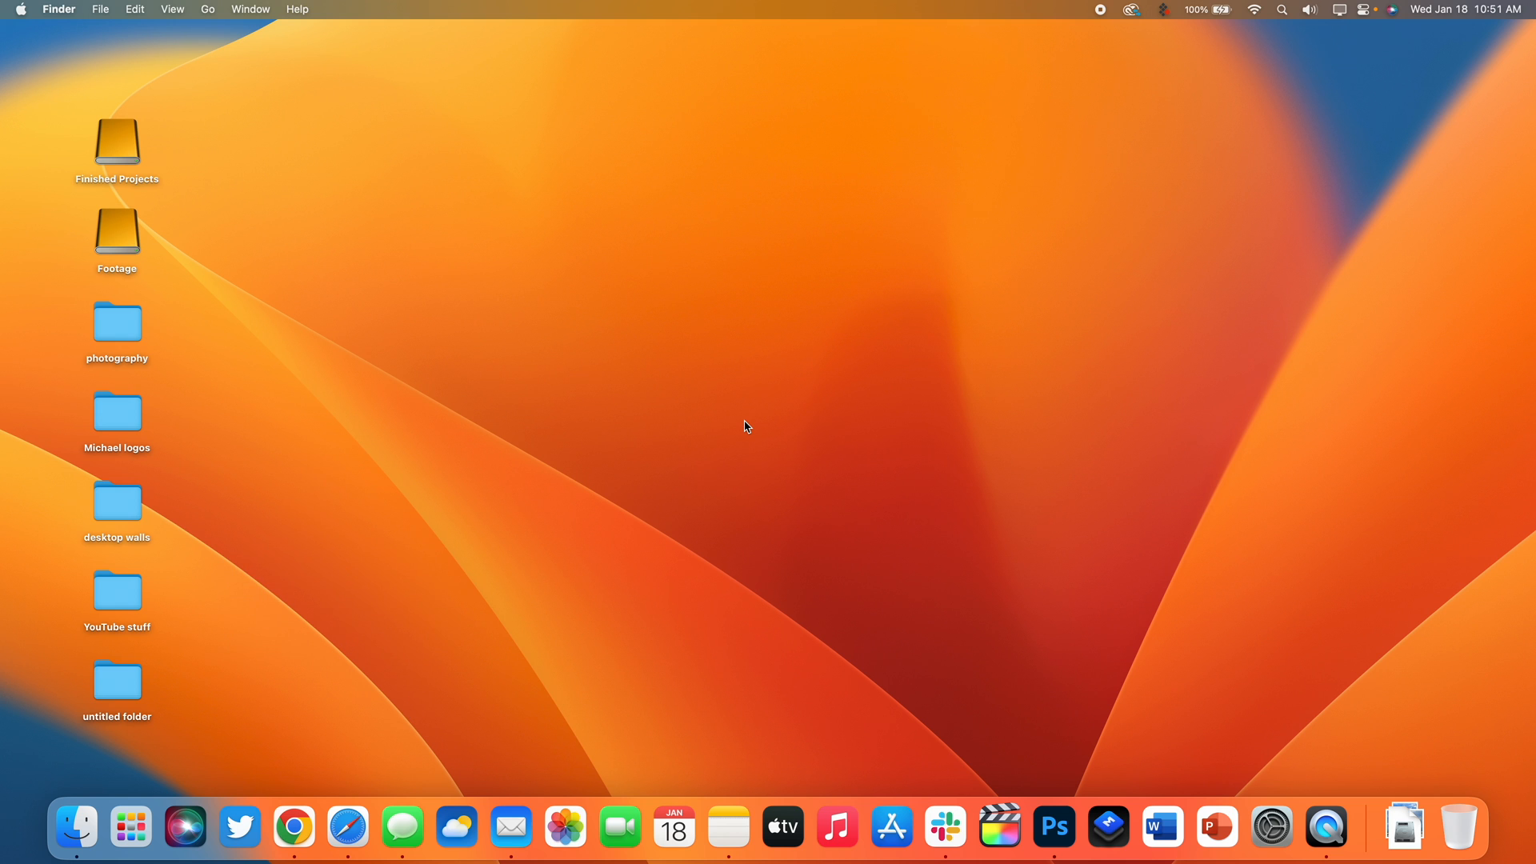
# - Browse the desktop walls folder, preview a wallpaper image and dismiss the preview
pyautogui.click(115, 499)
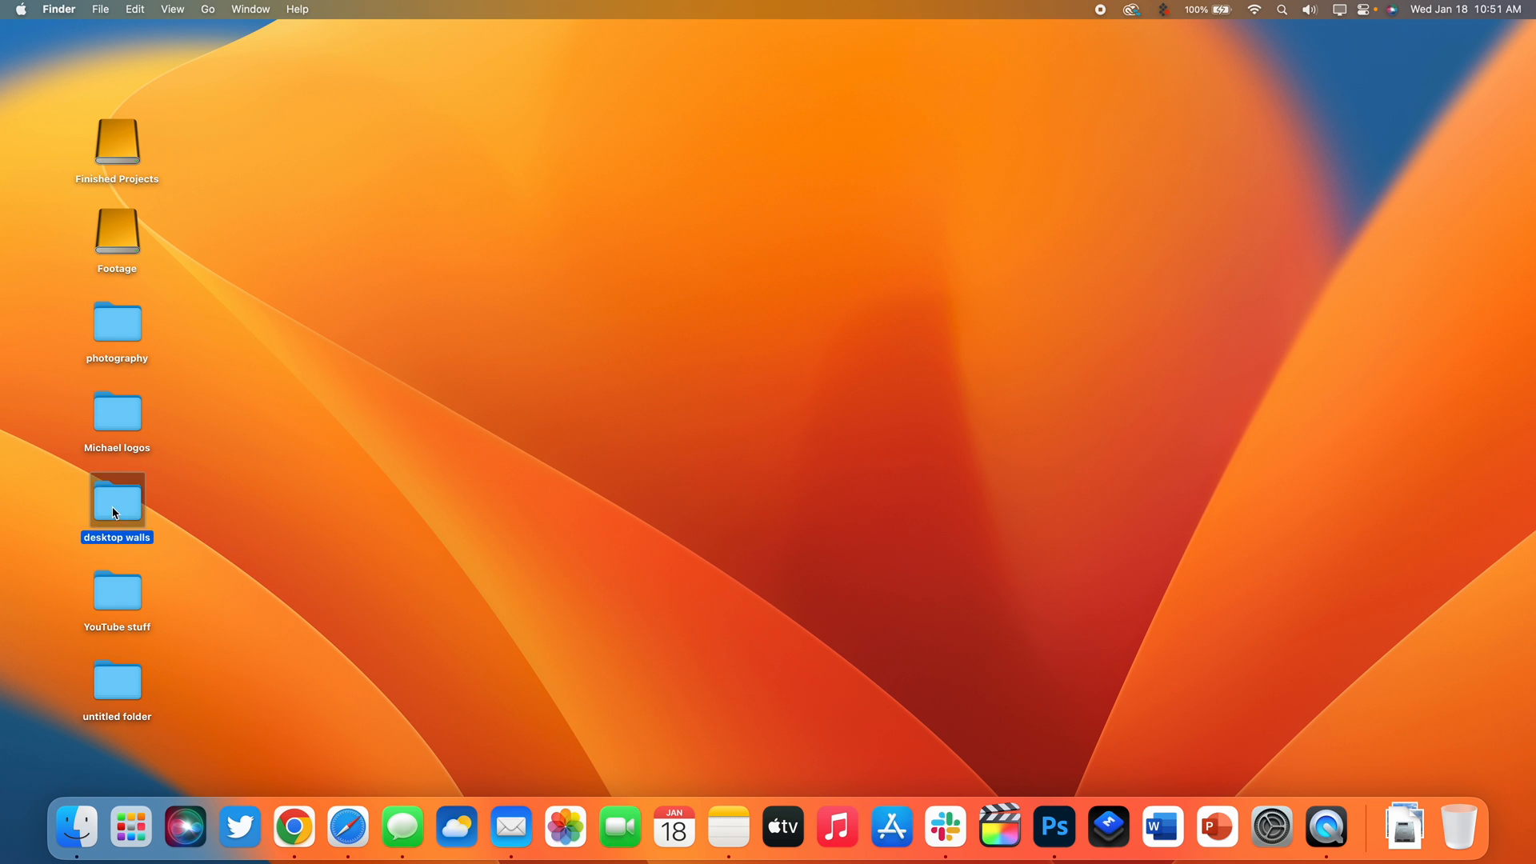
pyautogui.doubleClick(117, 499)
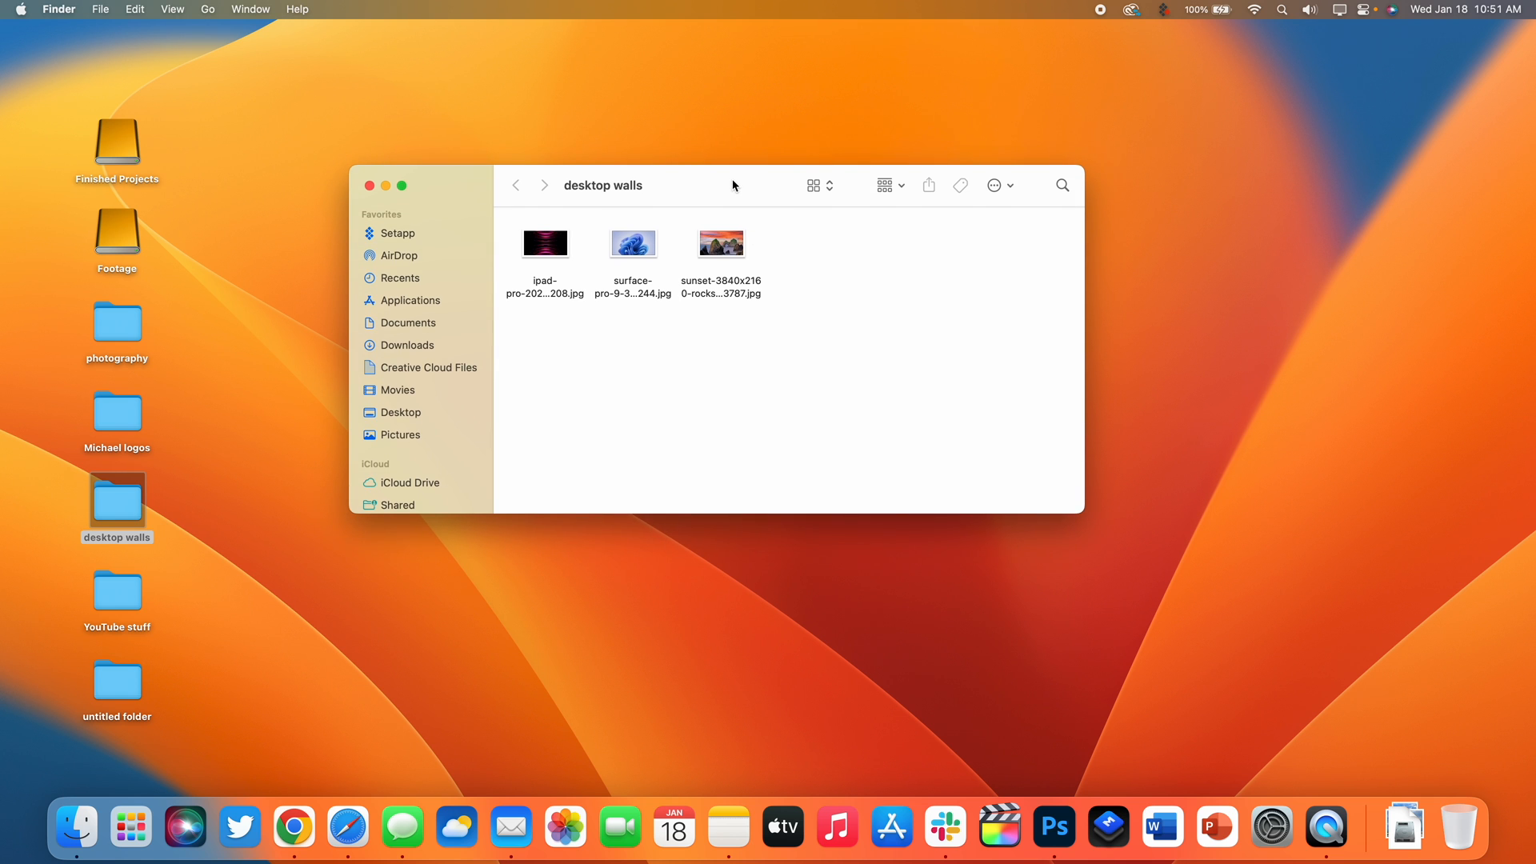
pyautogui.doubleClick(718, 243)
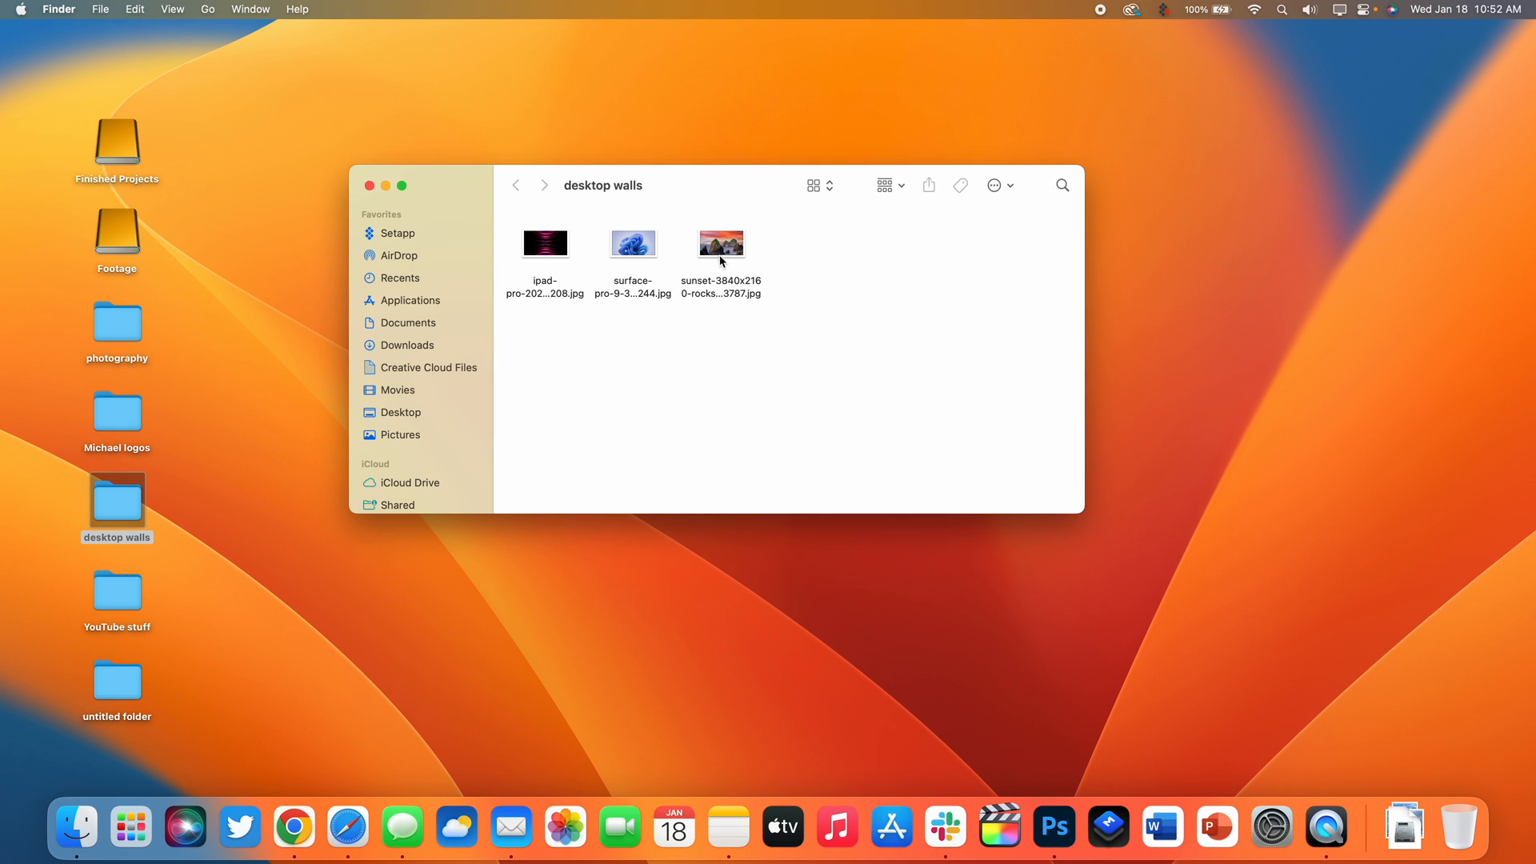
pyautogui.click(720, 243)
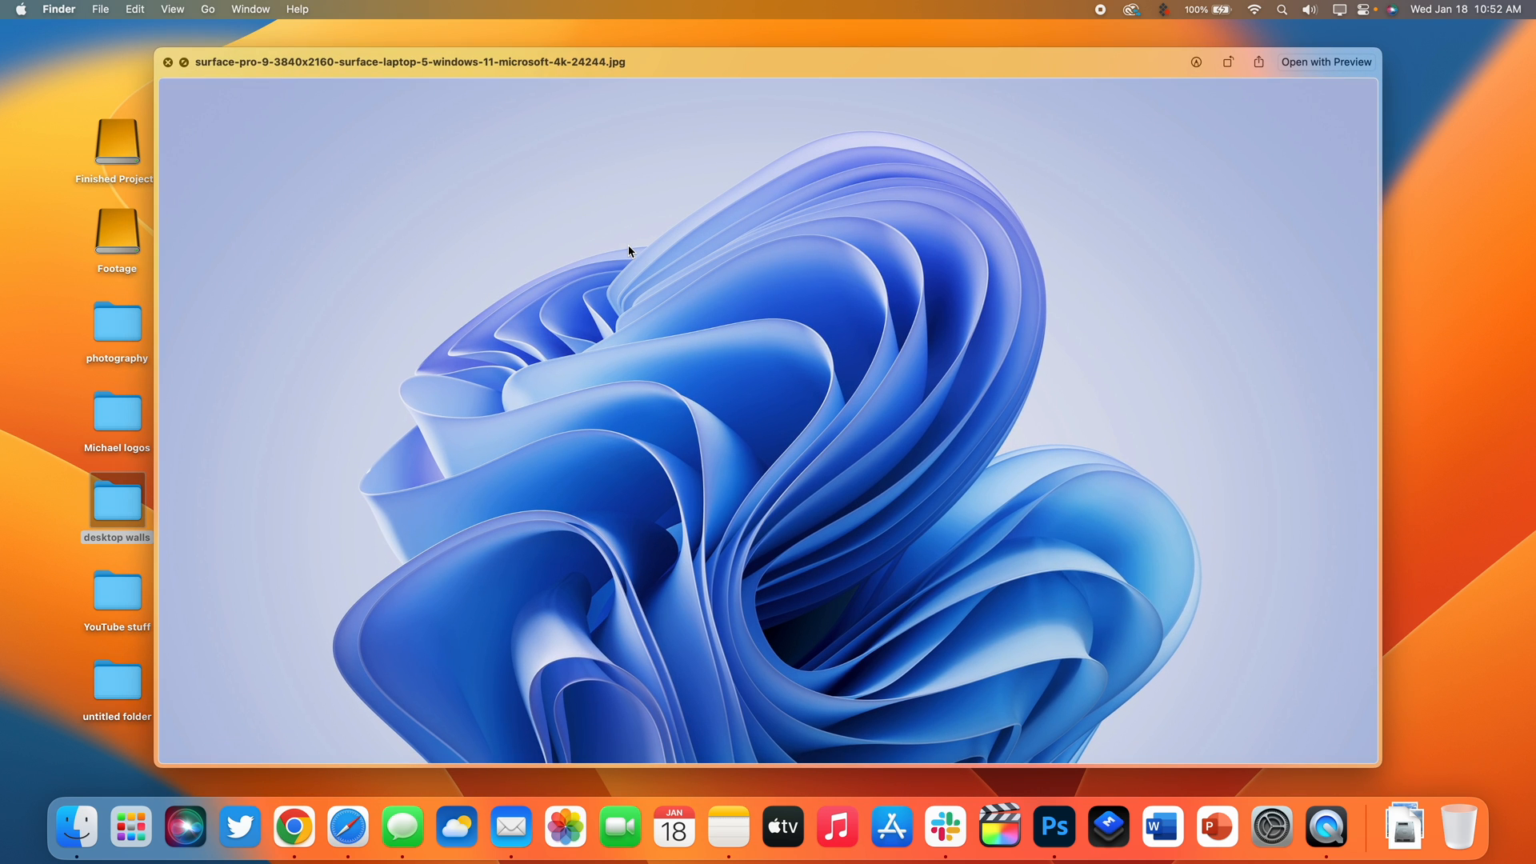
pyautogui.click(168, 62)
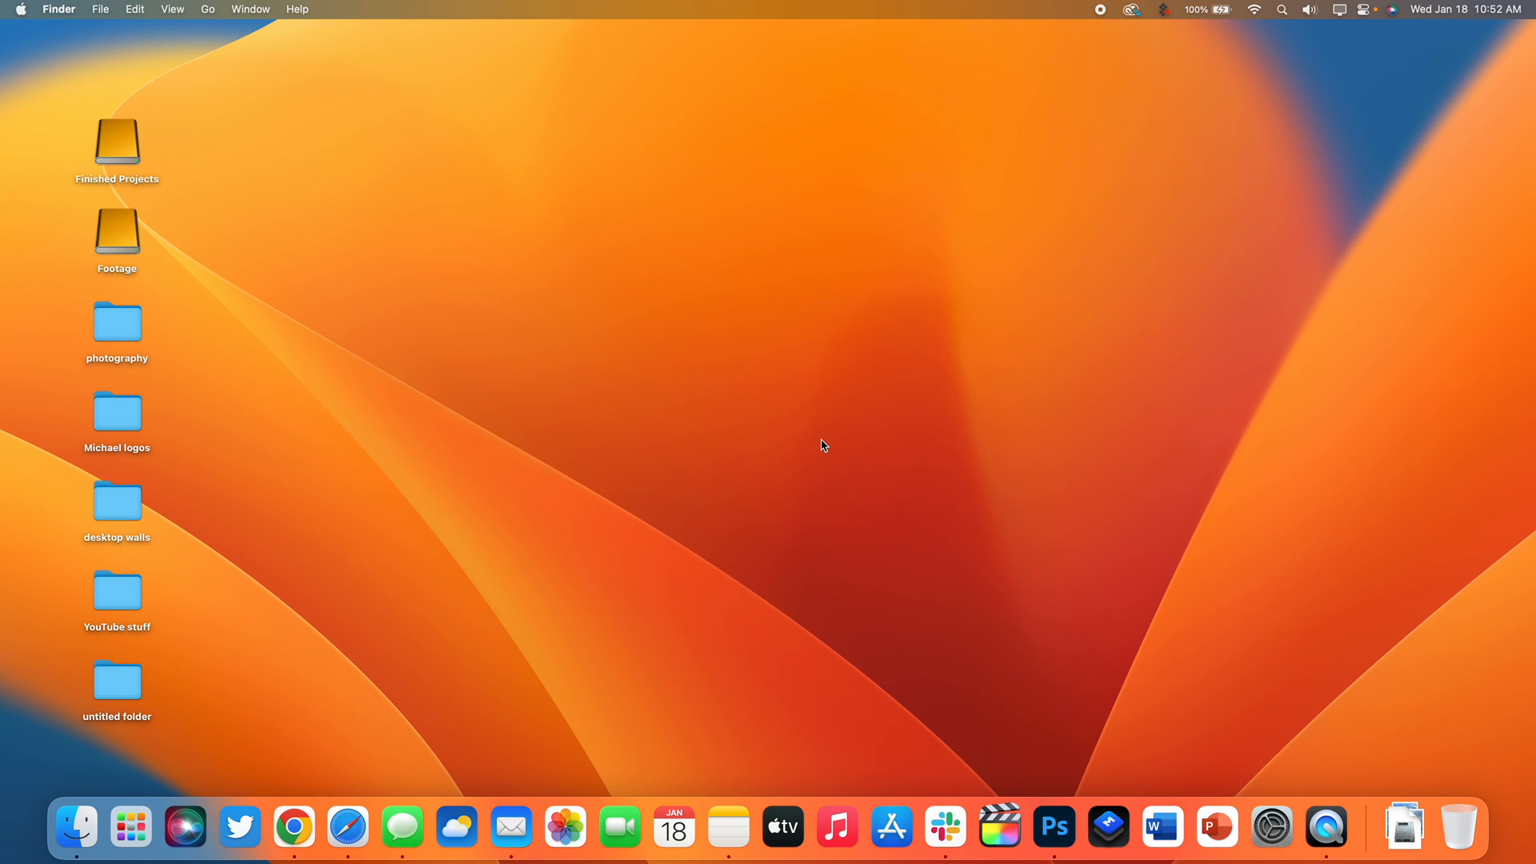
pyautogui.moveTo(448, 802)
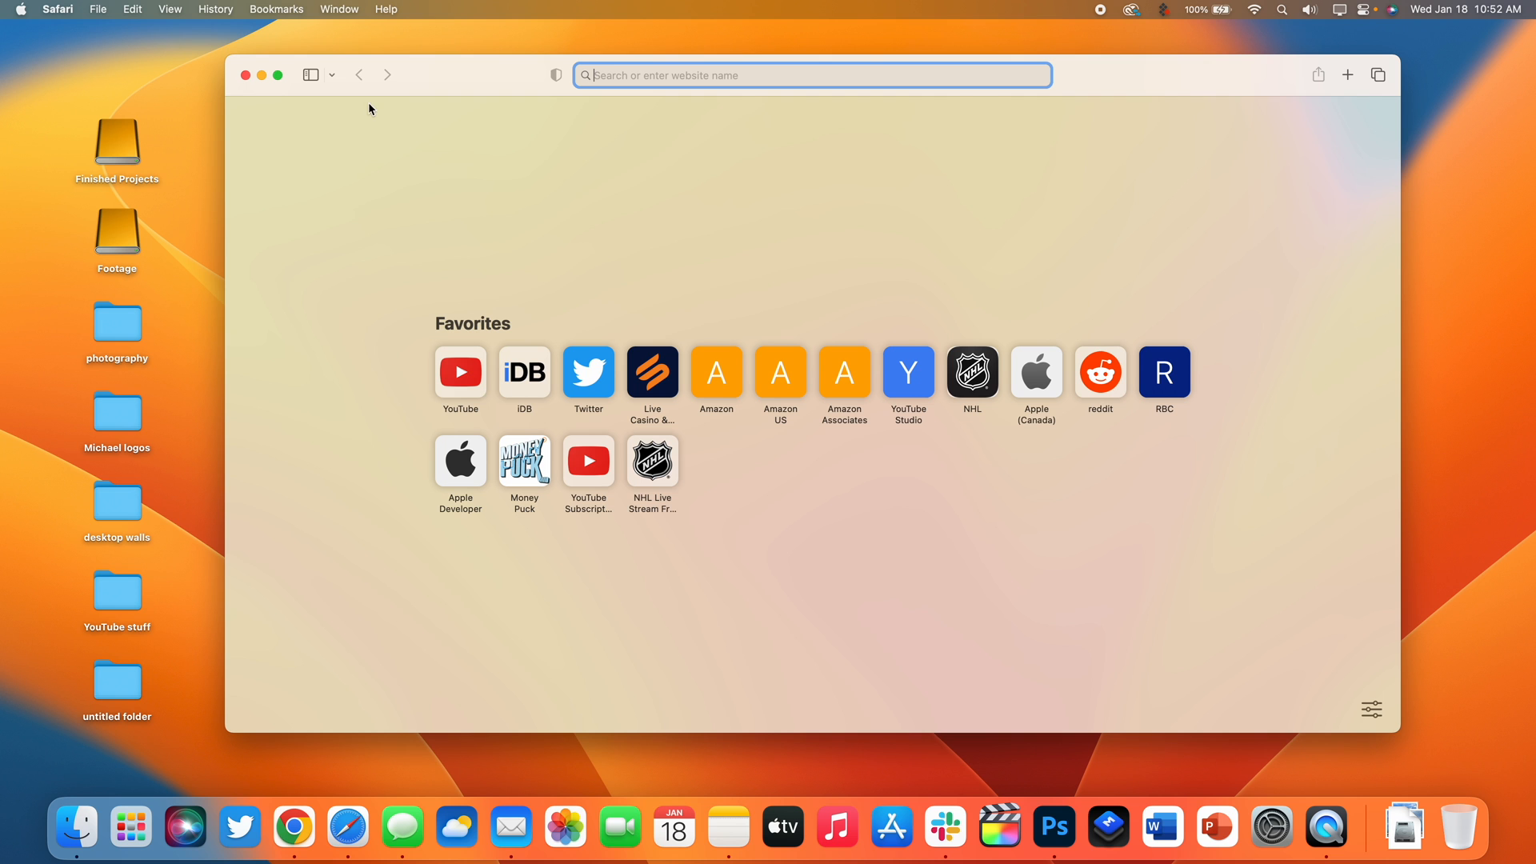
# - Close the Safari window, bring it back from the Dock menu, and close it again
pyautogui.click(243, 75)
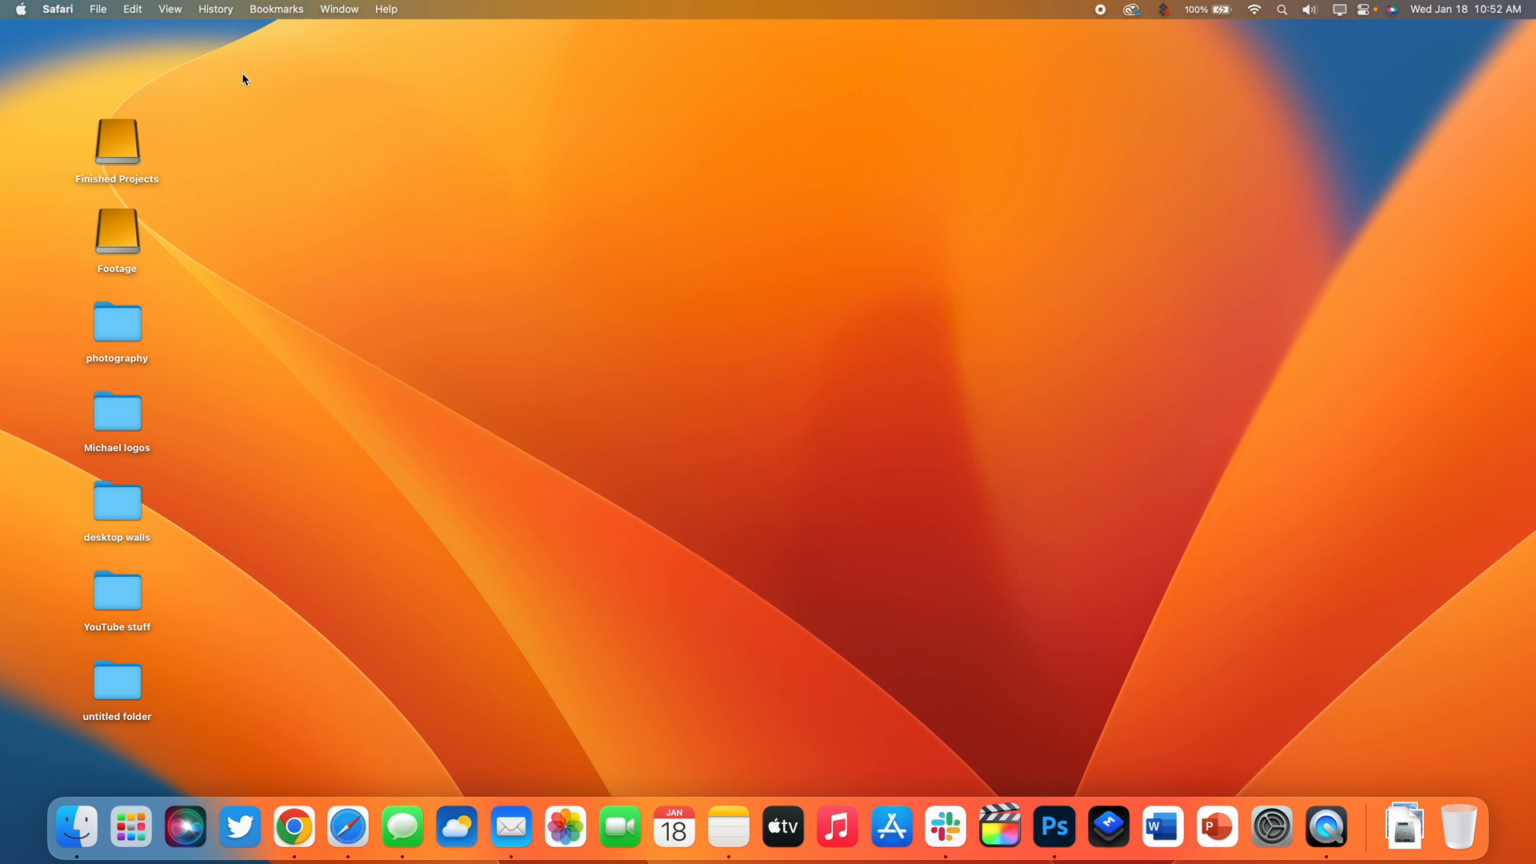
pyautogui.moveTo(384, 799)
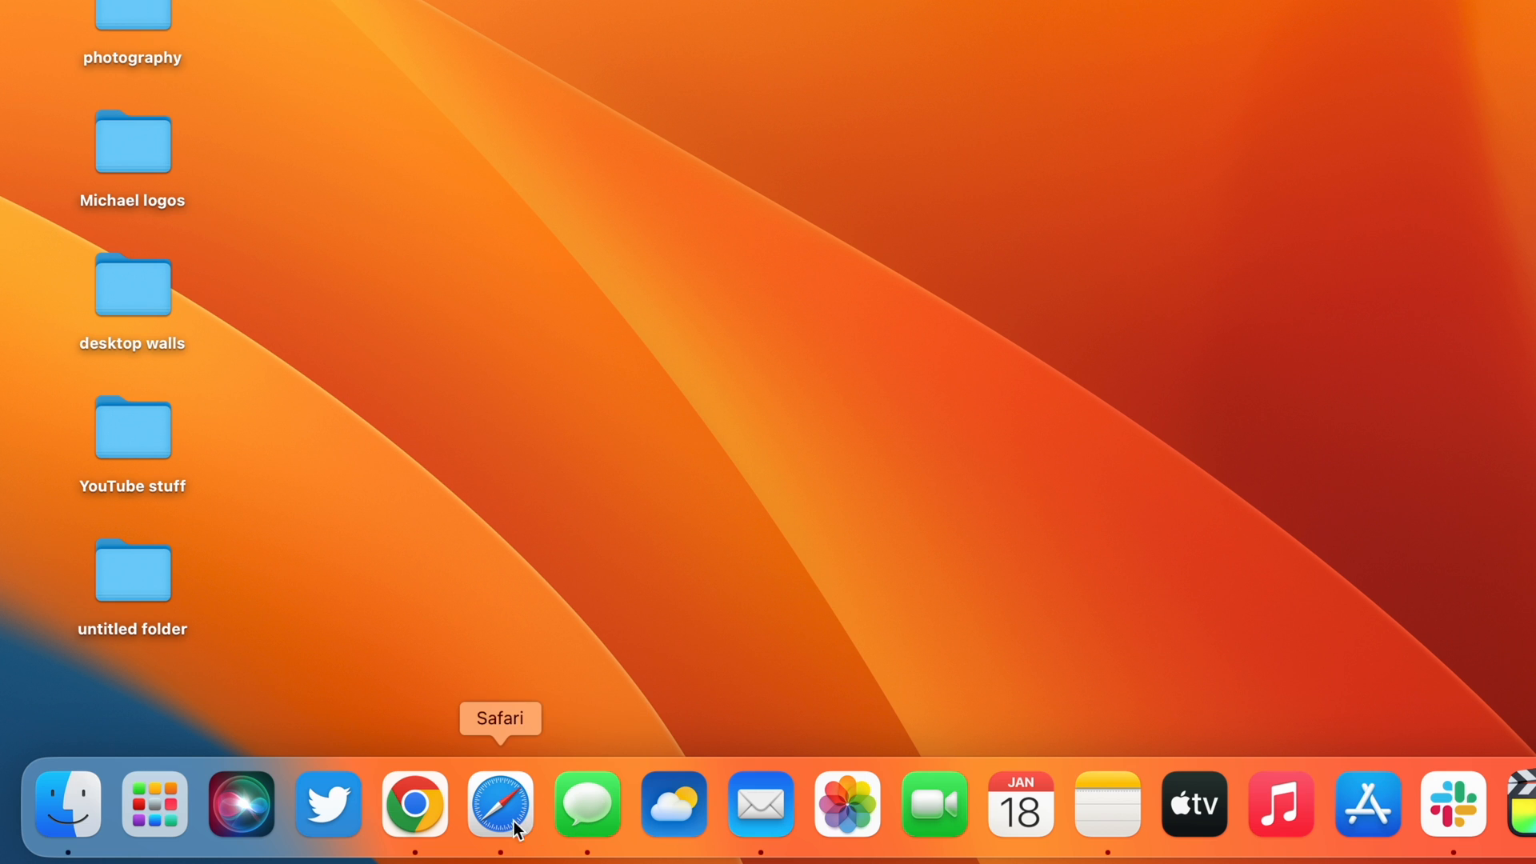
pyautogui.moveTo(545, 682)
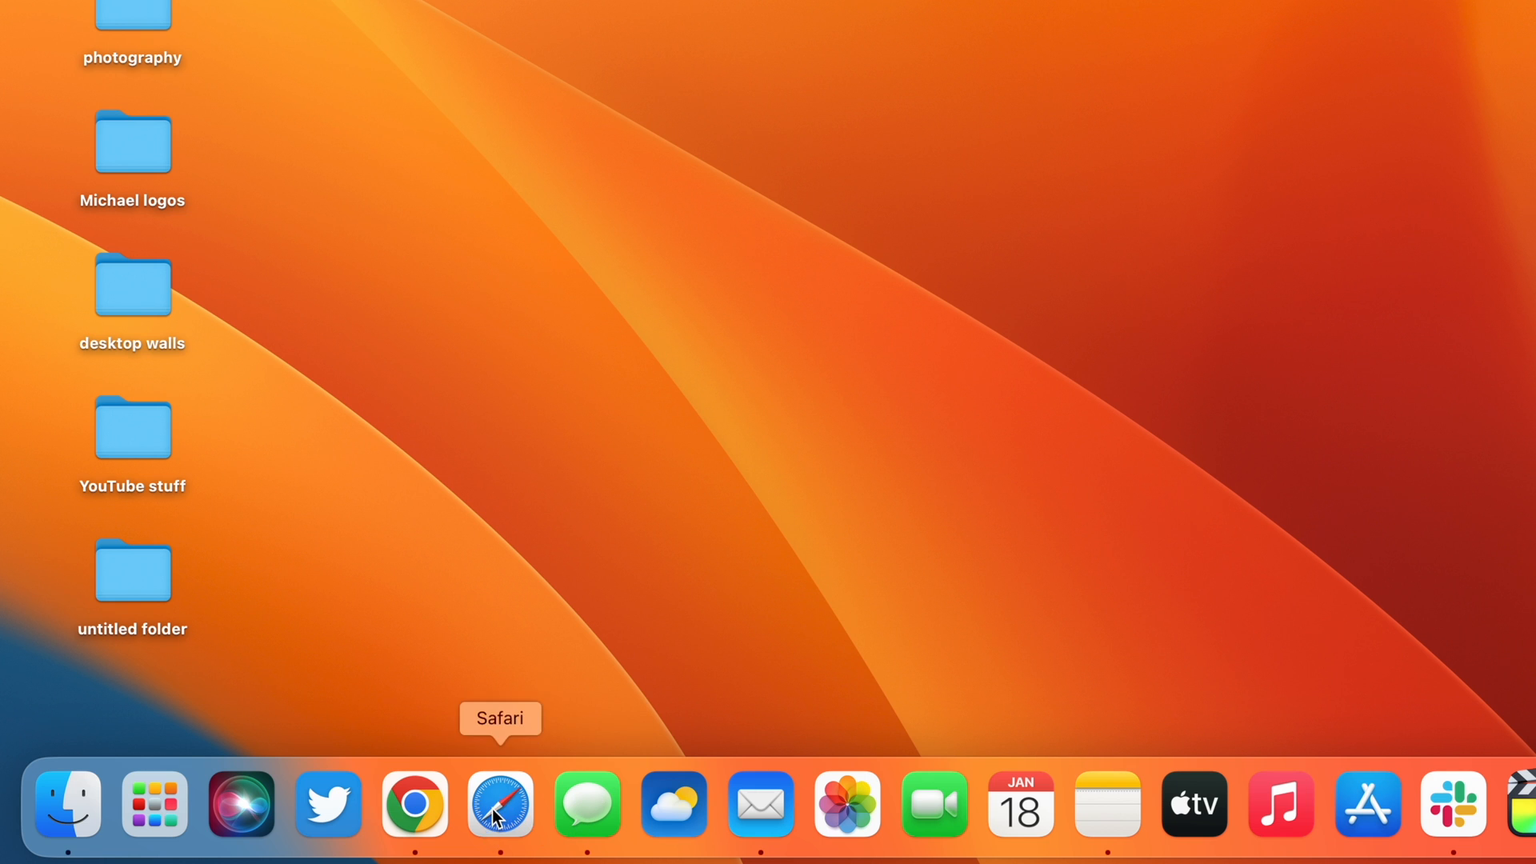
pyautogui.rightClick(499, 803)
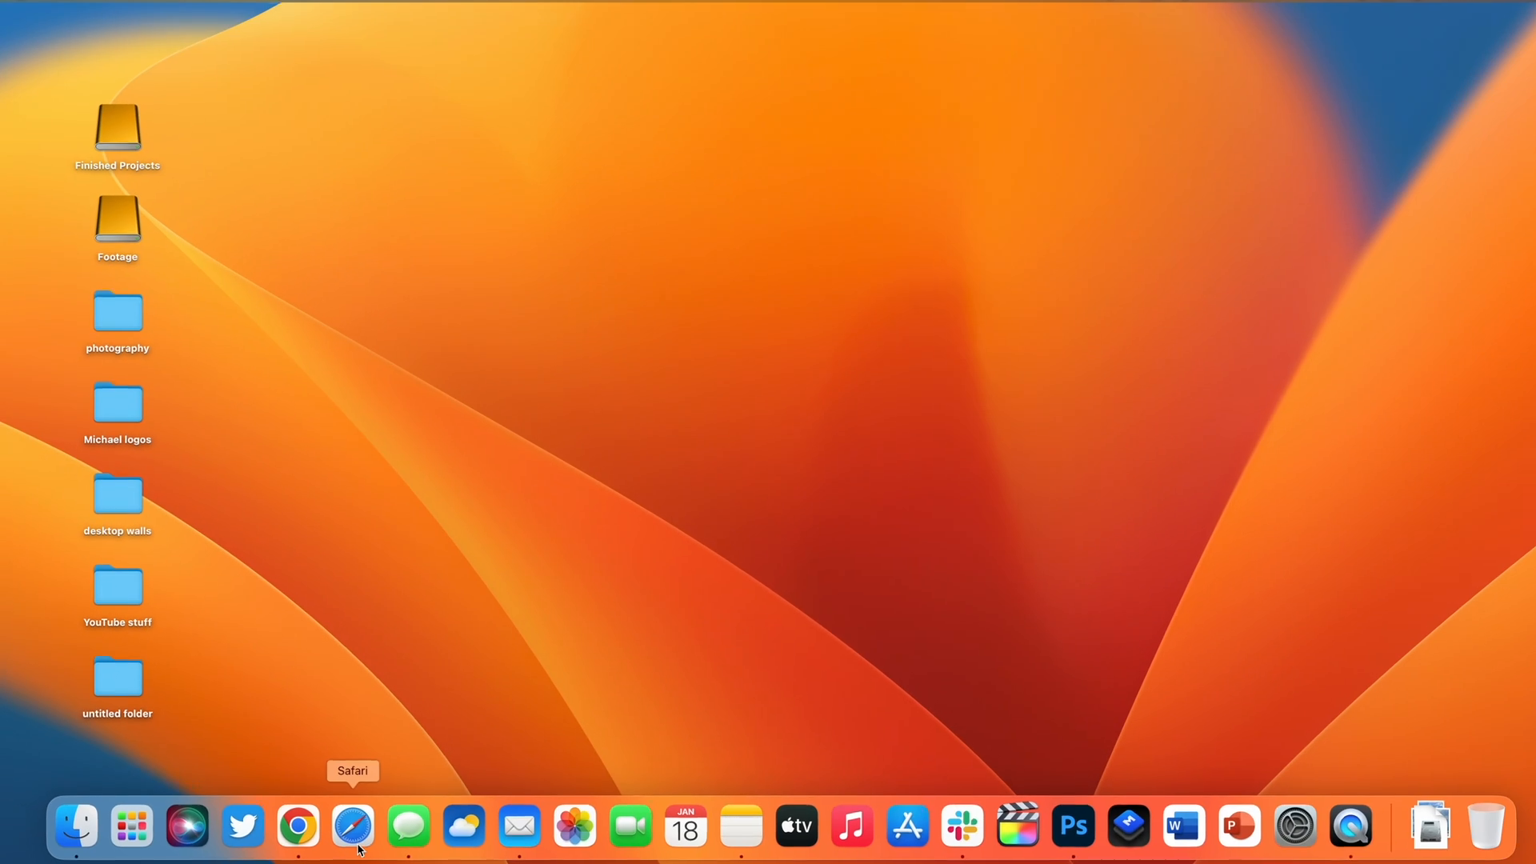
pyautogui.click(352, 826)
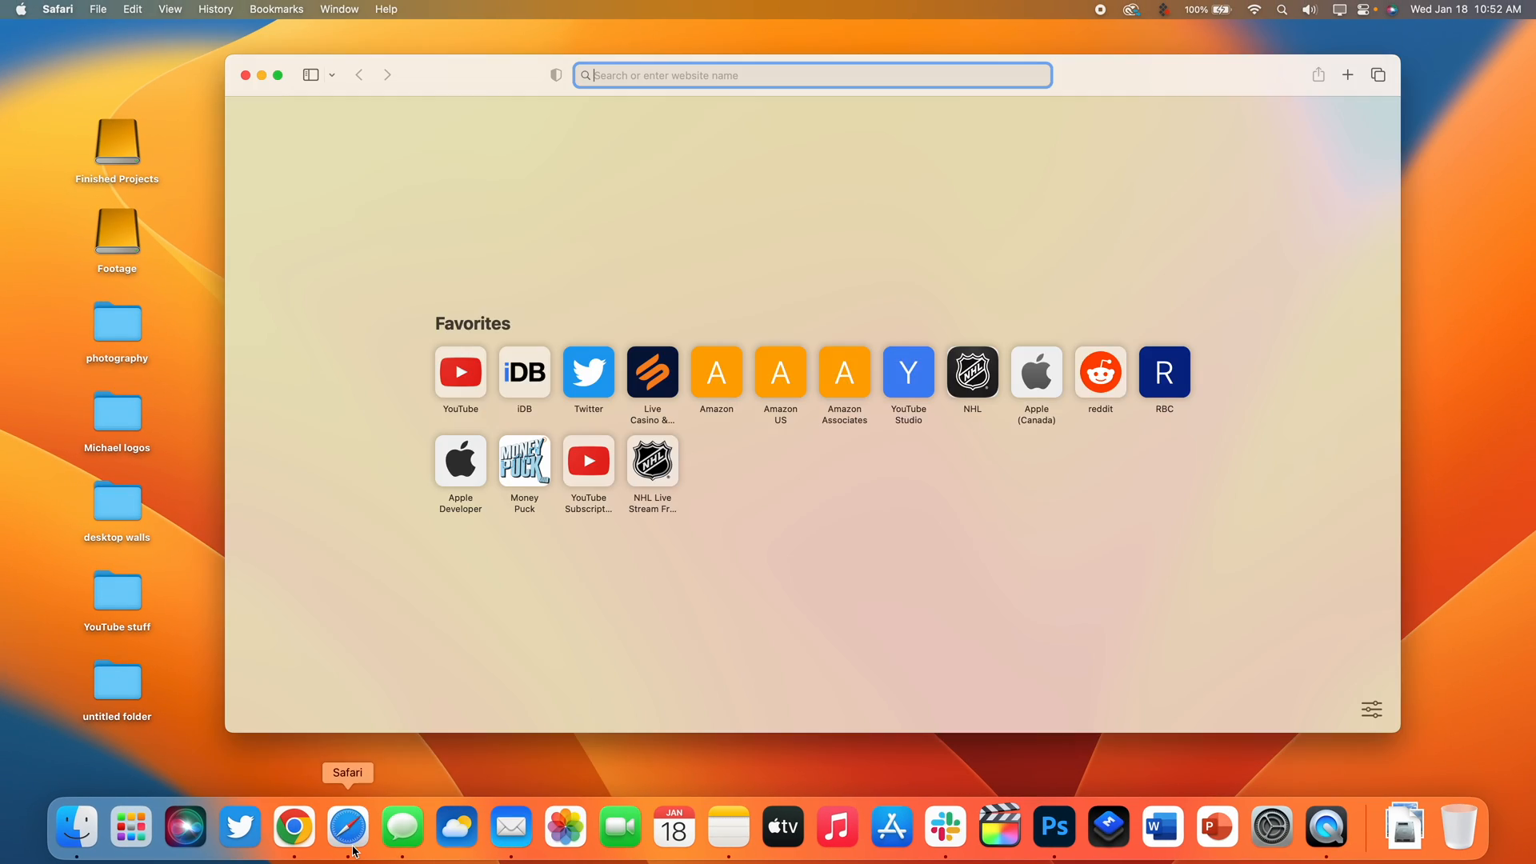
pyautogui.moveTo(441, 91)
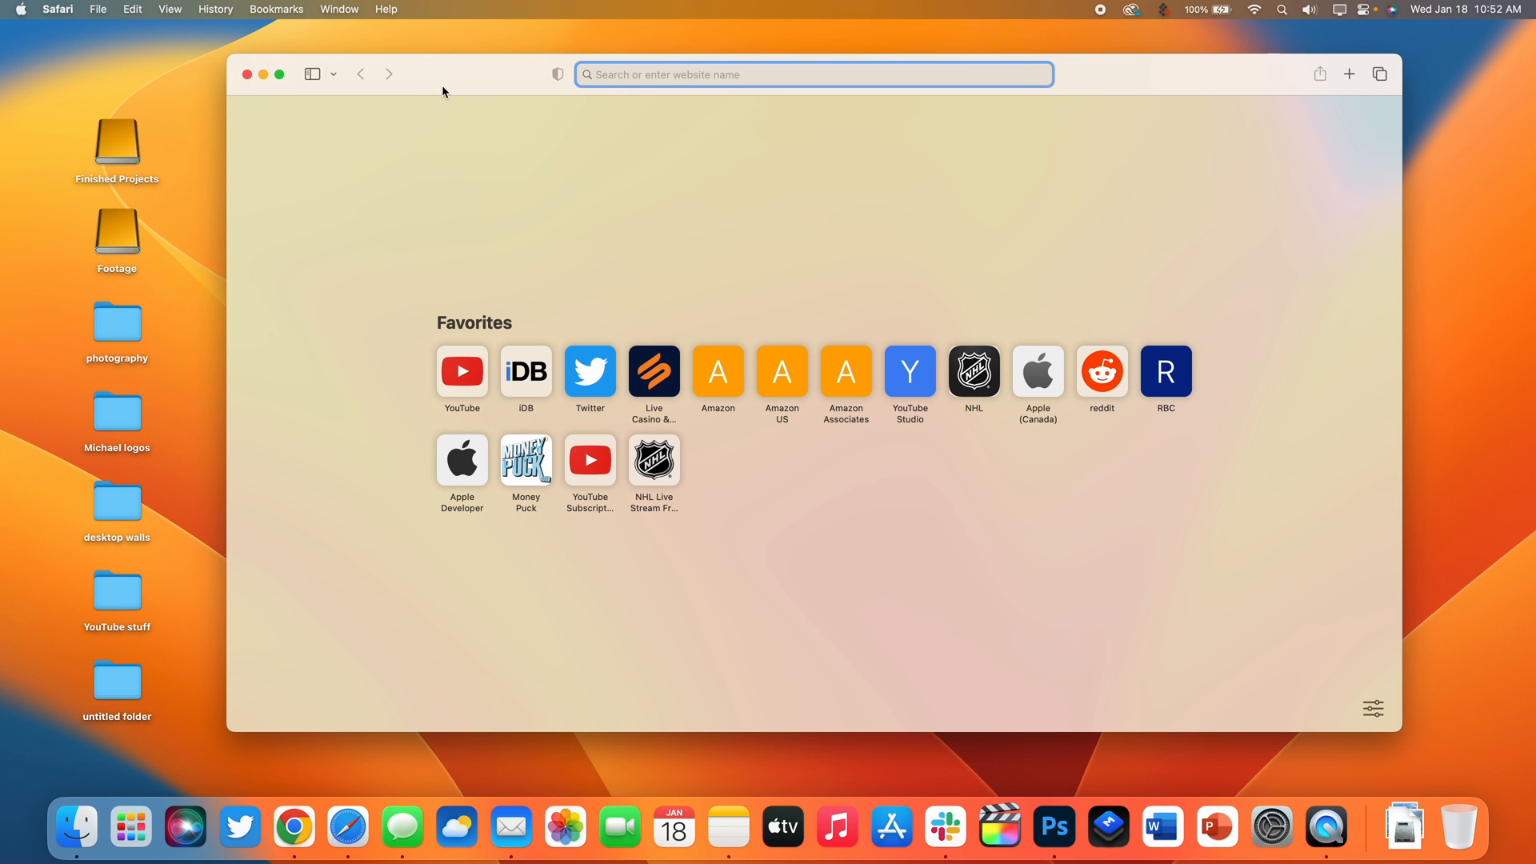
pyautogui.click(248, 74)
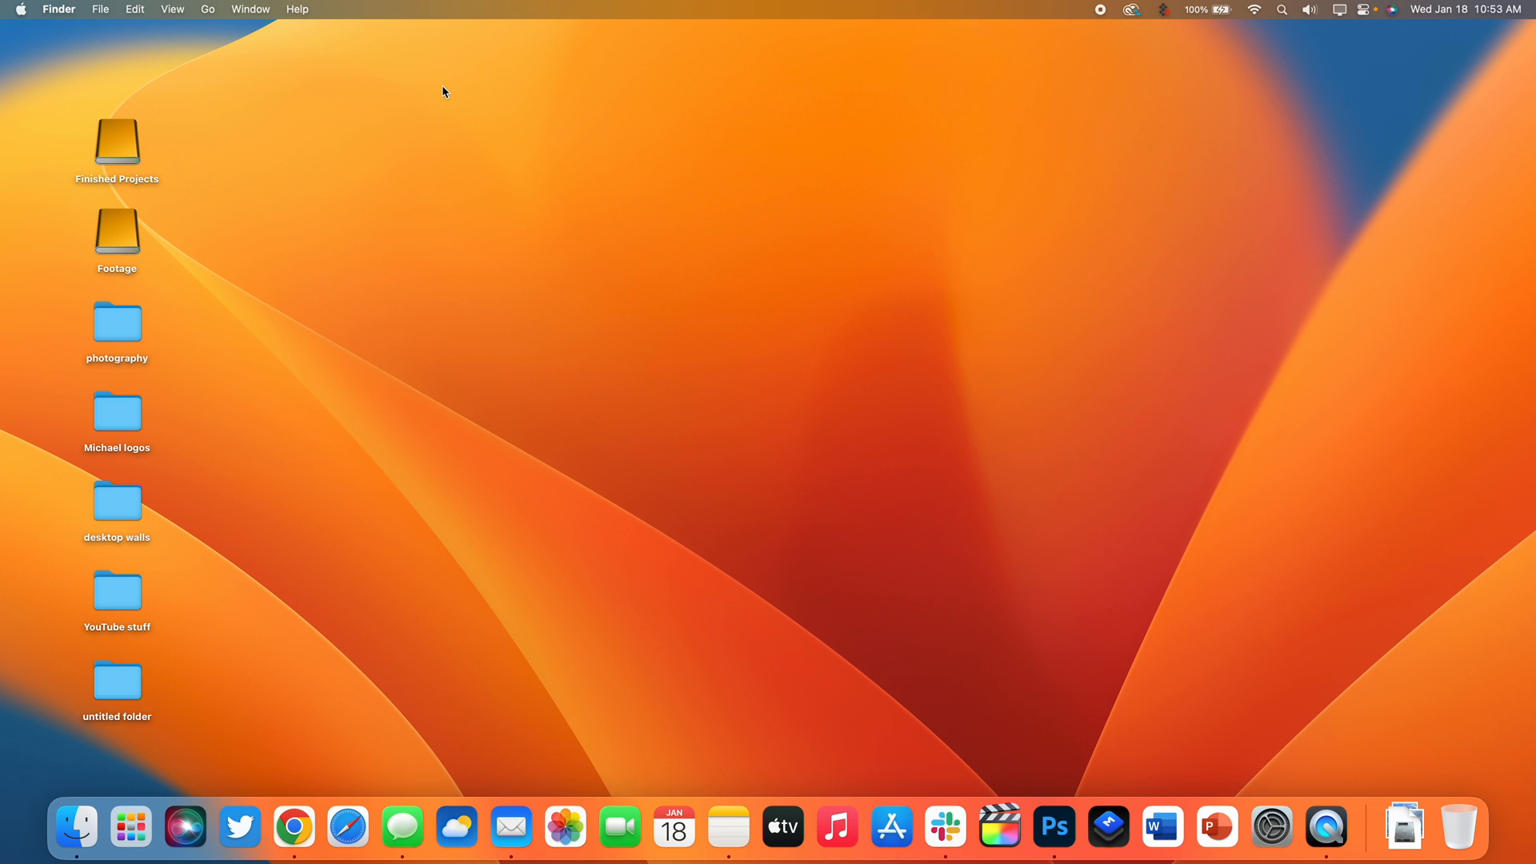
pyautogui.moveTo(903, 586)
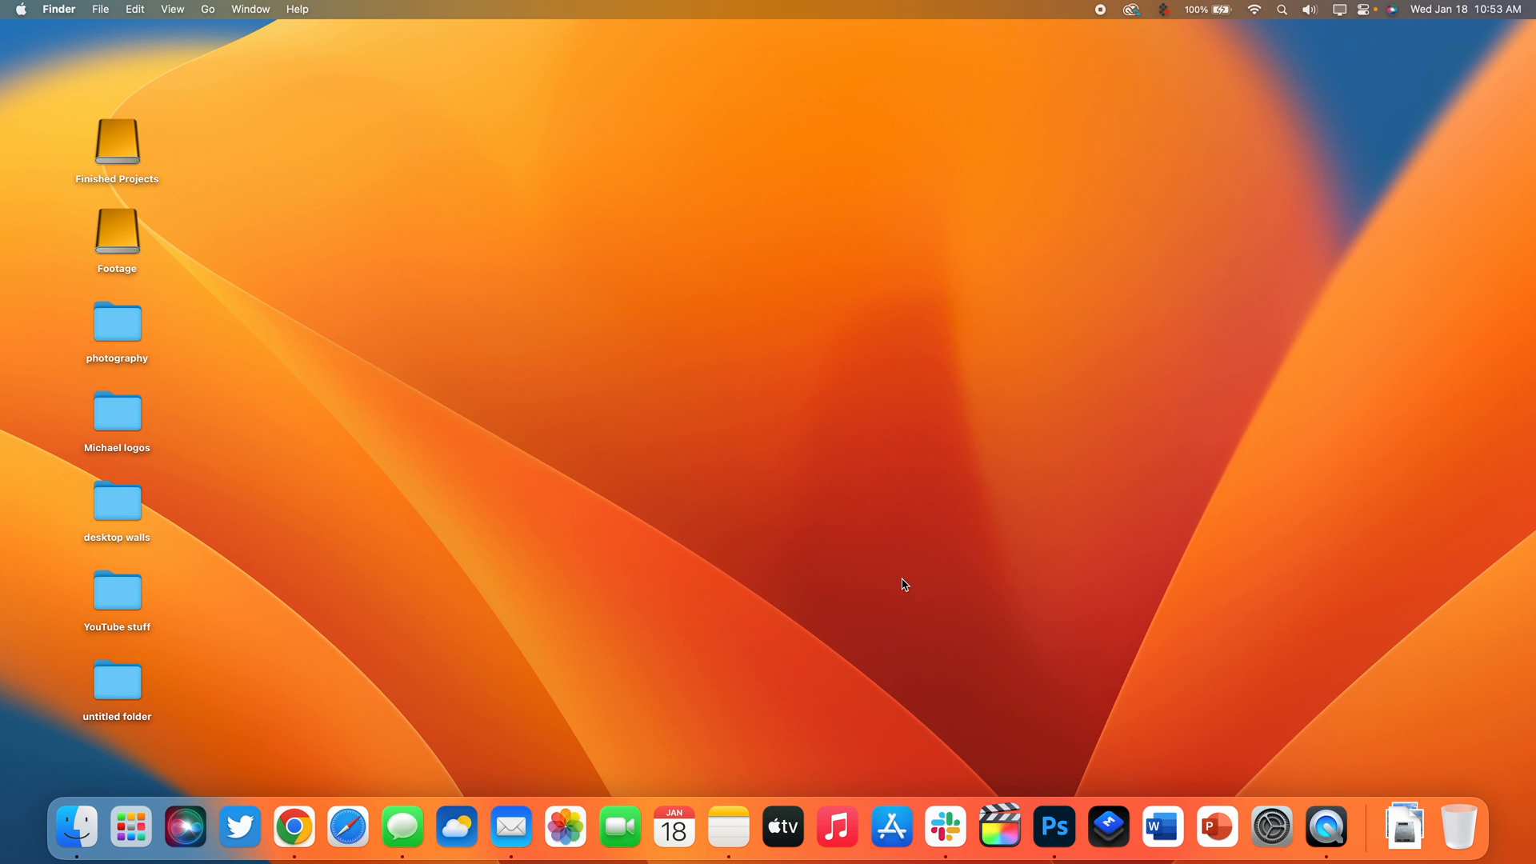
pyautogui.moveTo(347, 827)
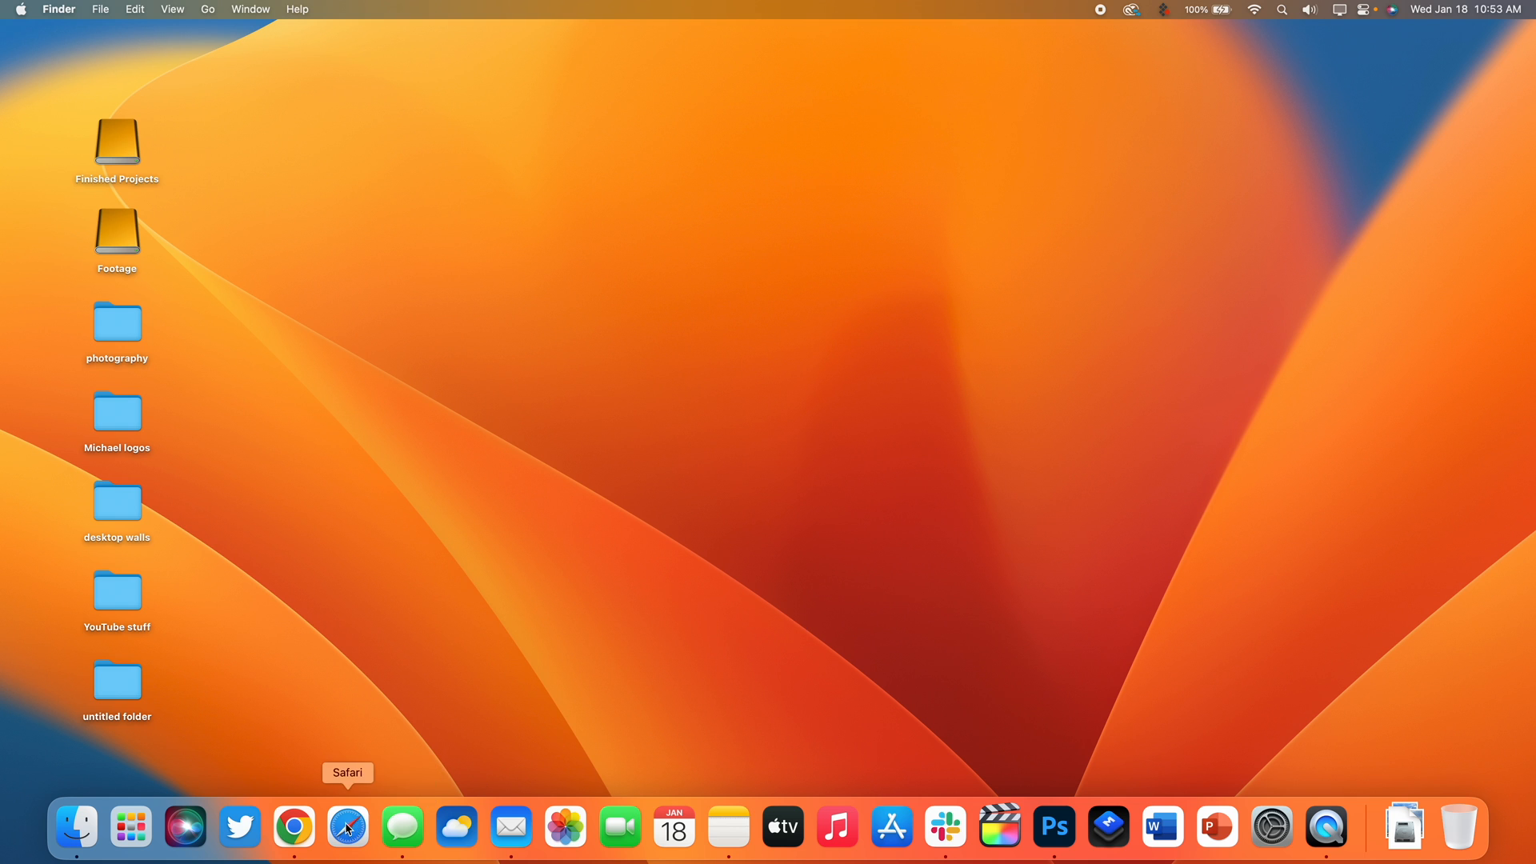
# - Reopen Safari and show the compact emoji picker over the empty address field
pyautogui.click(347, 827)
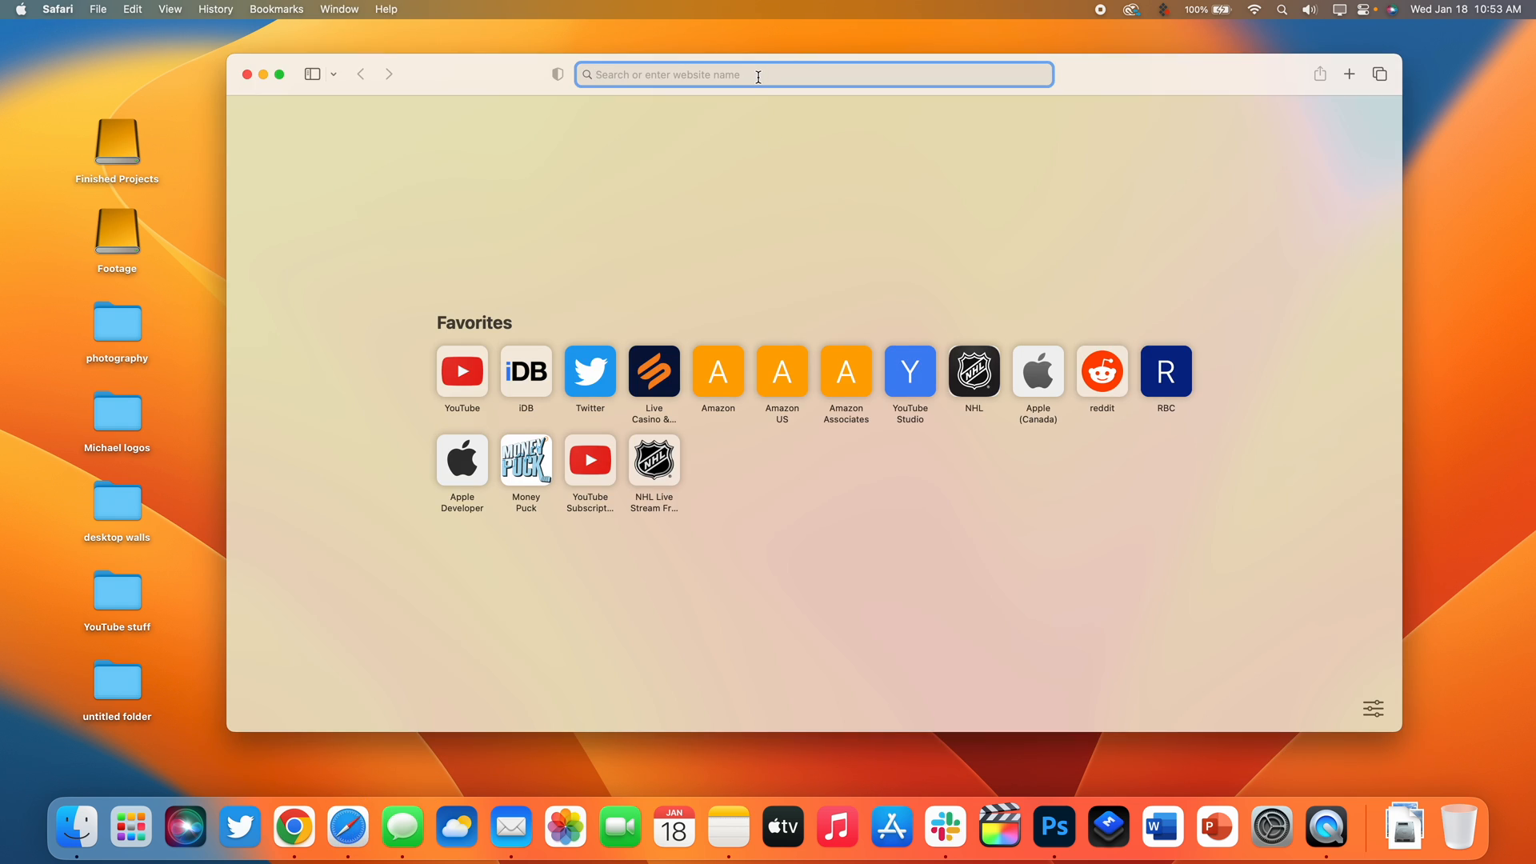
pyautogui.press('cmd+ctrl+space')
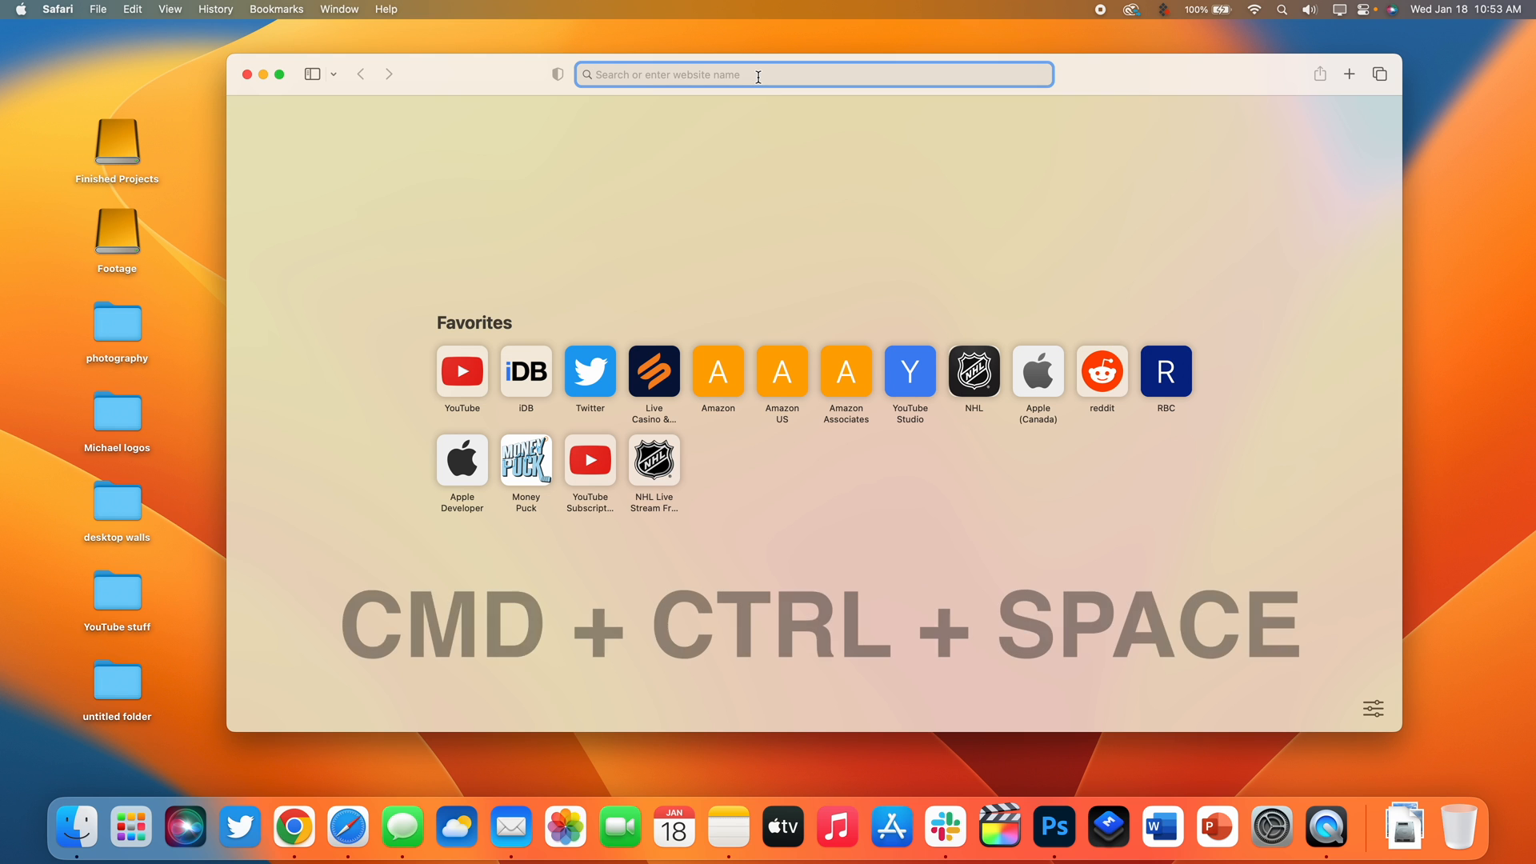
pyautogui.press('cmd+ctrl+space')
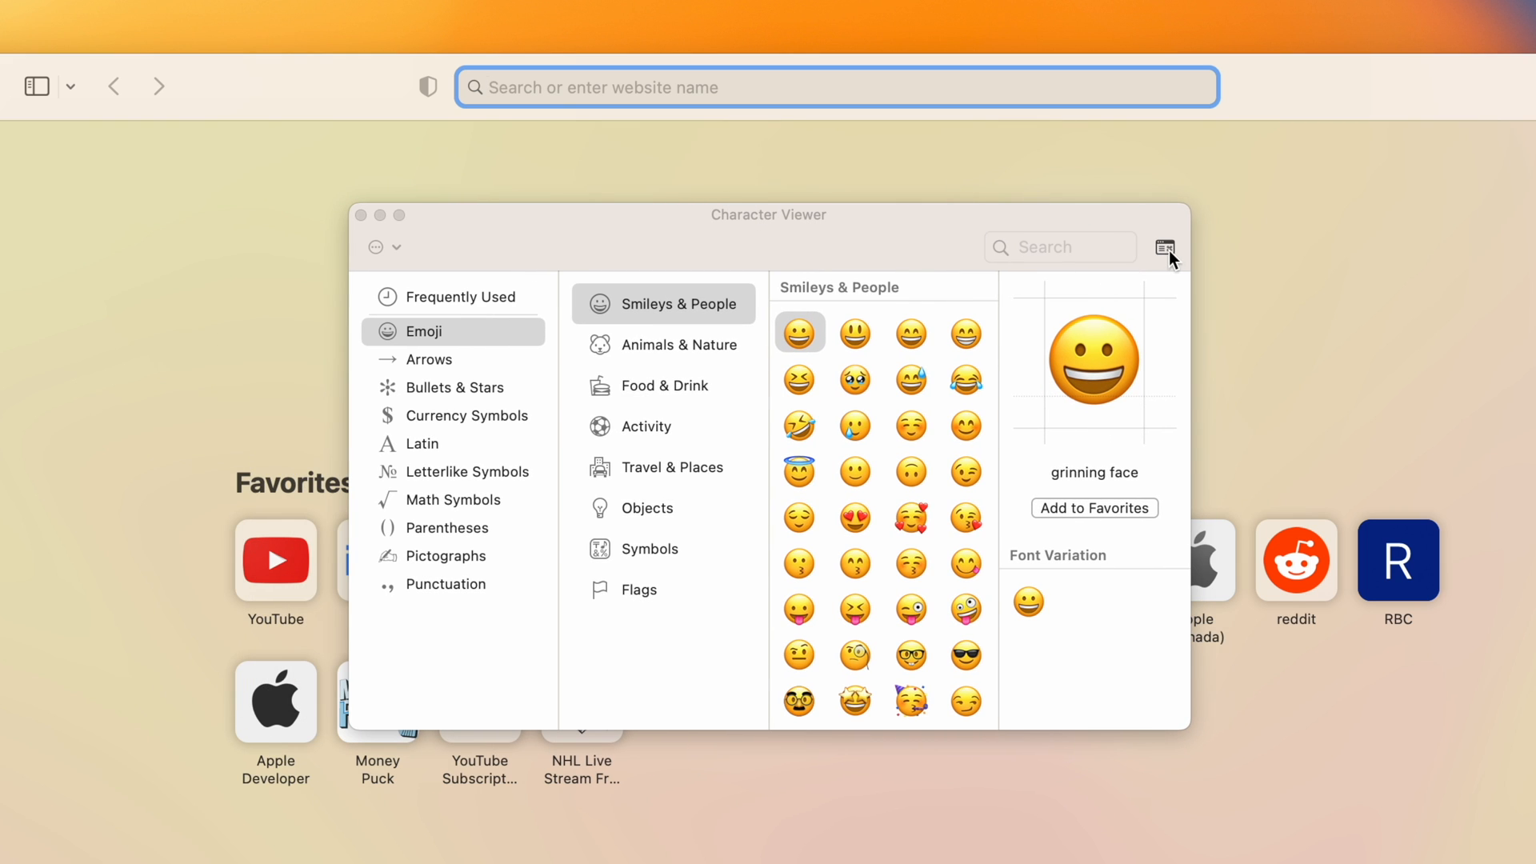
pyautogui.click(1165, 246)
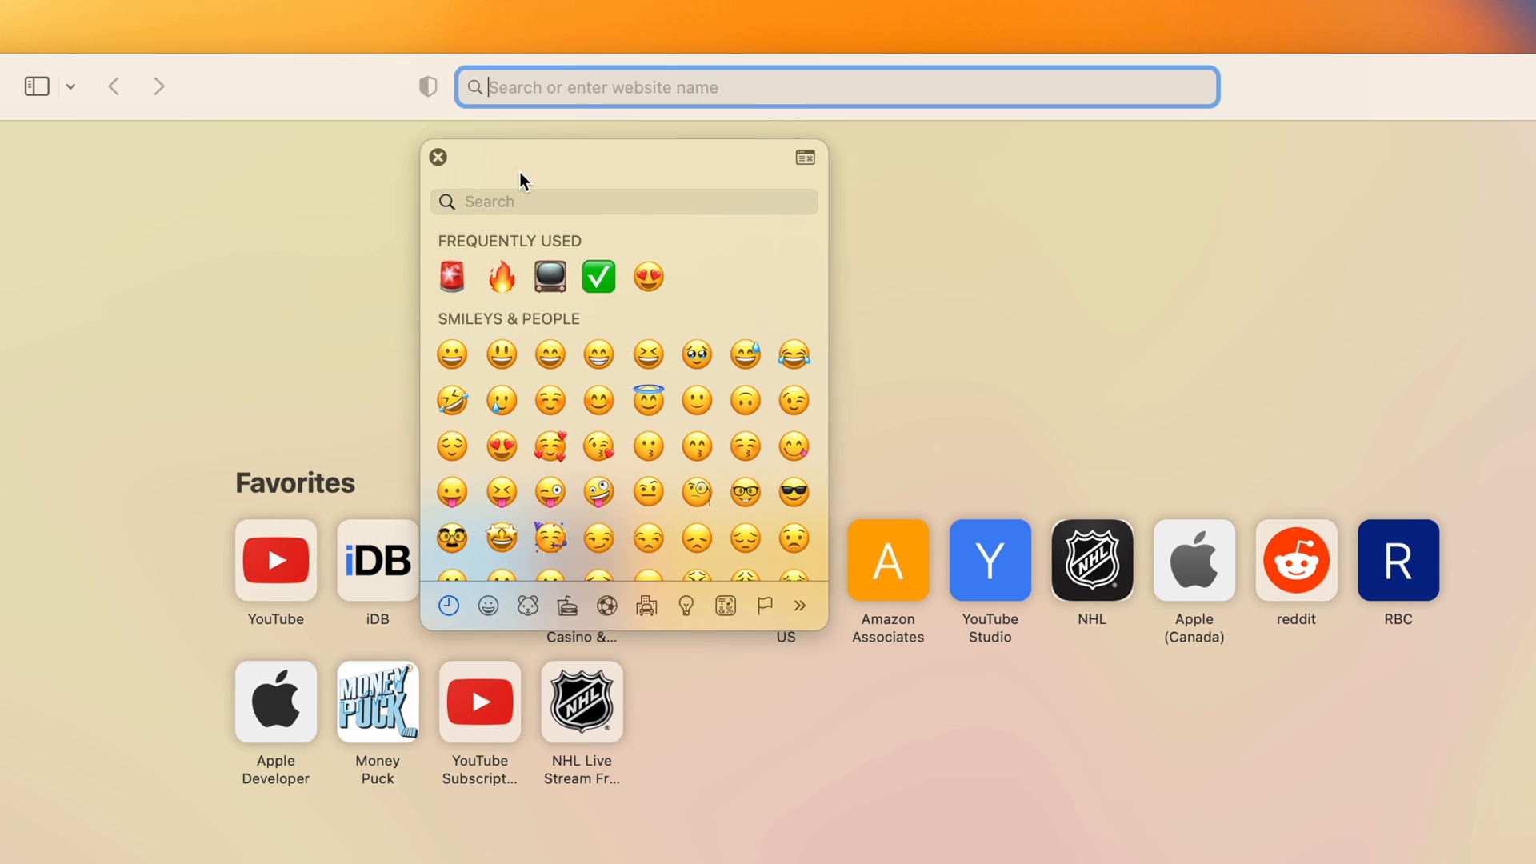
pyautogui.moveTo(356, 251)
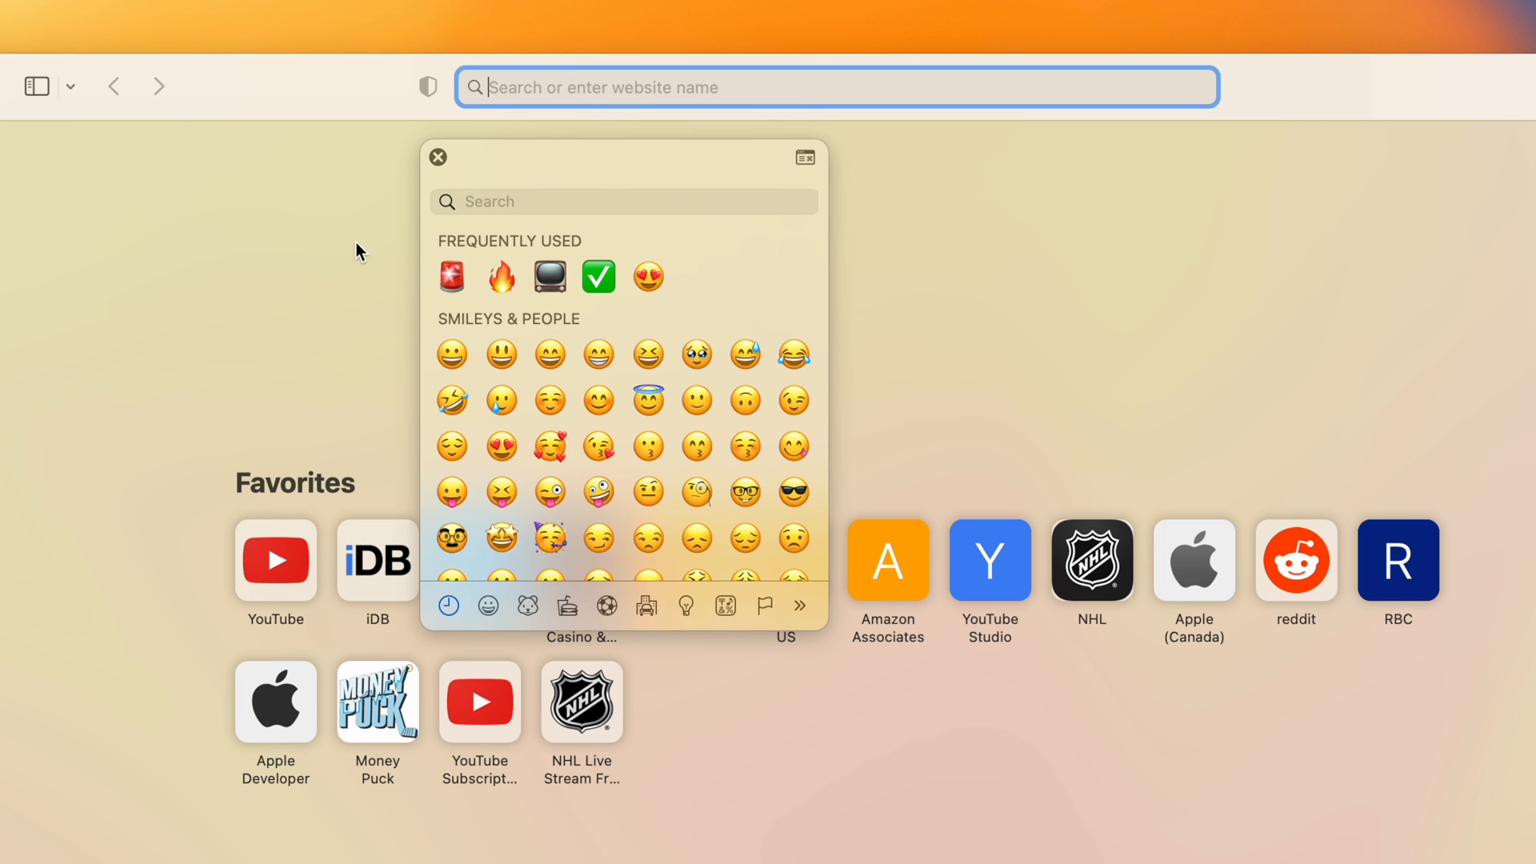
pyautogui.click(439, 159)
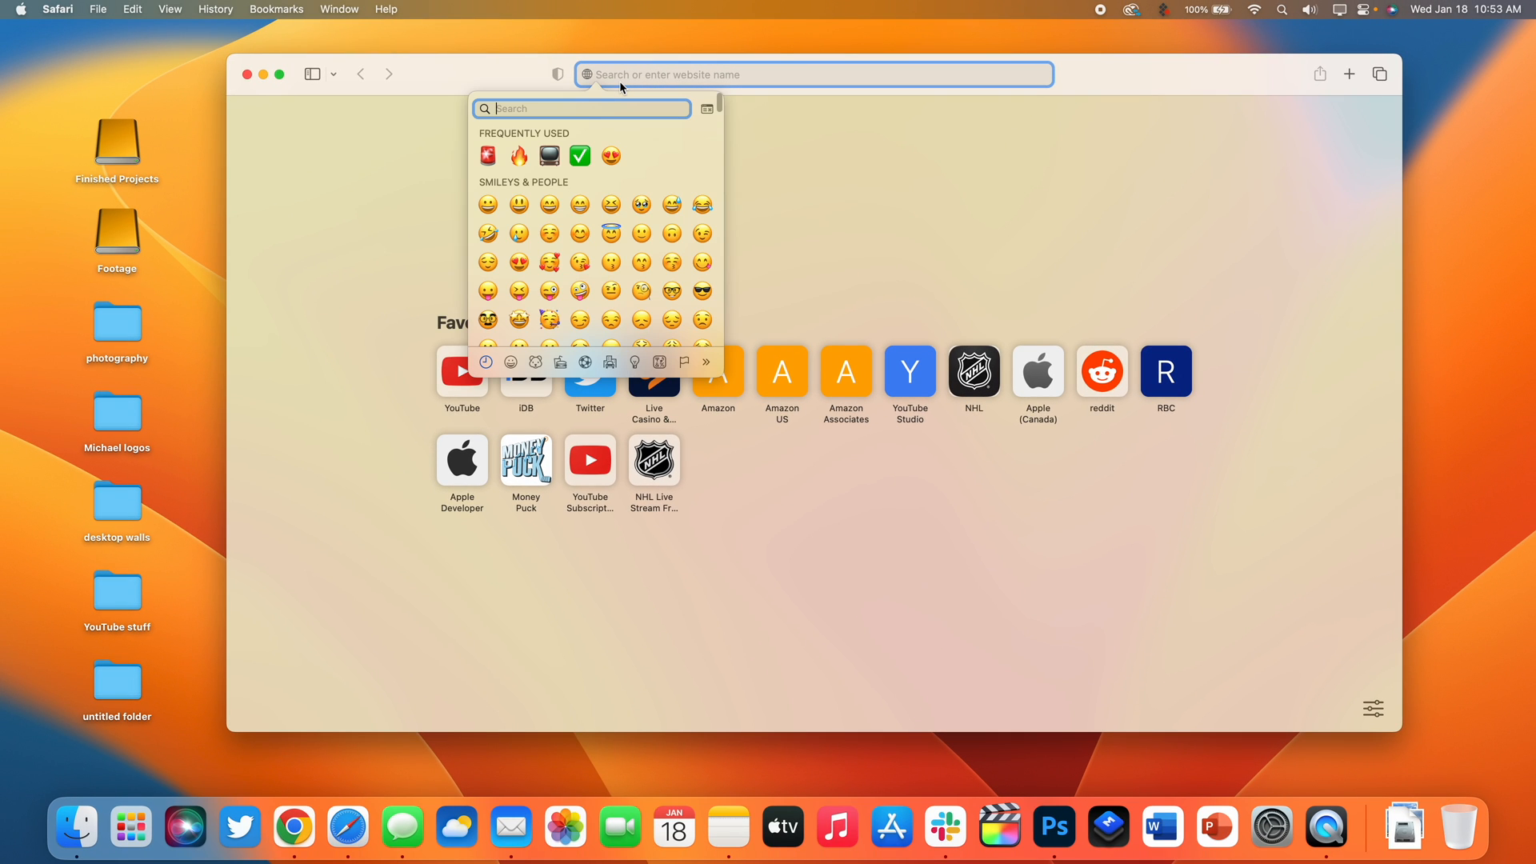
pyautogui.moveTo(648, 256)
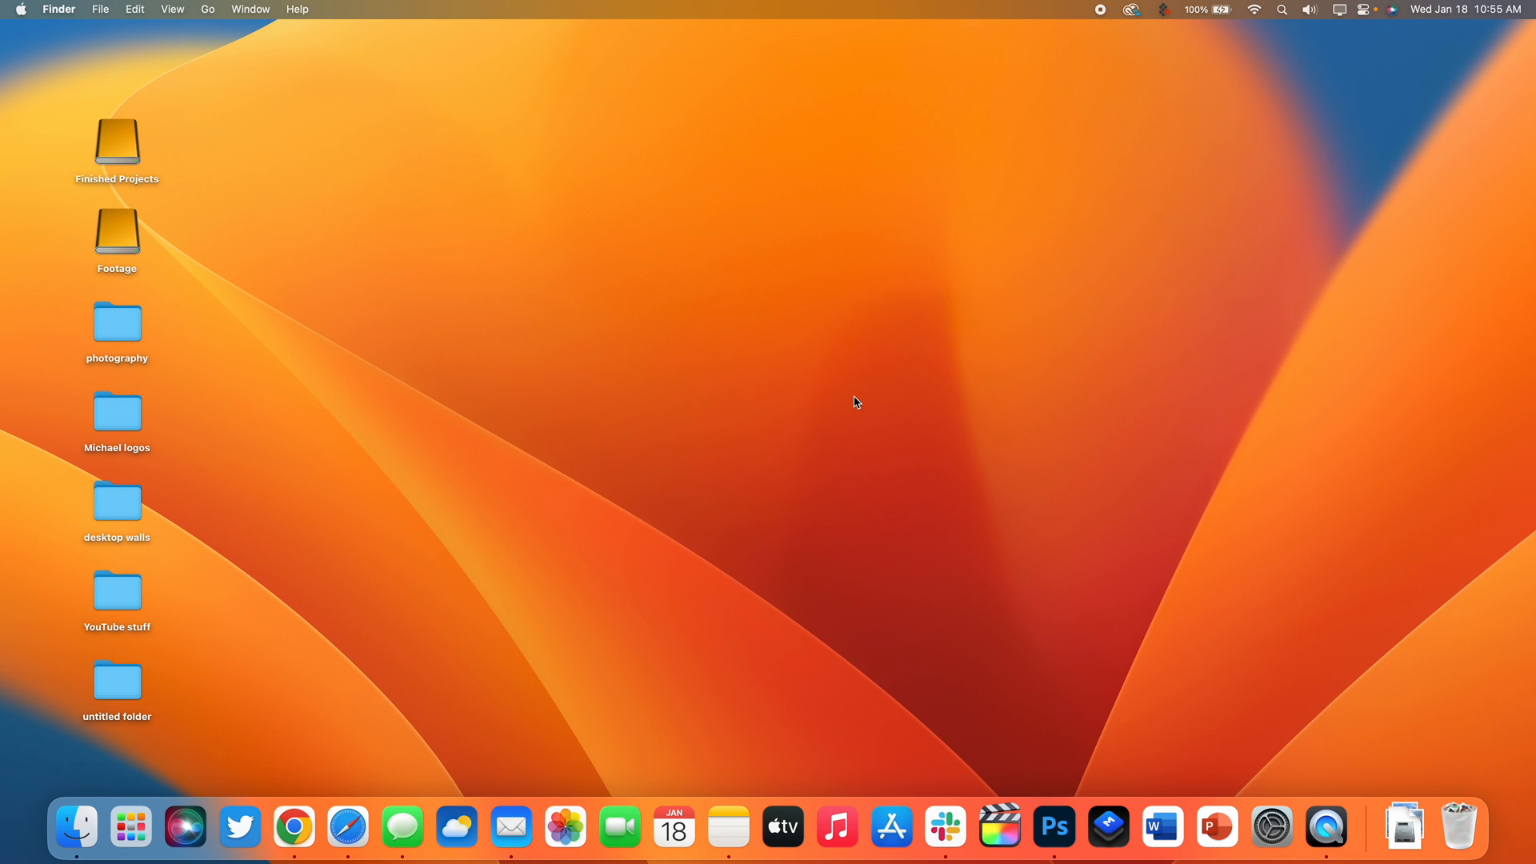
pyautogui.moveTo(347, 827)
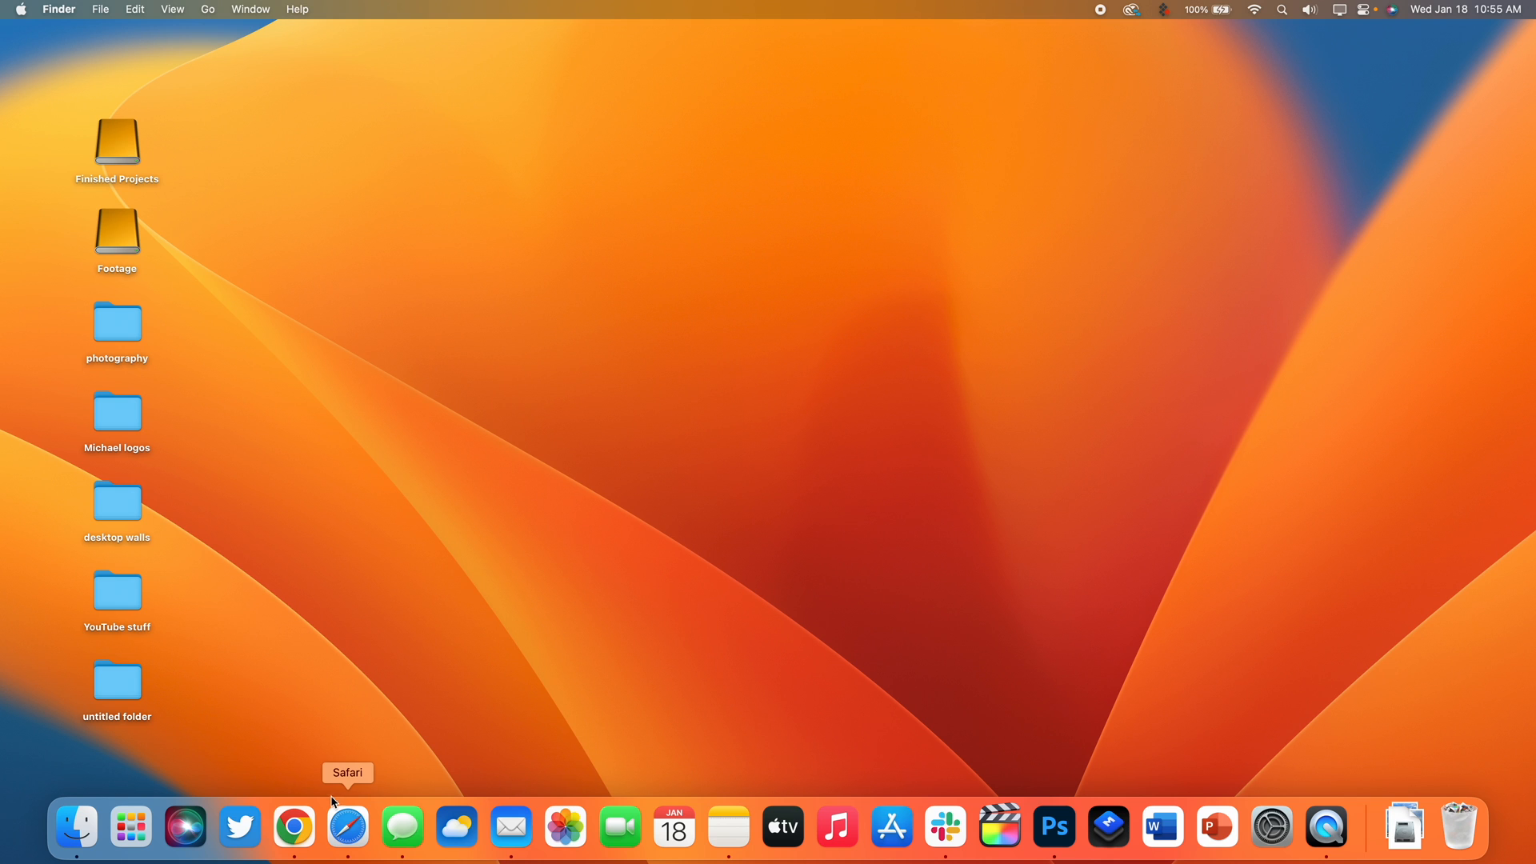
pyautogui.moveTo(791, 545)
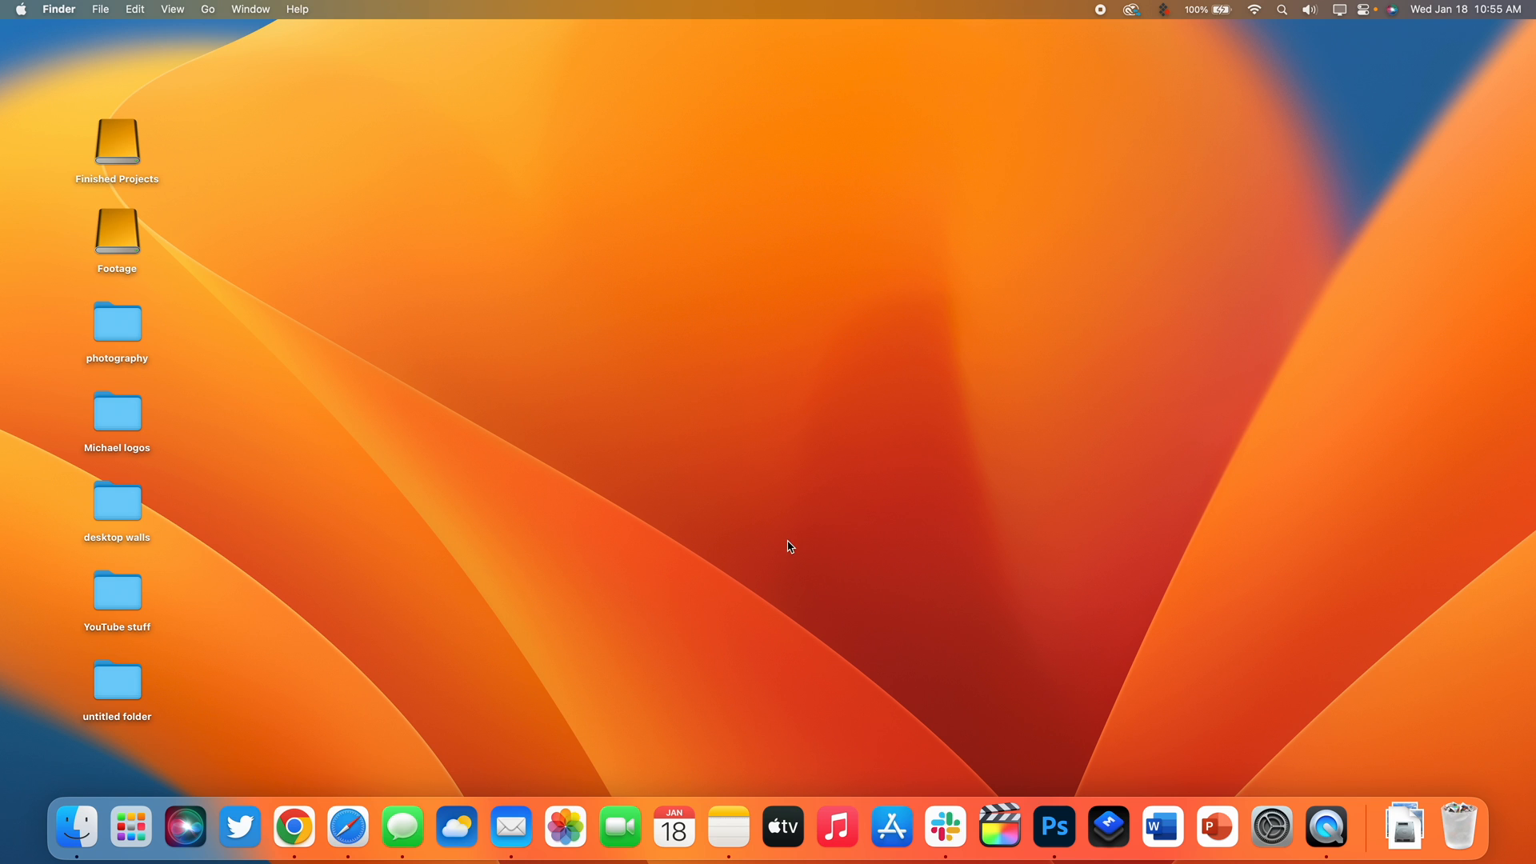
pyautogui.moveTo(1100, 398)
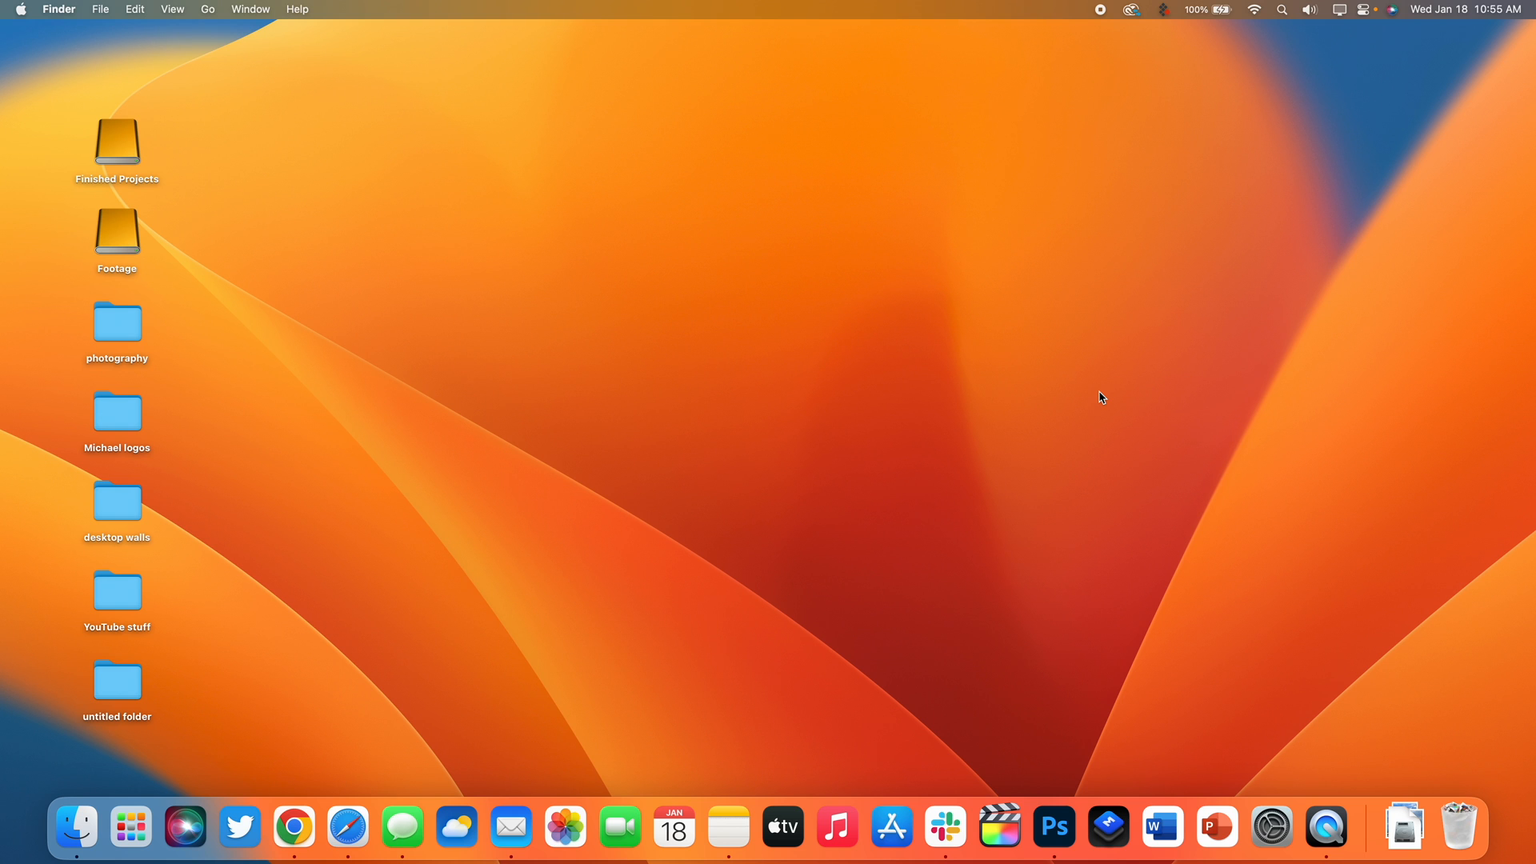
# - Capture full-screen screenshots with Cmd+Shift+3 so the image files land on the desktop
pyautogui.press('cmd+shift+3')
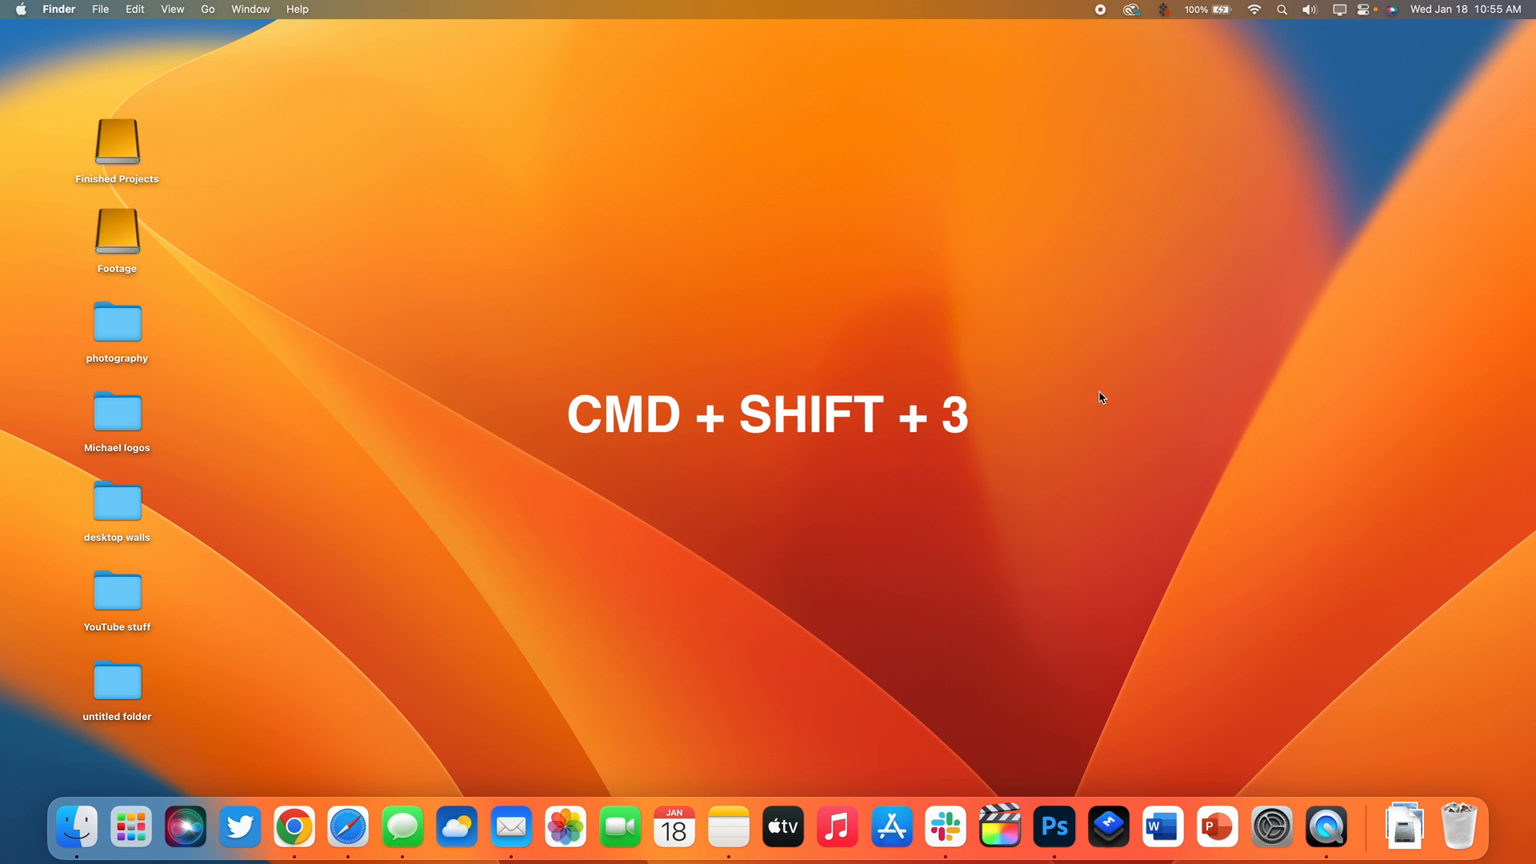
pyautogui.press('cmd+shift+3')
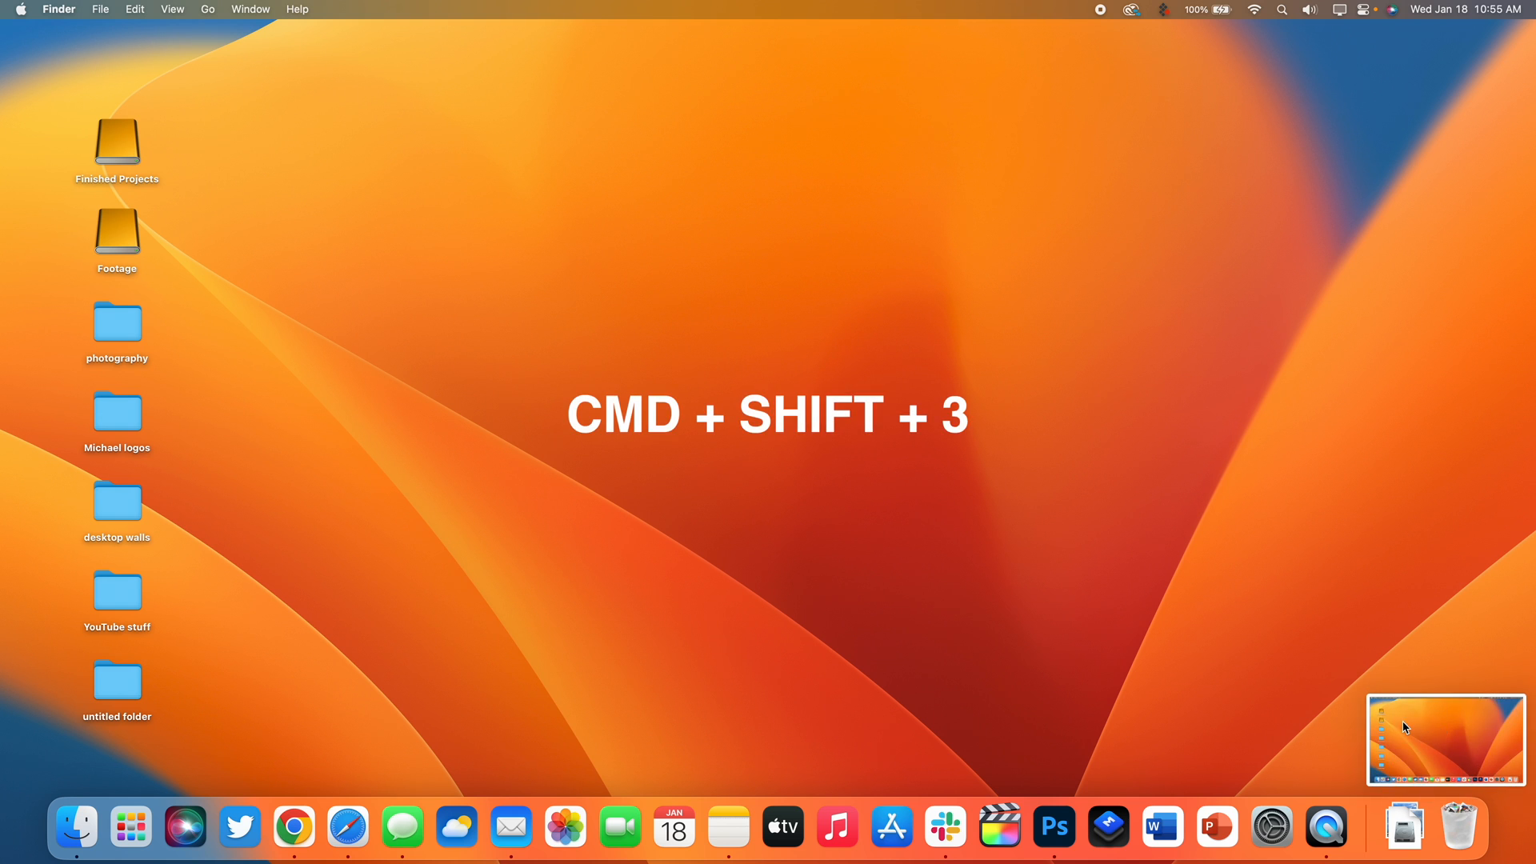
pyautogui.press('cmd+shift+3')
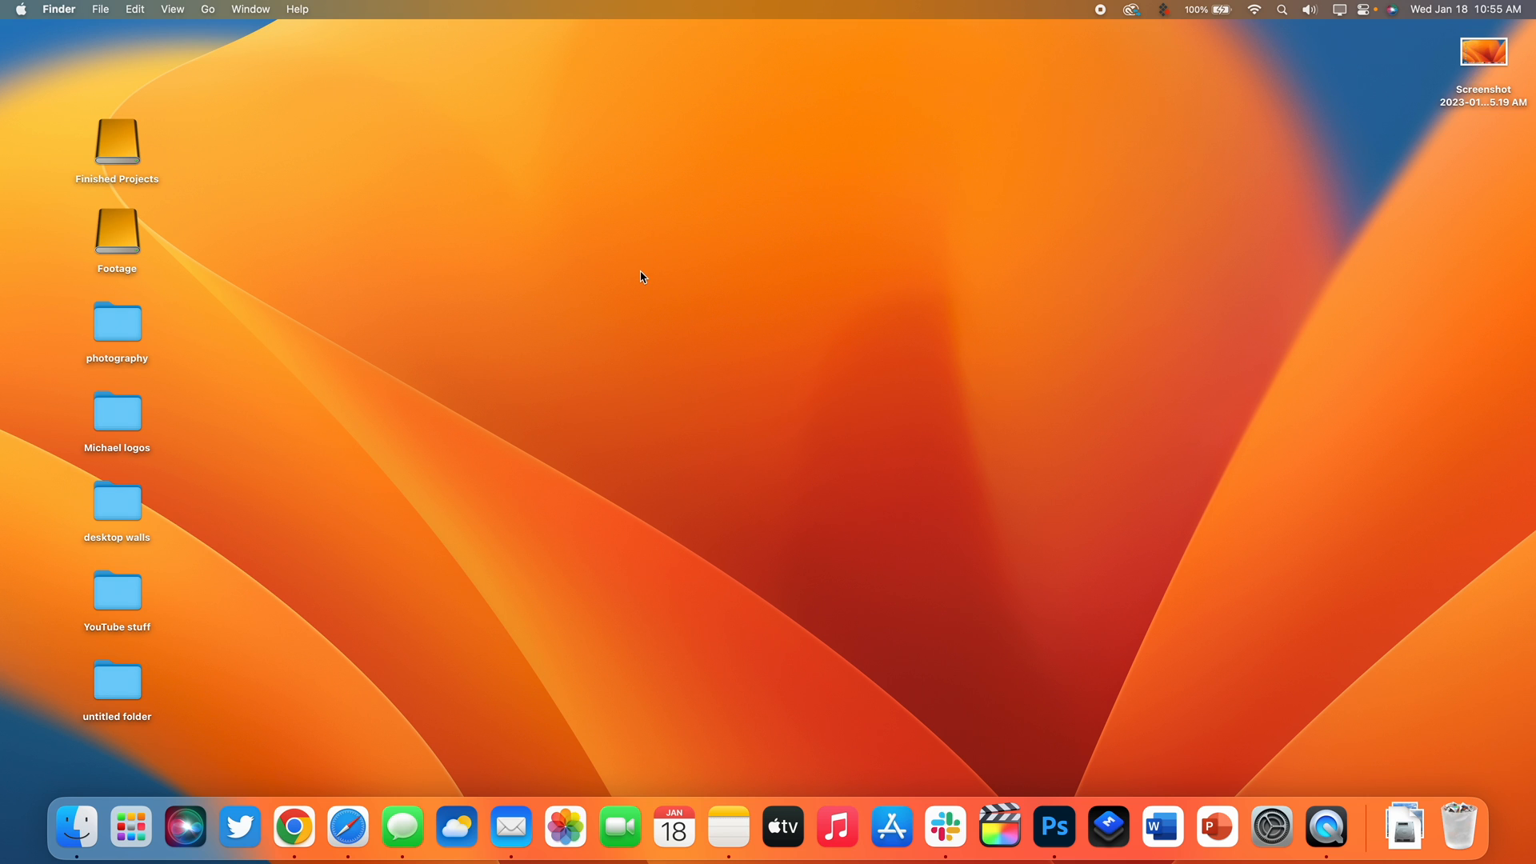
pyautogui.press('cmd+shift+4')
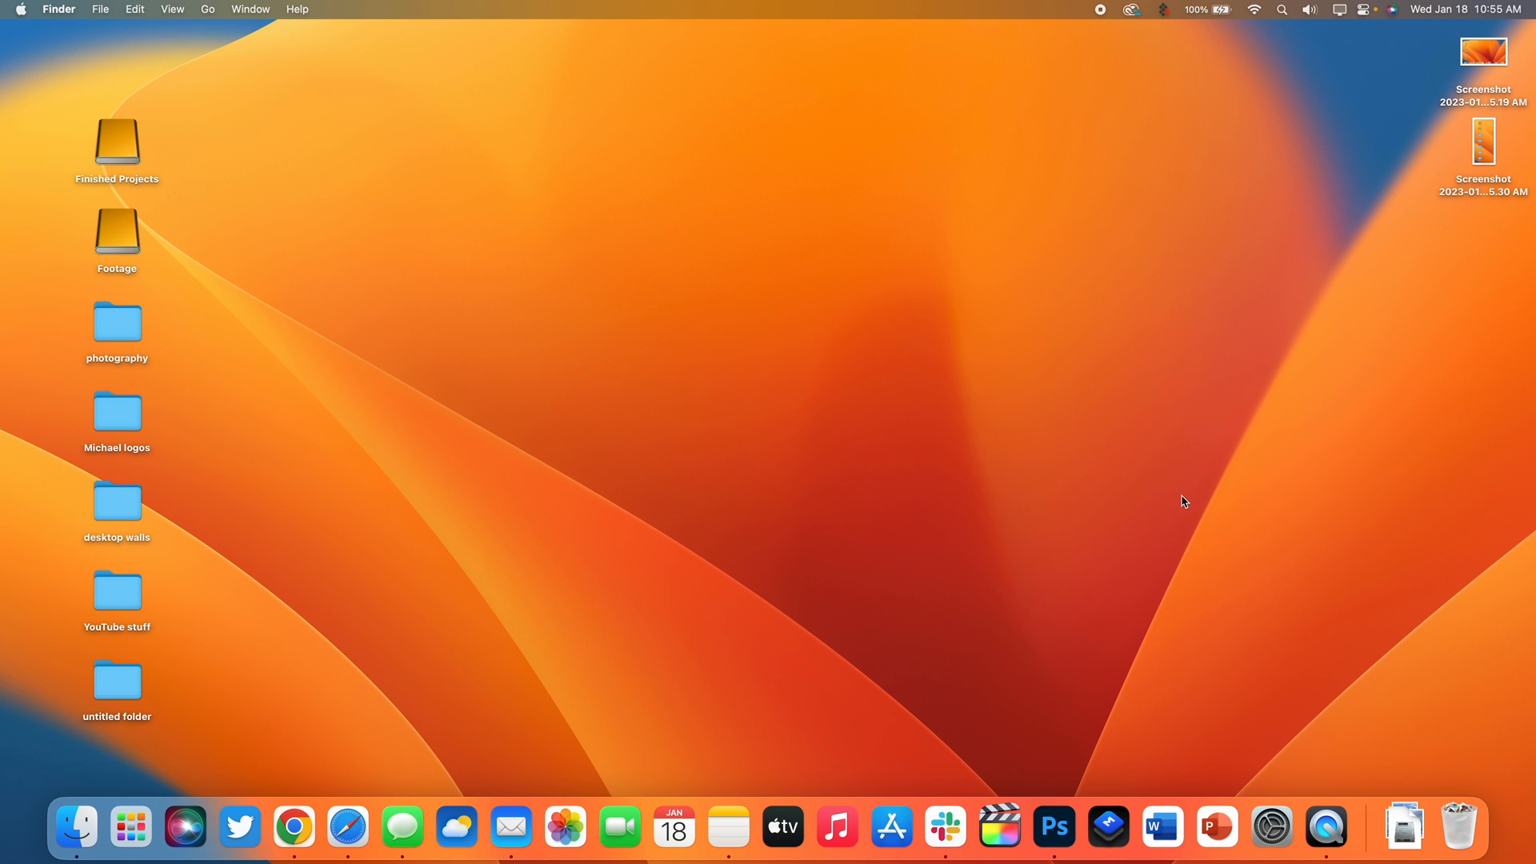
pyautogui.moveTo(999, 470)
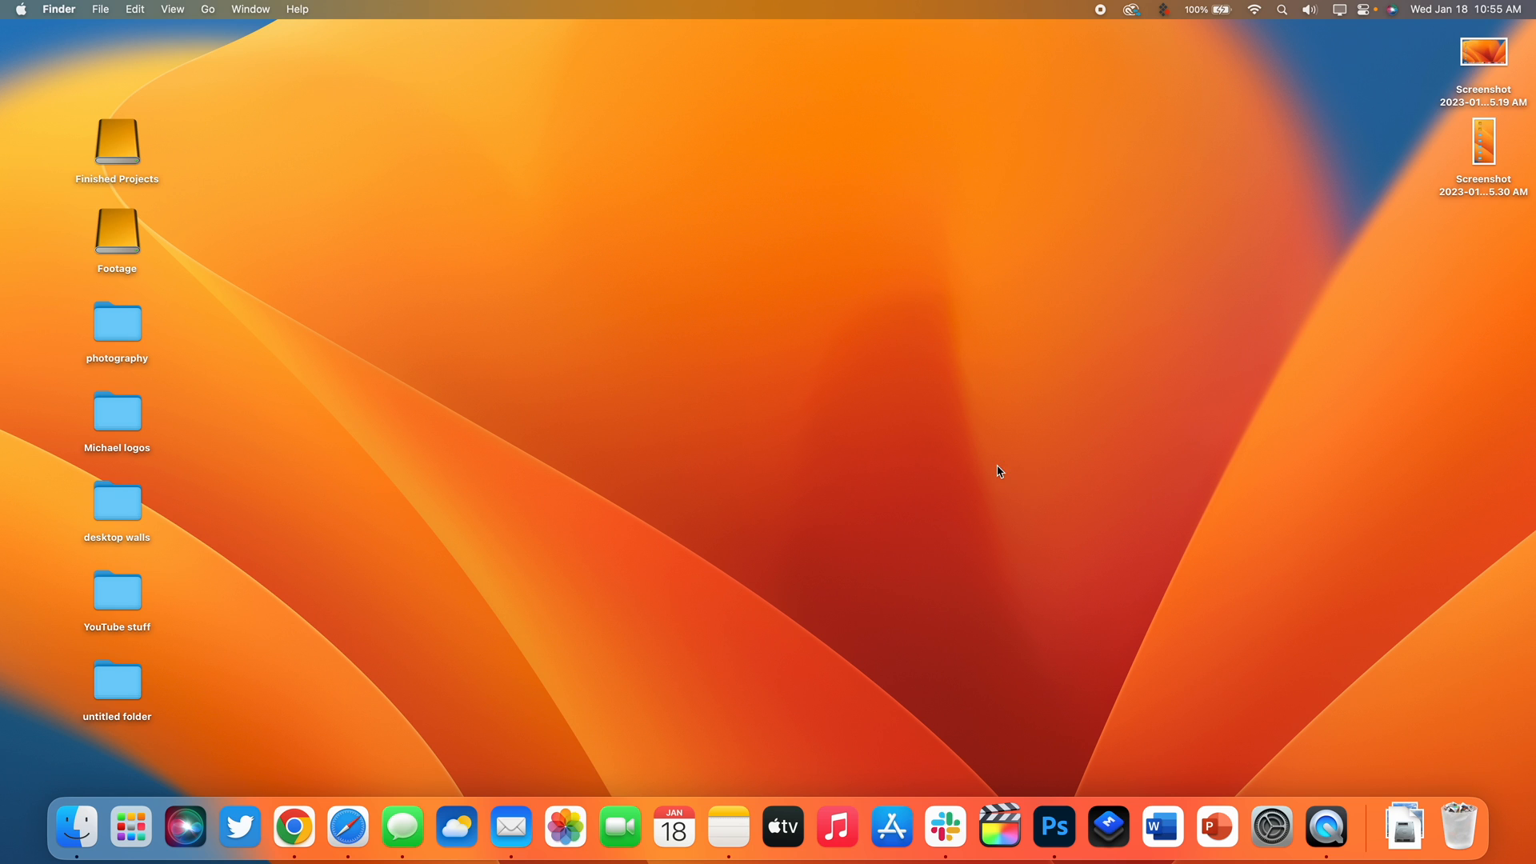
pyautogui.moveTo(851, 469)
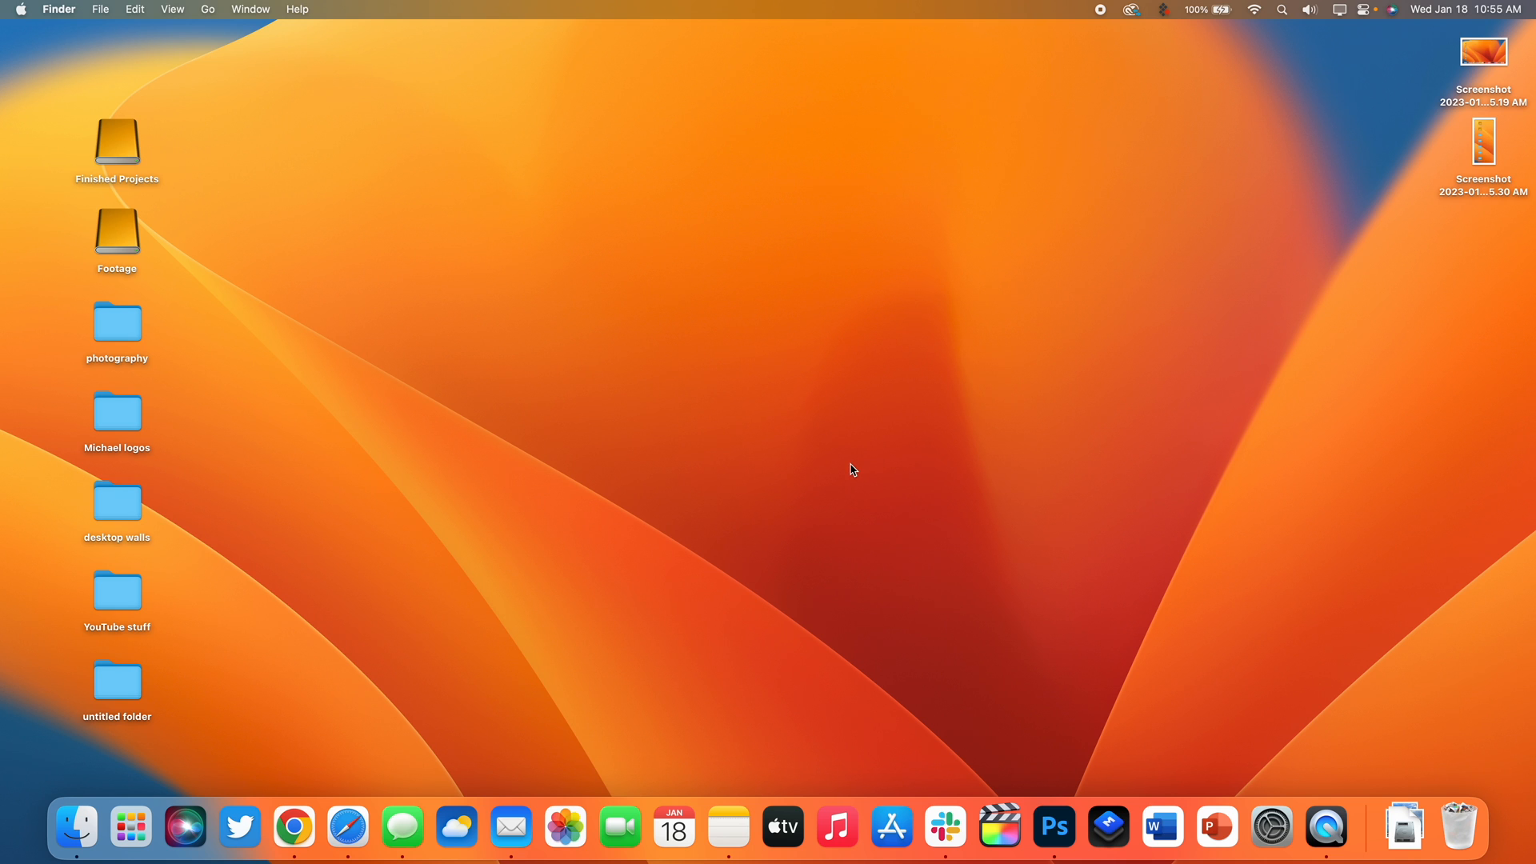
# - Screenshot just the Safari window, close Safari, and view the new image in Preview
pyautogui.click(347, 828)
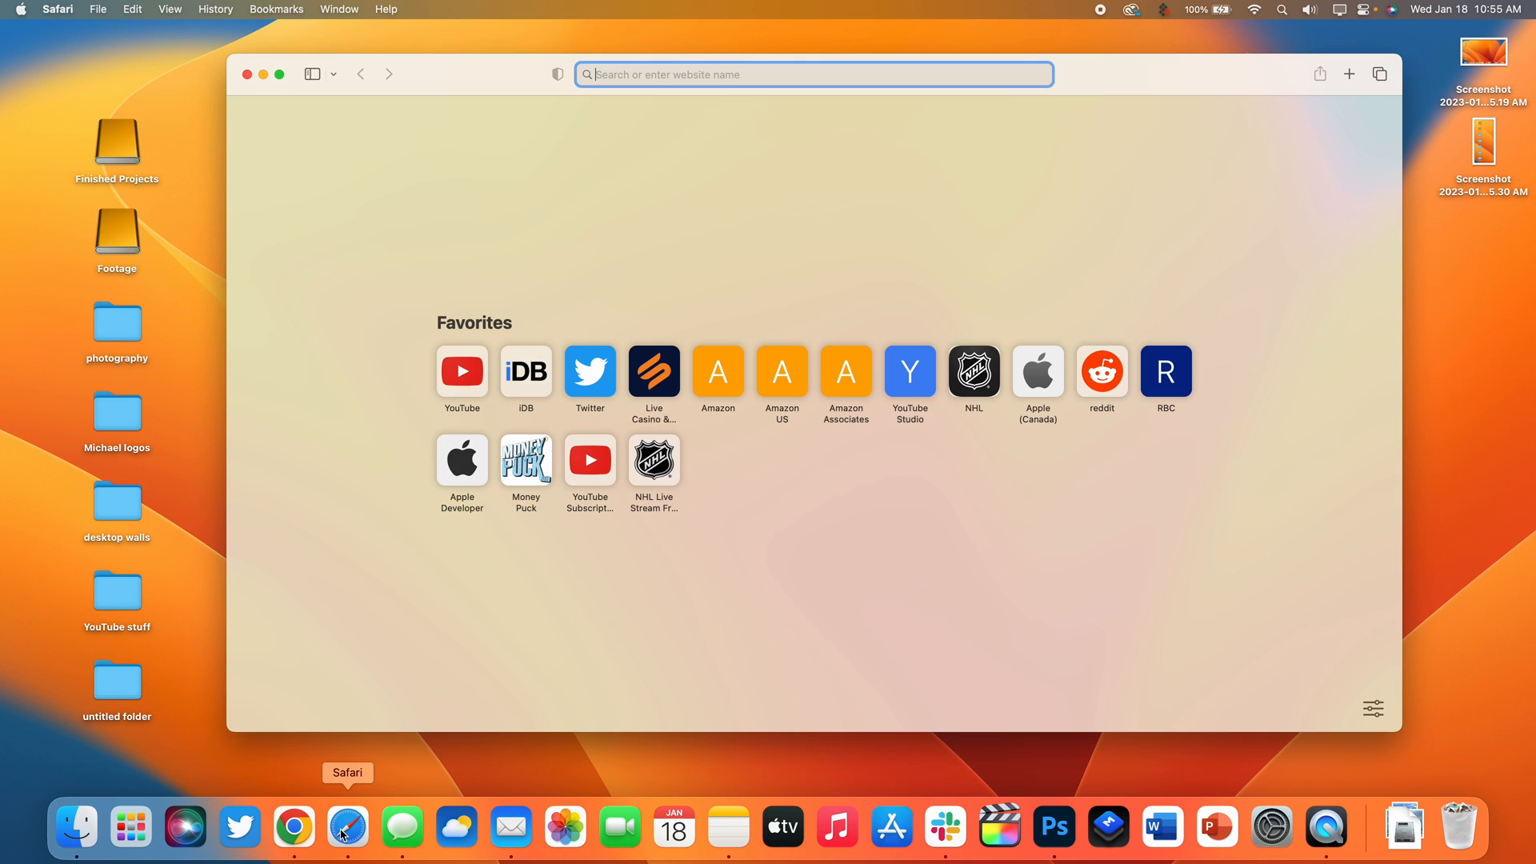
pyautogui.moveTo(591, 536)
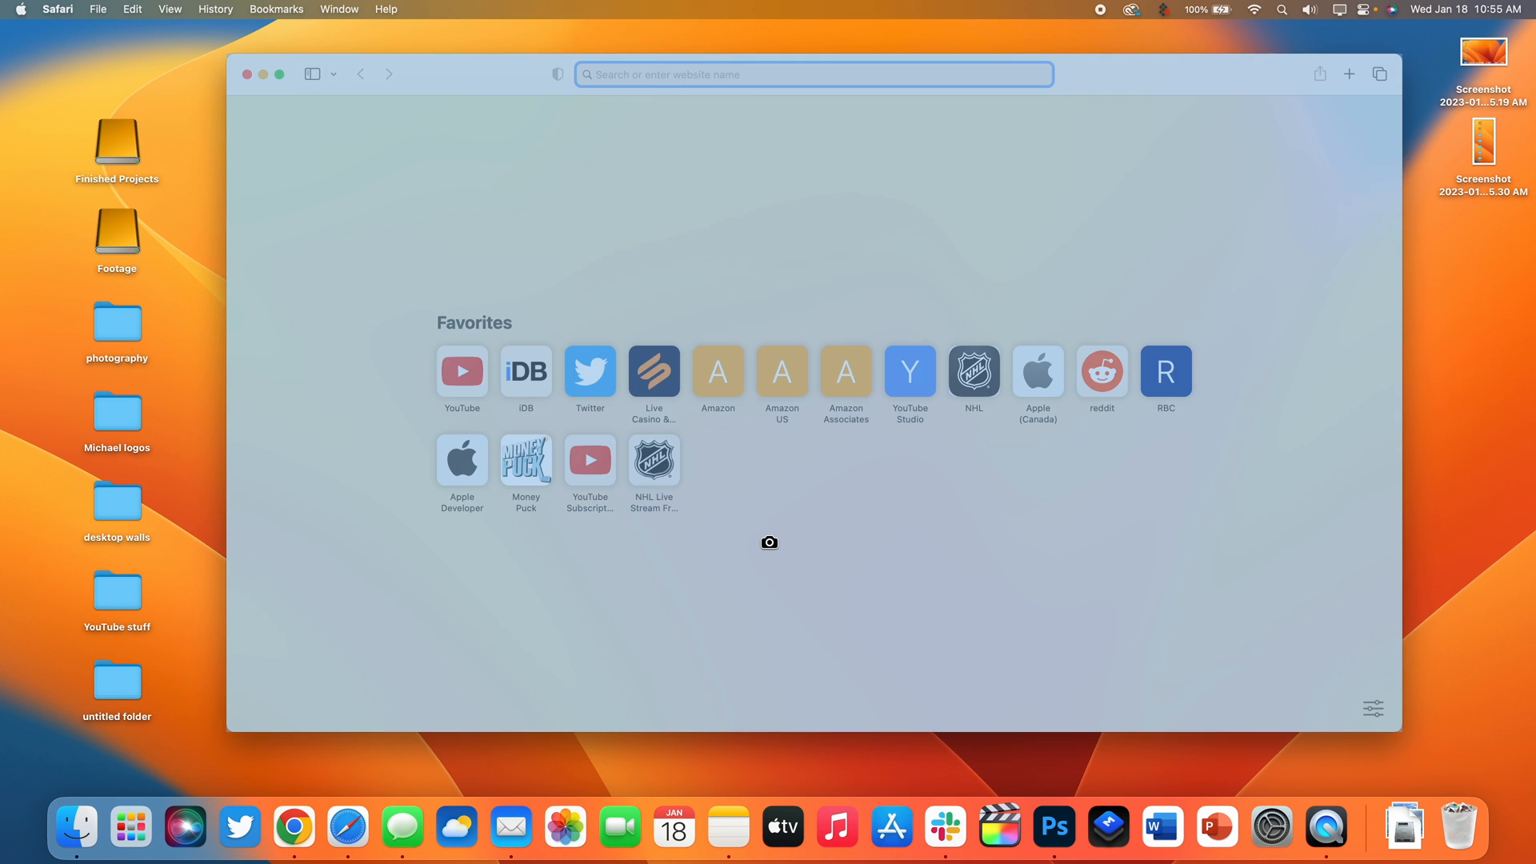
pyautogui.moveTo(561, 241)
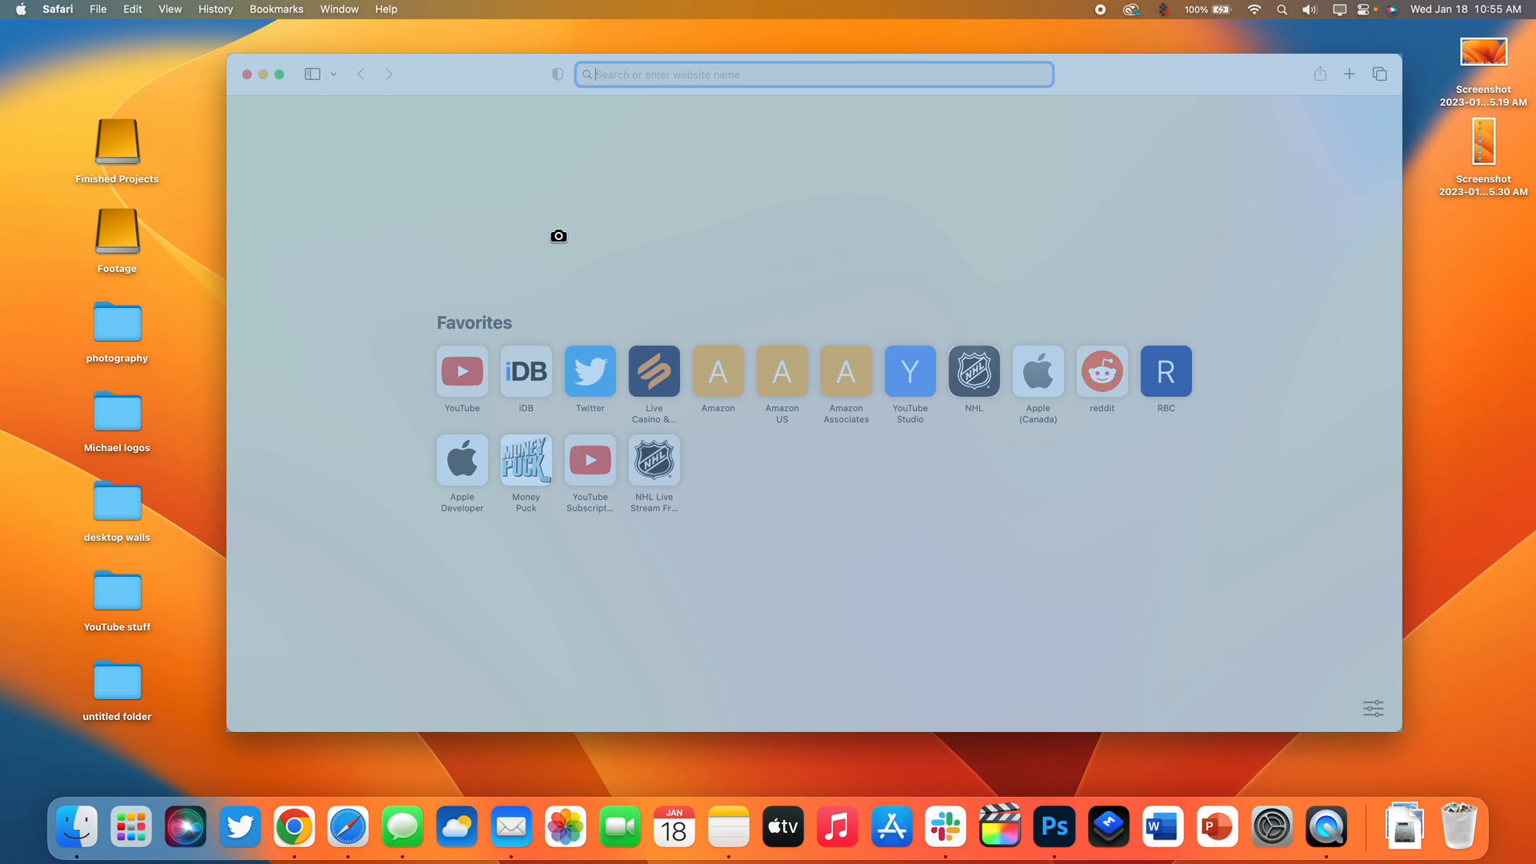
pyautogui.moveTo(602, 291)
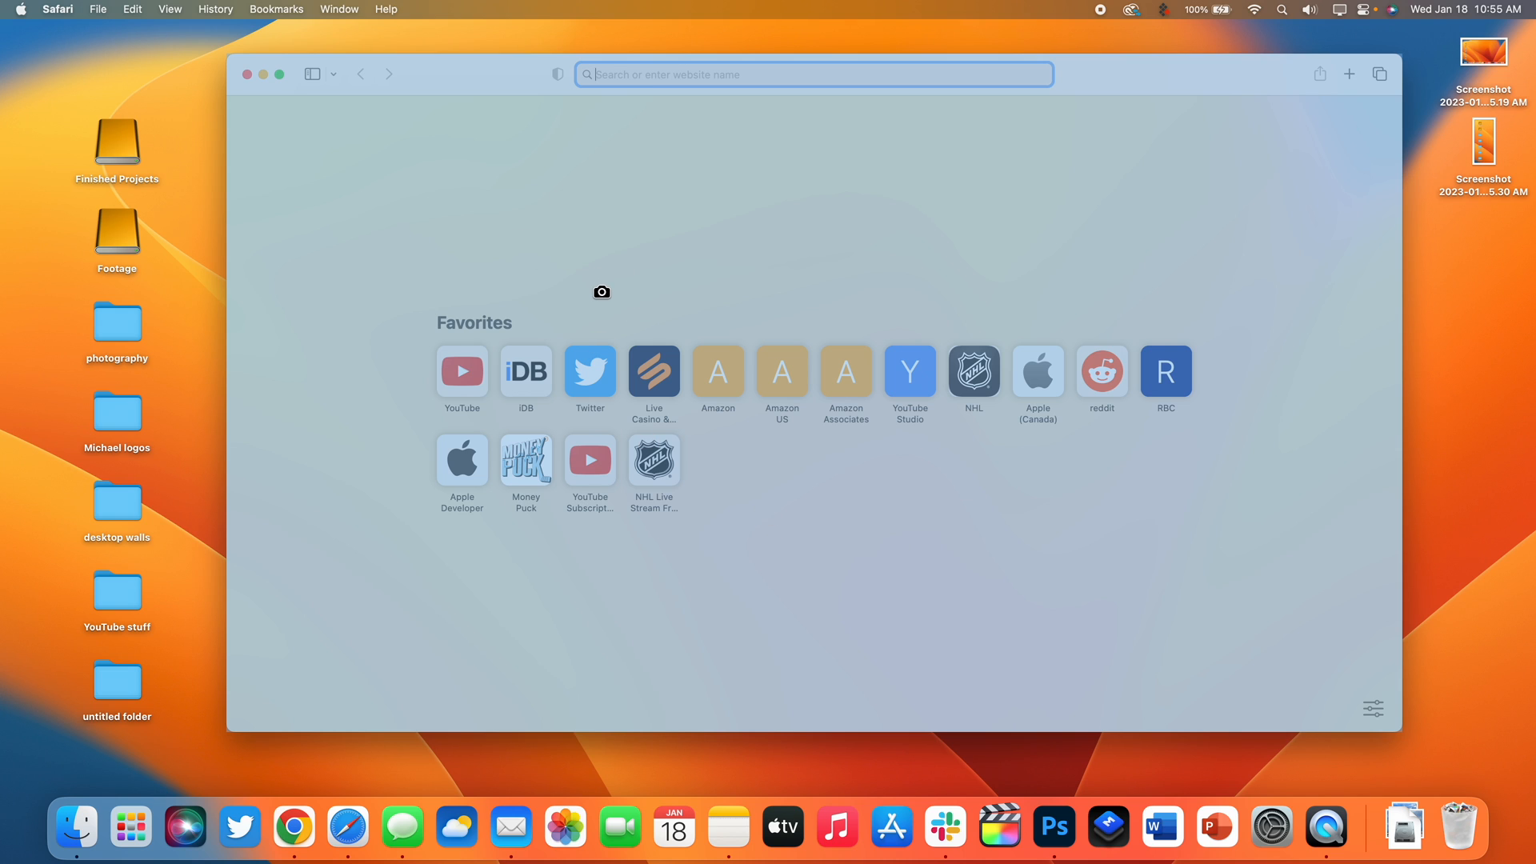
pyautogui.moveTo(918, 248)
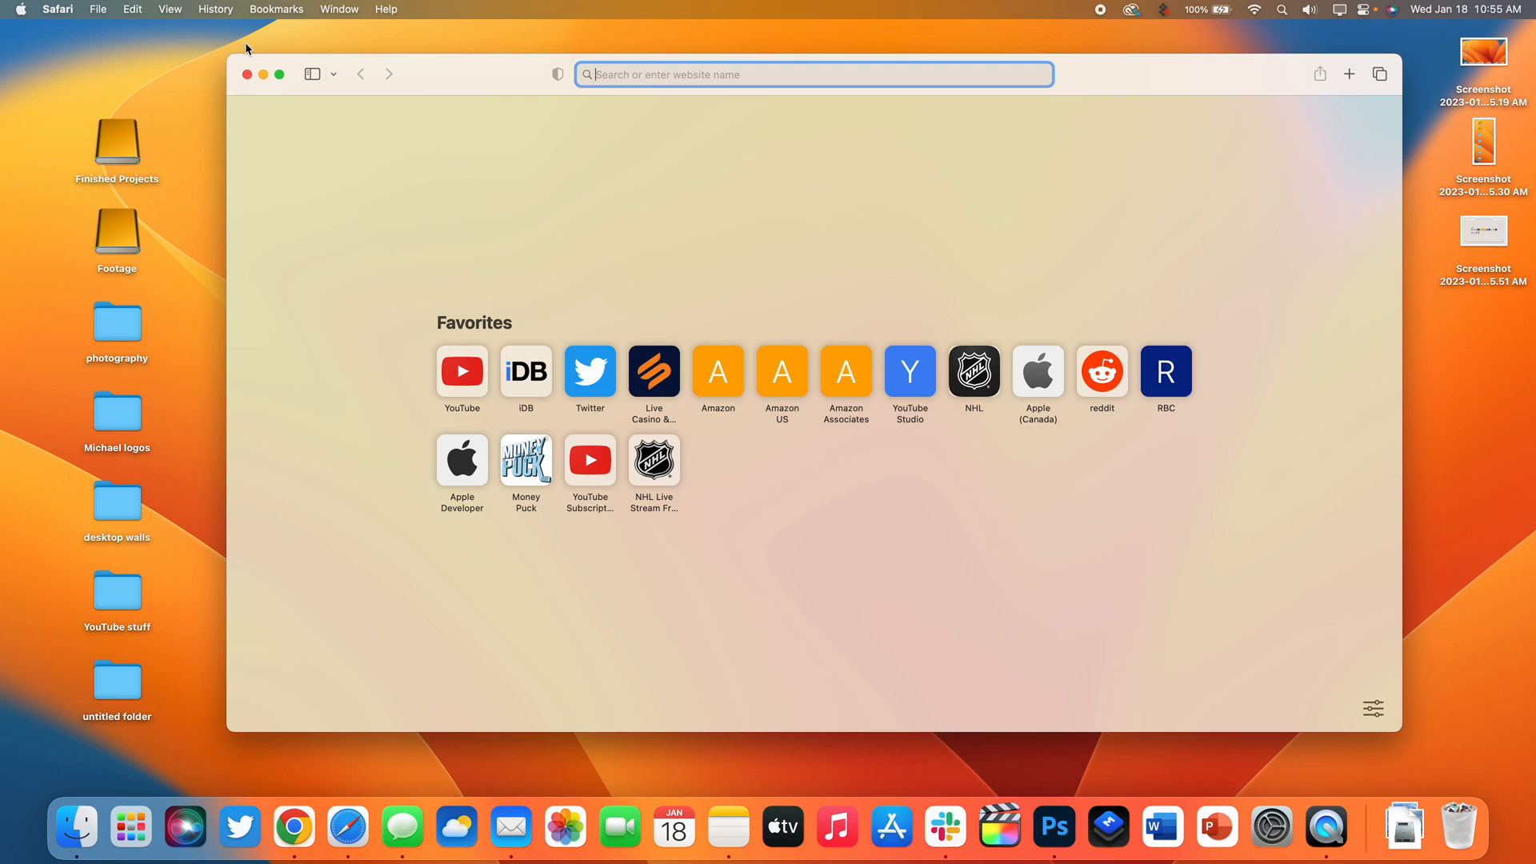
pyautogui.click(246, 73)
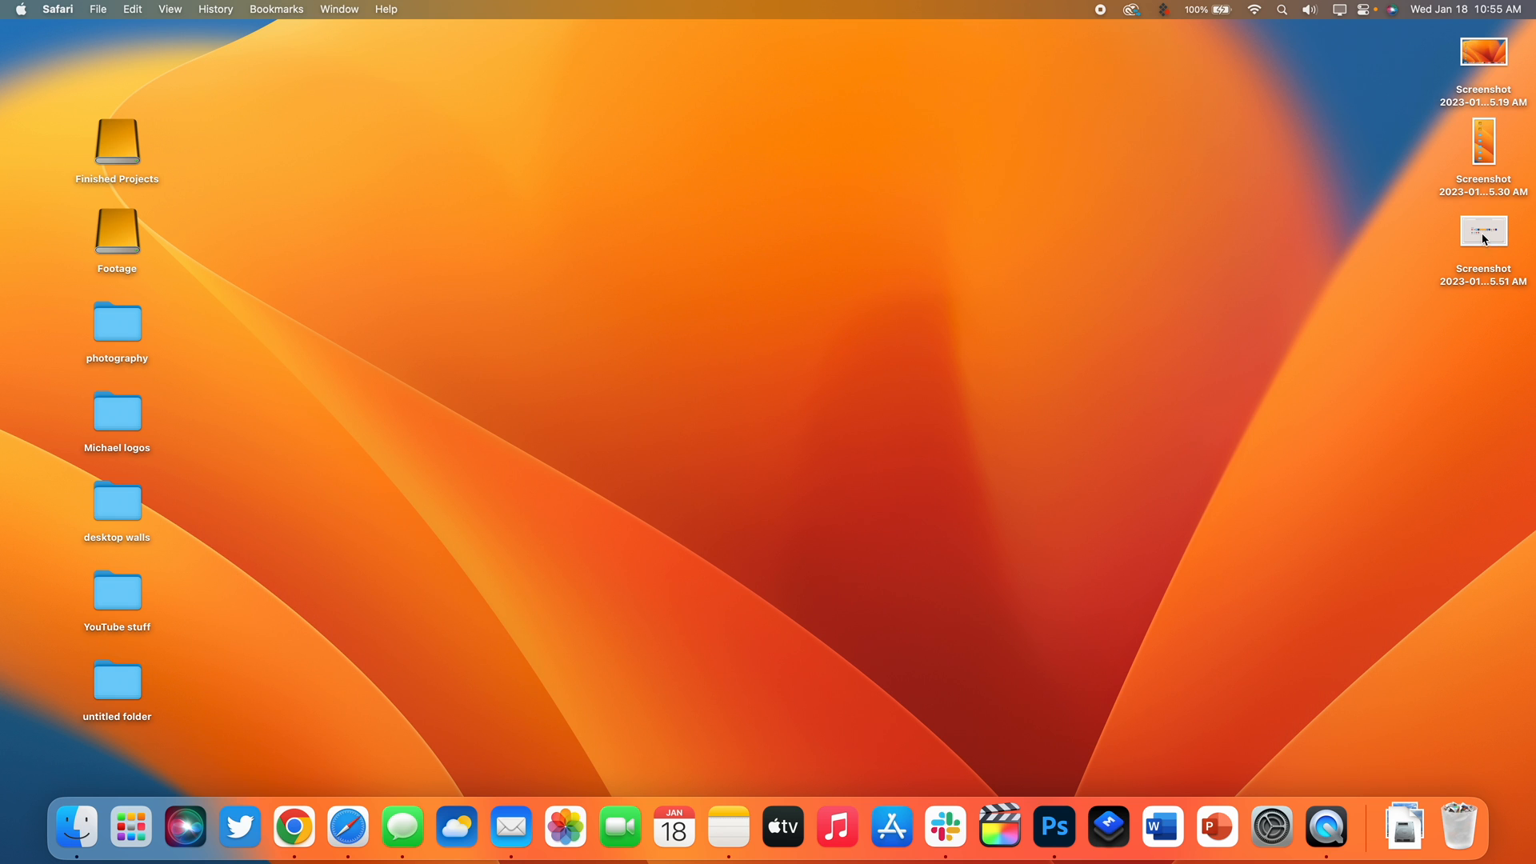
pyautogui.doubleClick(1482, 231)
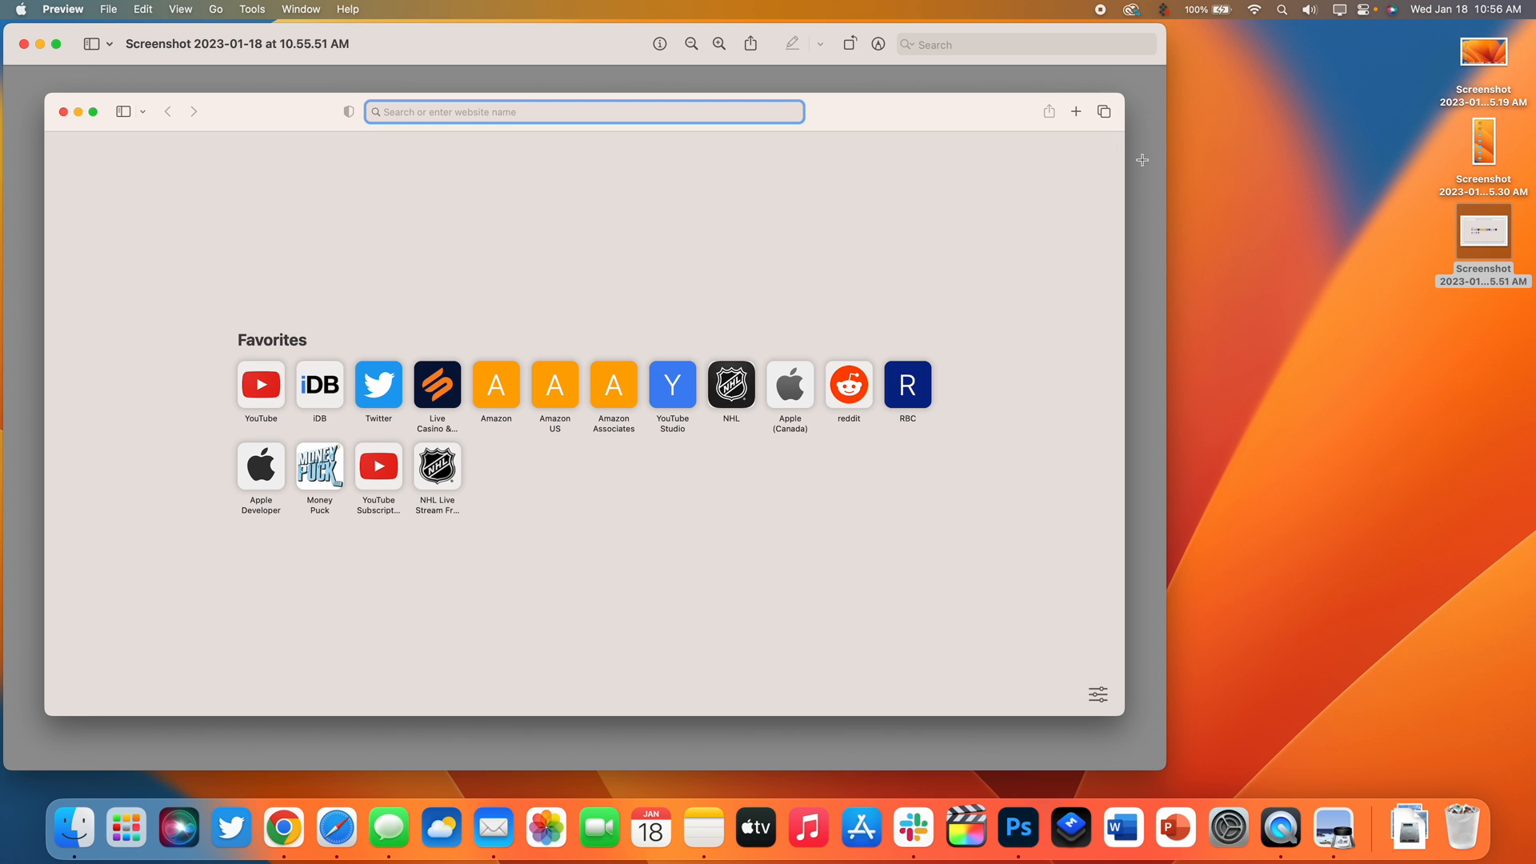
pyautogui.moveTo(950, 133)
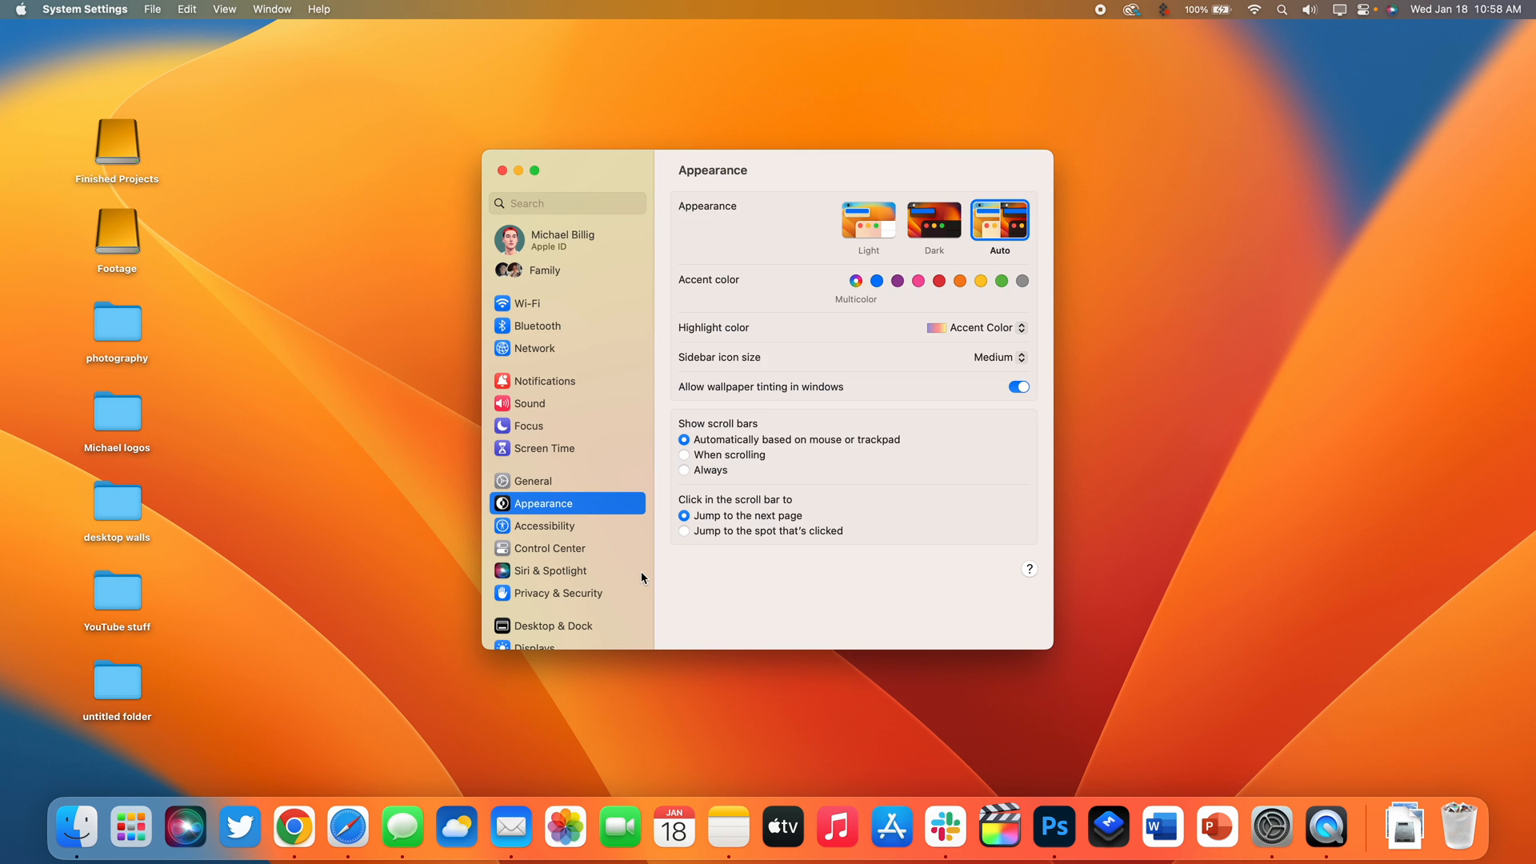
# - Toggle Tap to click off and back on in Trackpad settings, quit Settings and return to Safari
pyautogui.click(538, 608)
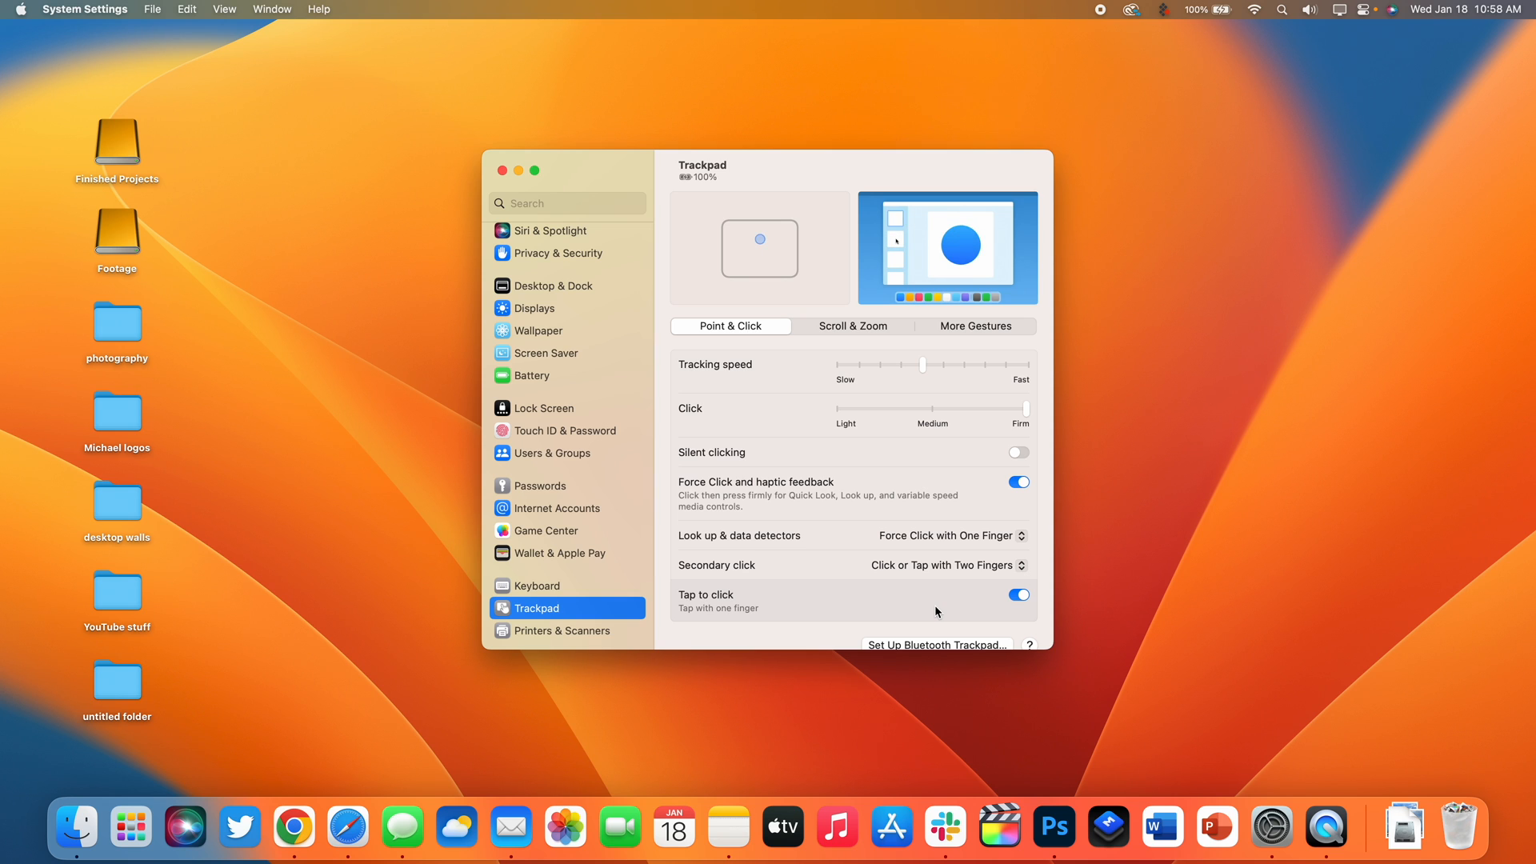
pyautogui.click(1017, 595)
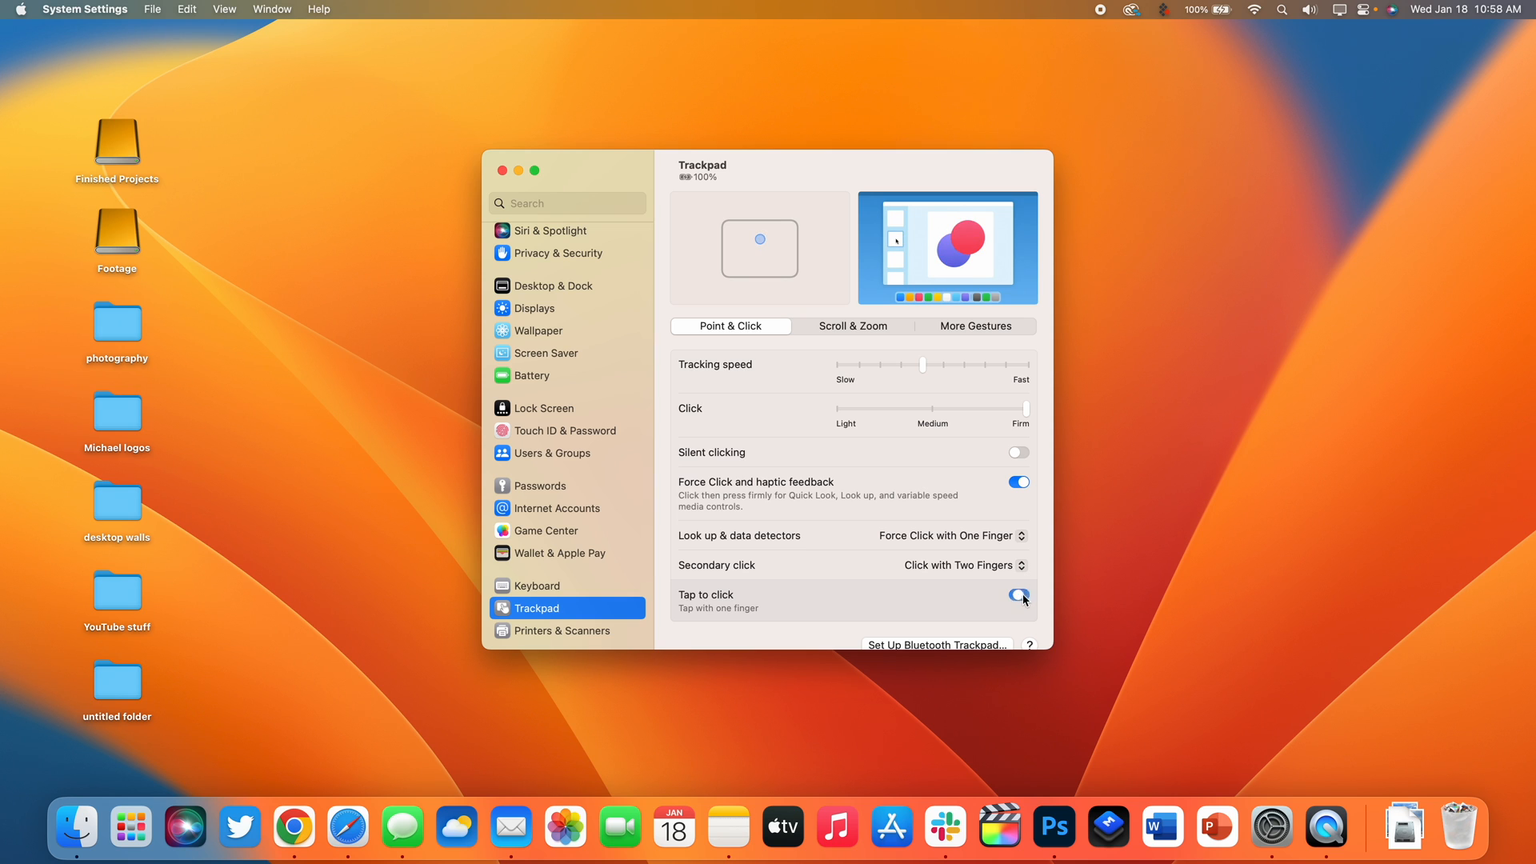
pyautogui.click(1017, 595)
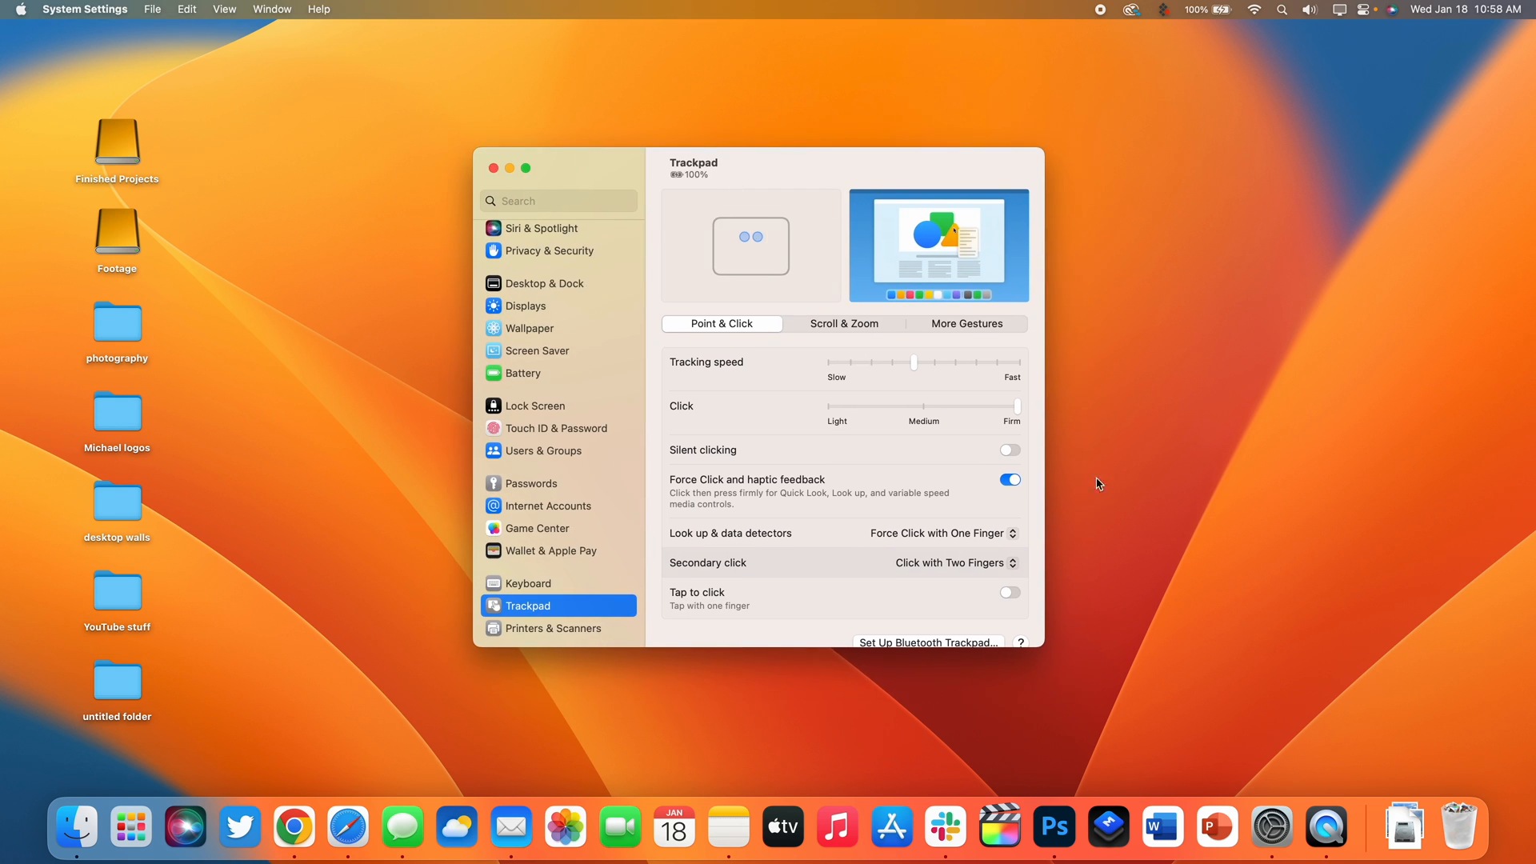
pyautogui.click(1010, 592)
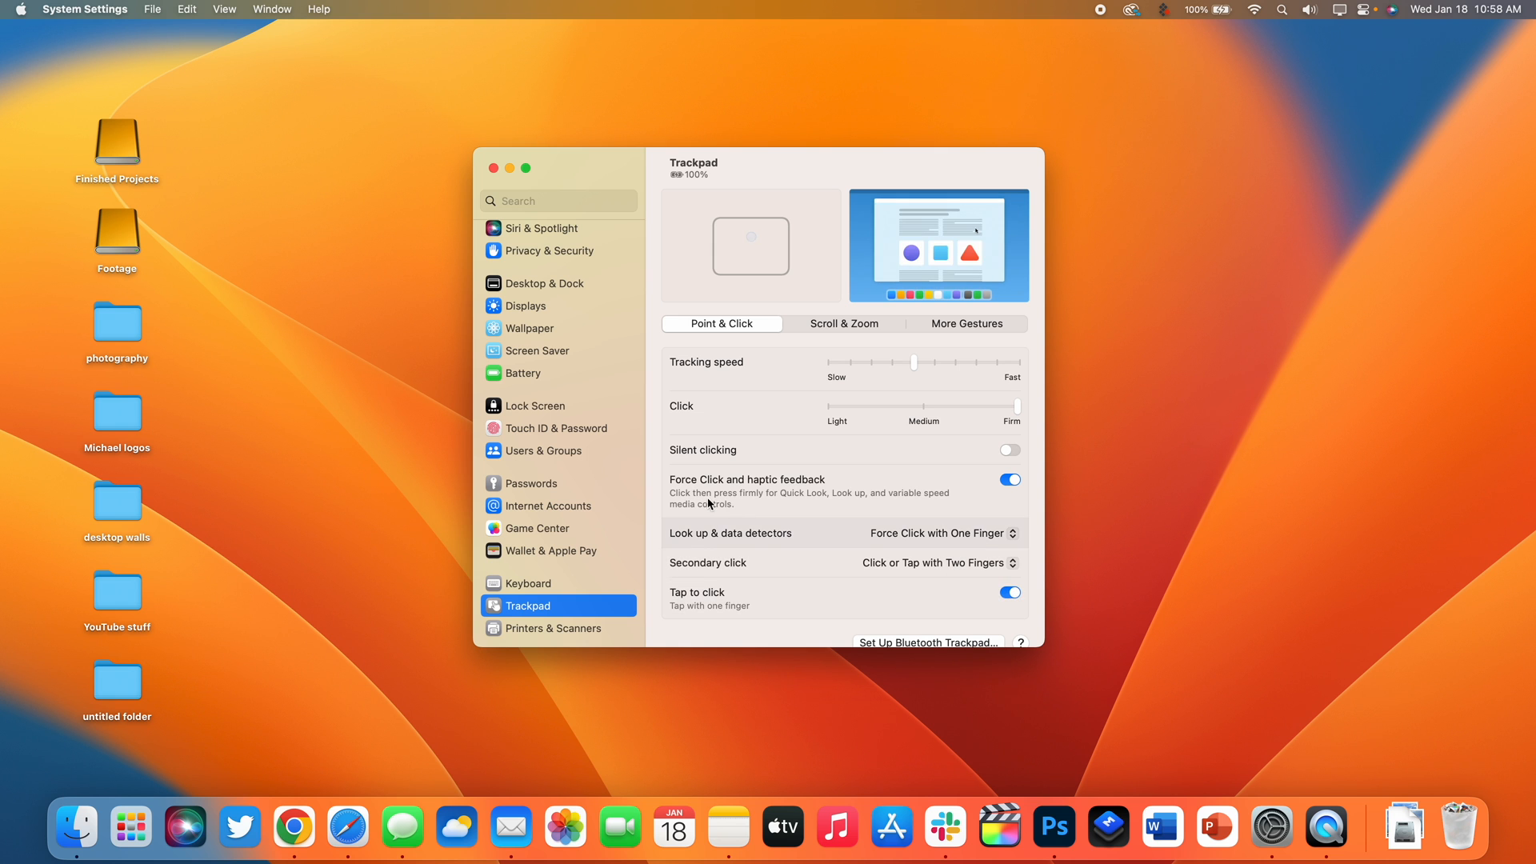
pyautogui.click(494, 168)
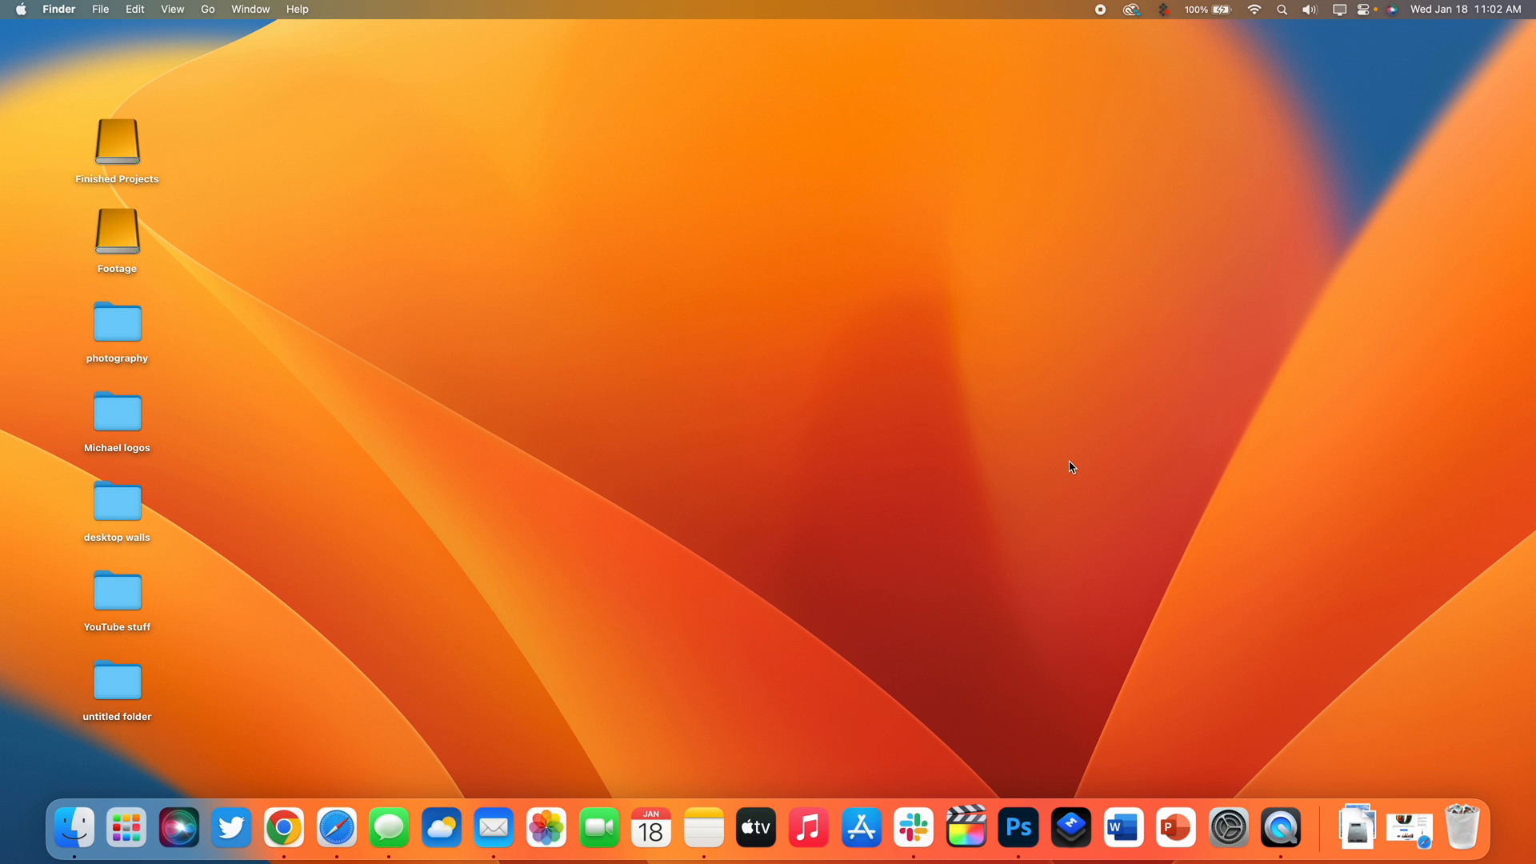
pyautogui.click(334, 827)
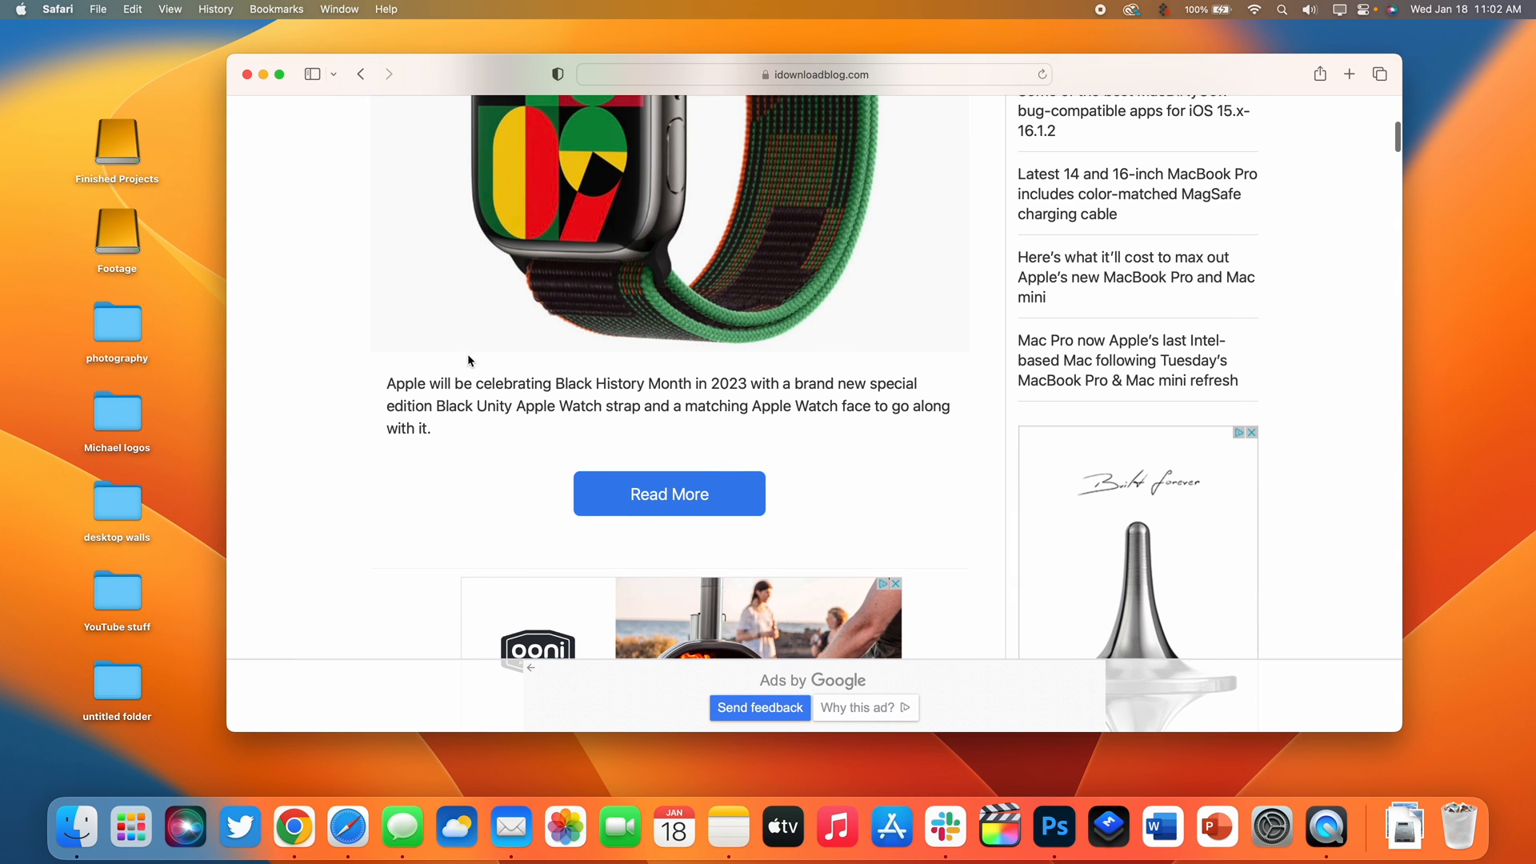
pyautogui.moveTo(519, 383)
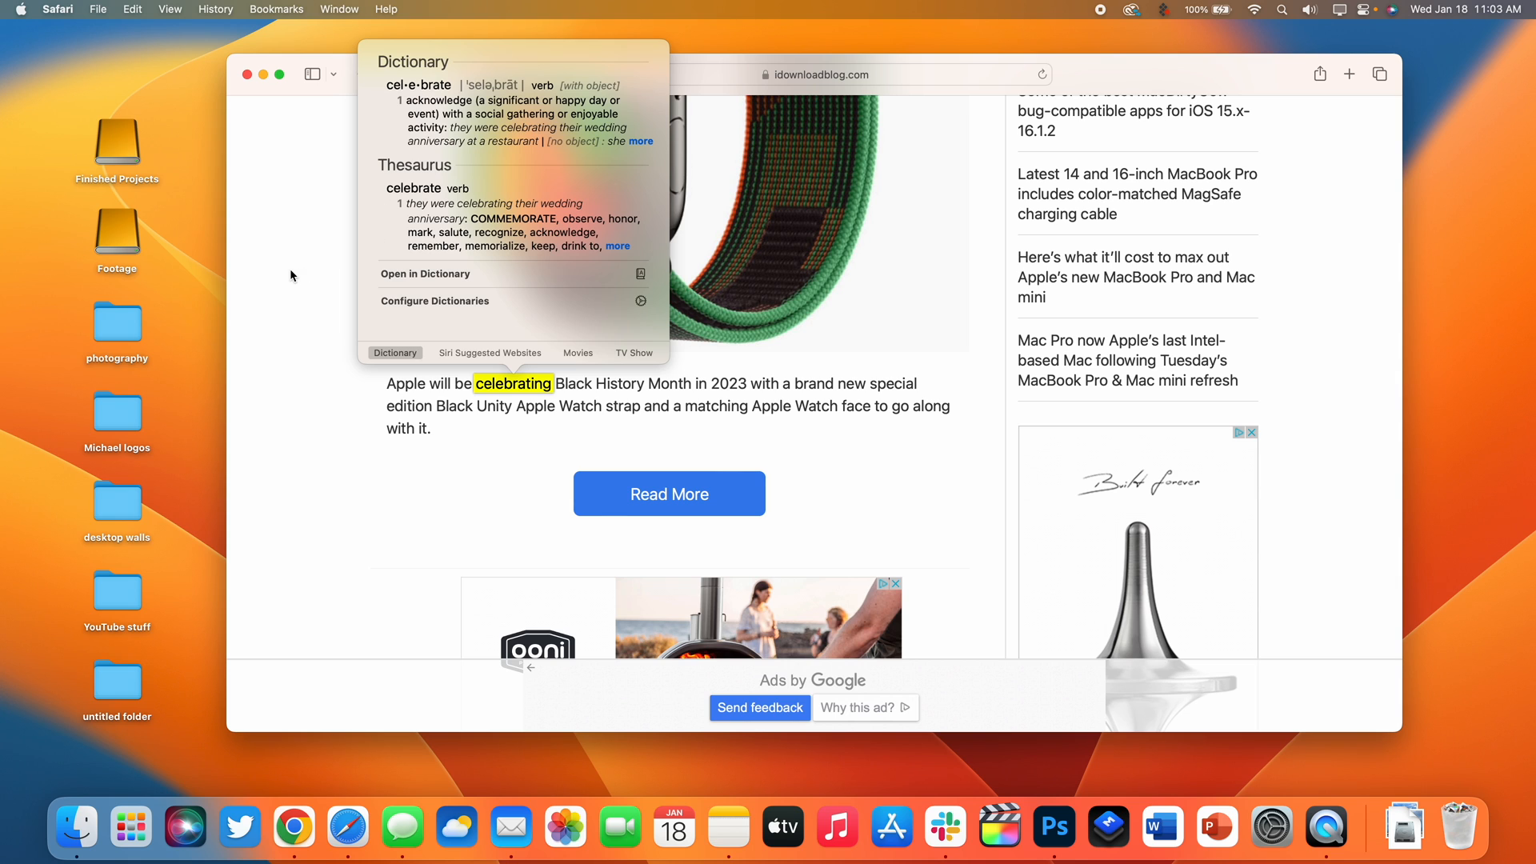
# - Look up the word 'celebrating' from the article to show its Dictionary popover
pyautogui.click(289, 275)
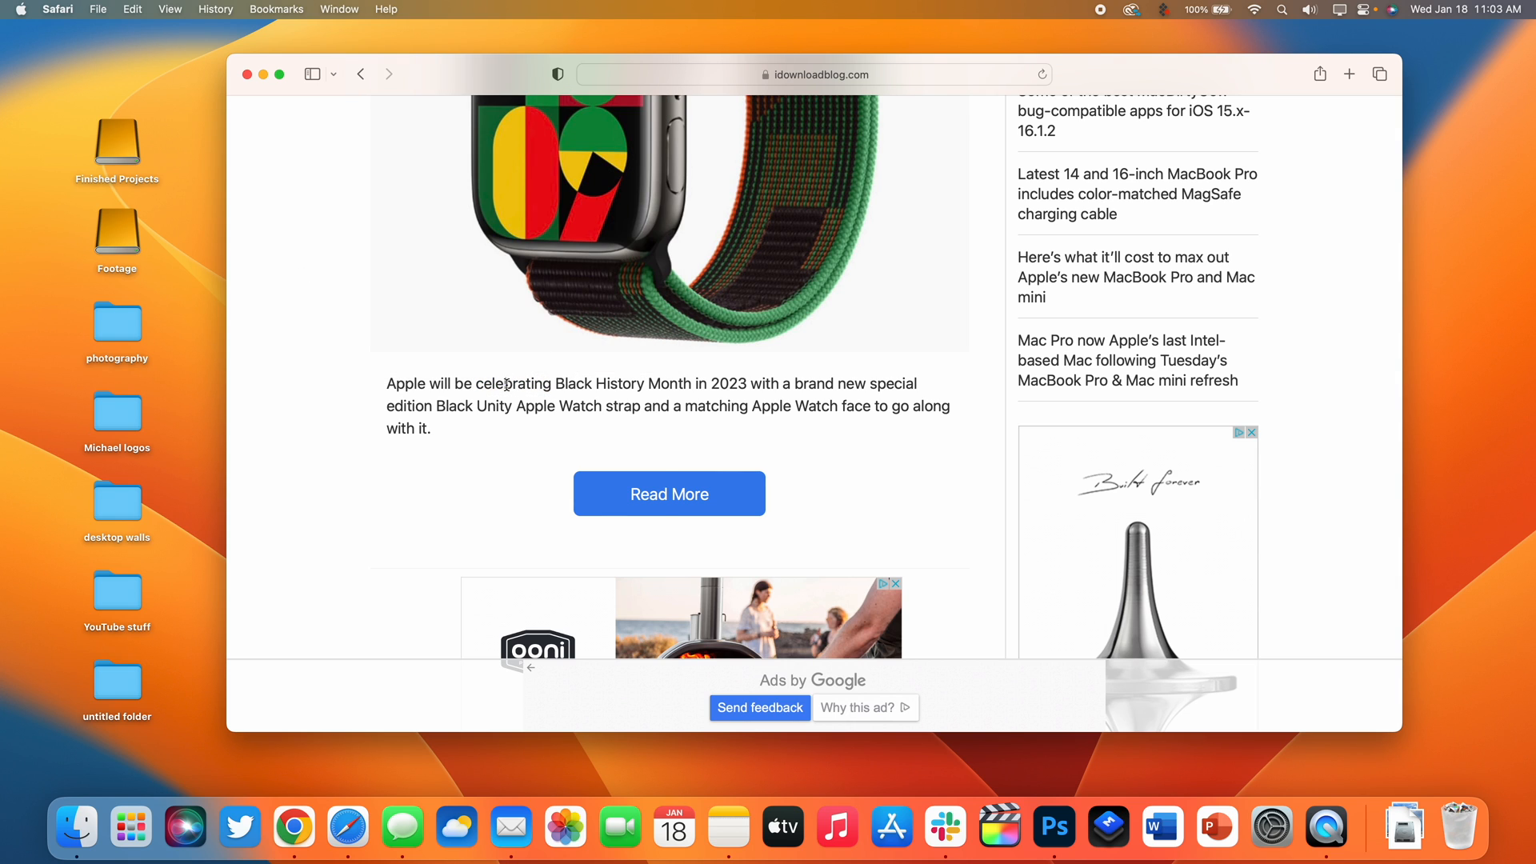
pyautogui.rightClick(508, 382)
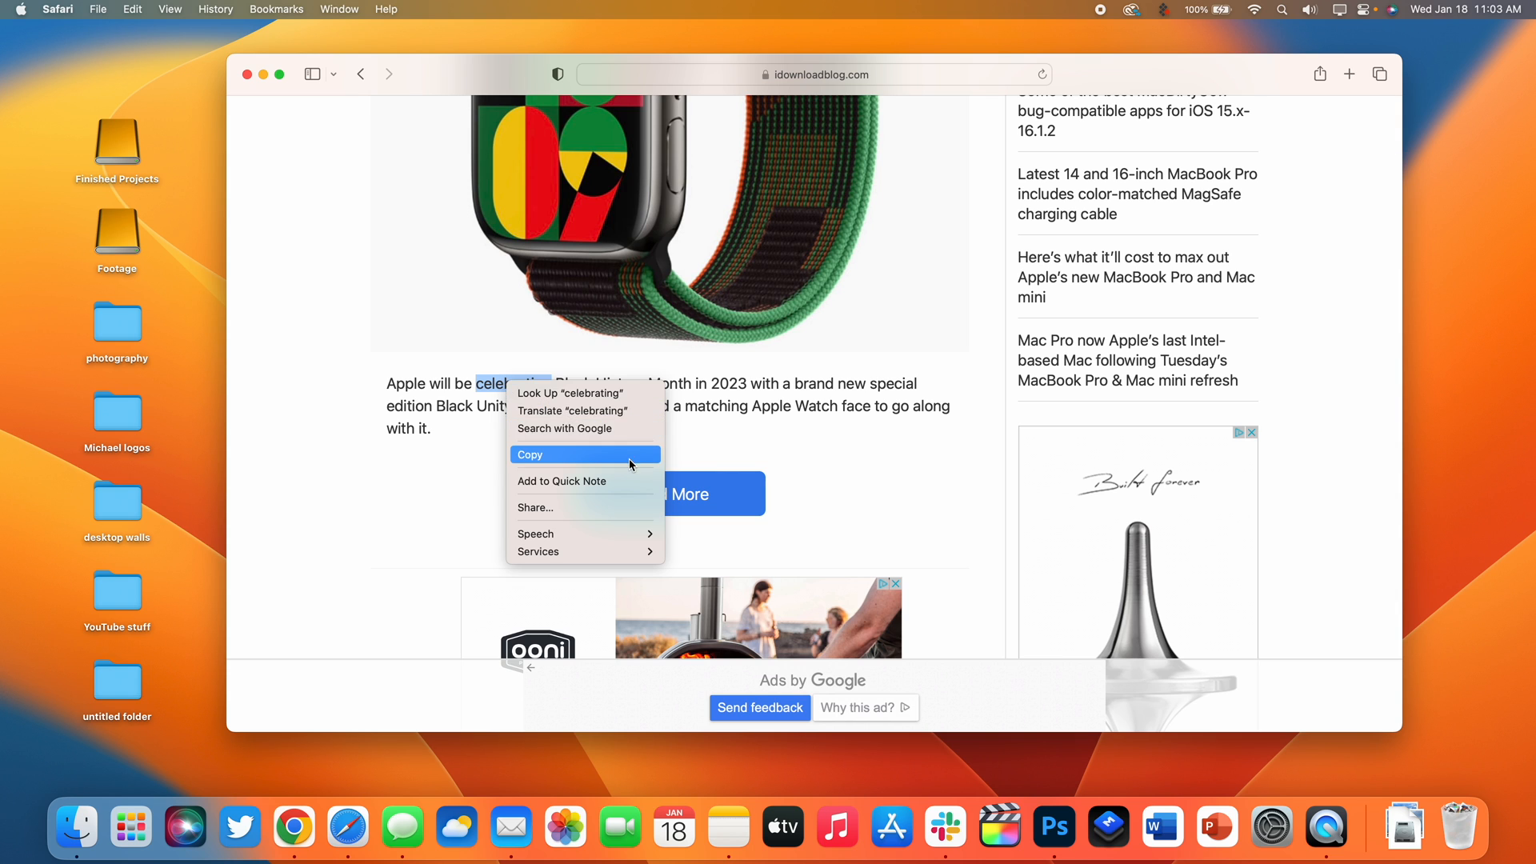
pyautogui.click(568, 393)
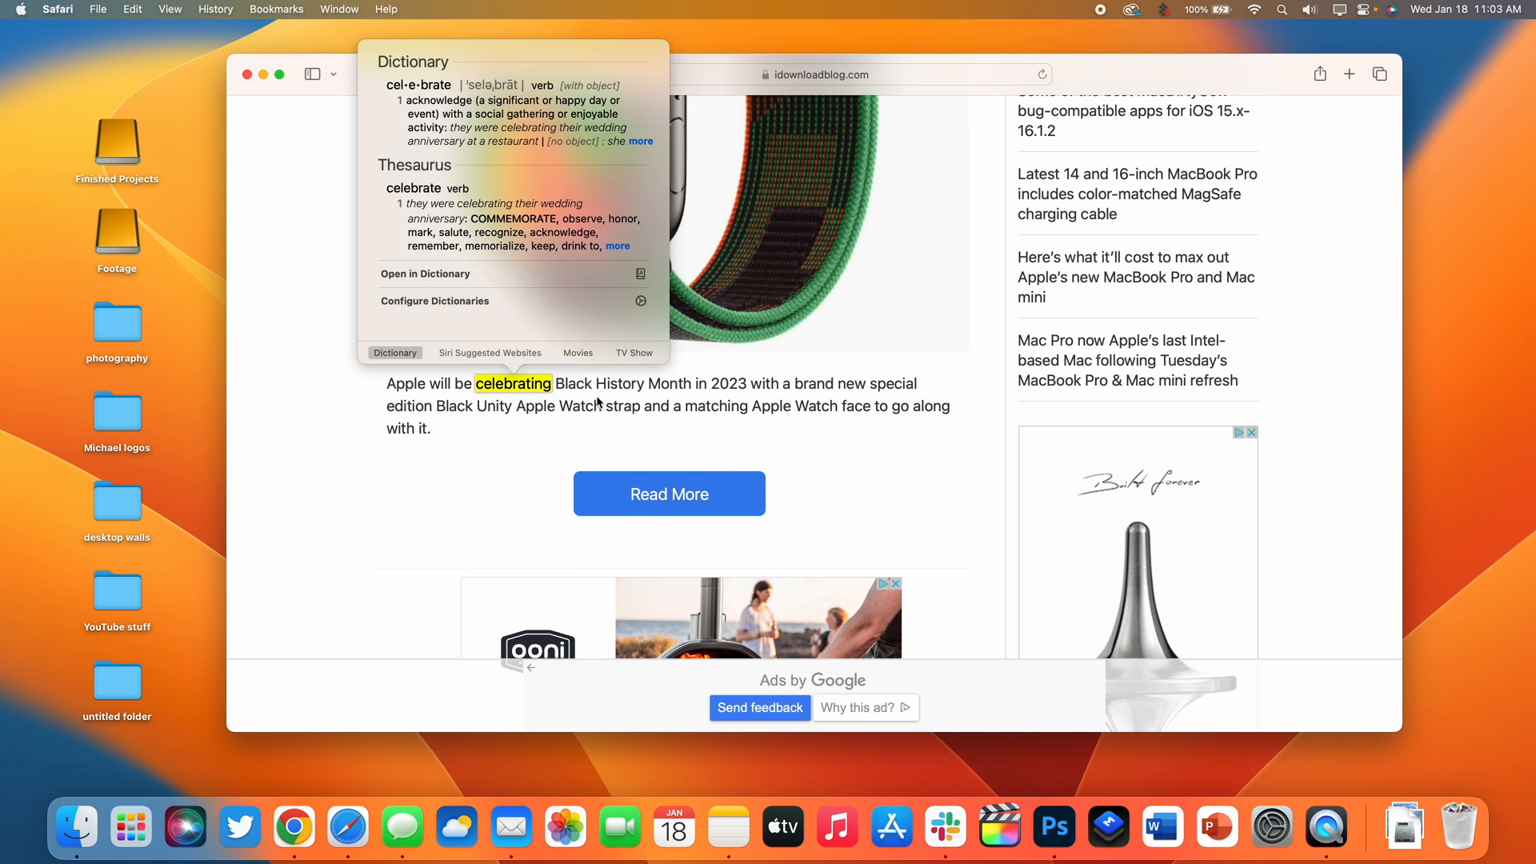
pyautogui.moveTo(500, 494)
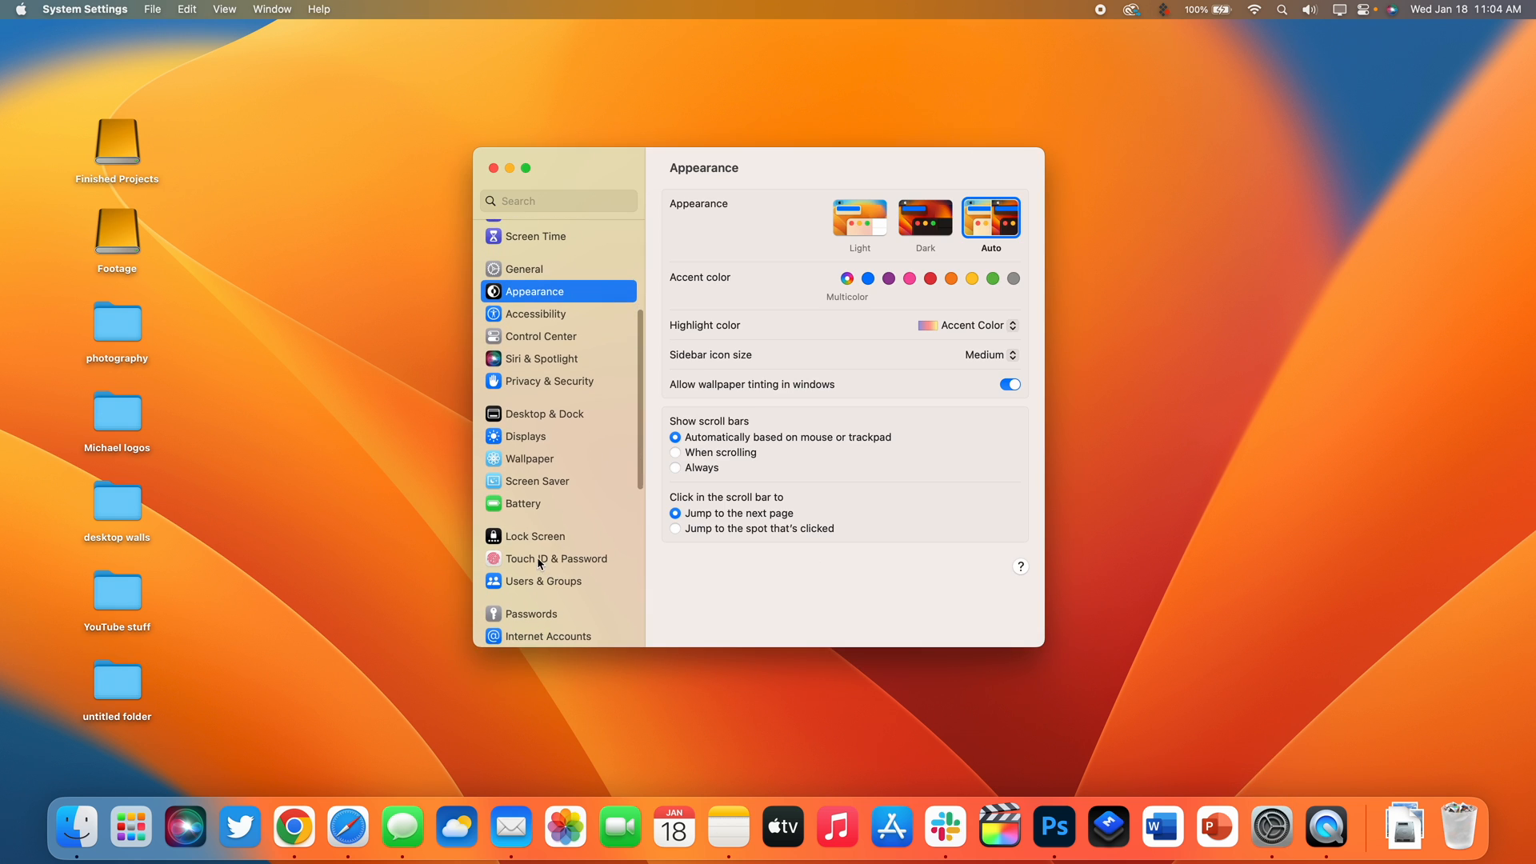
# - Select Touch ID & Password in the System Settings sidebar
pyautogui.click(557, 558)
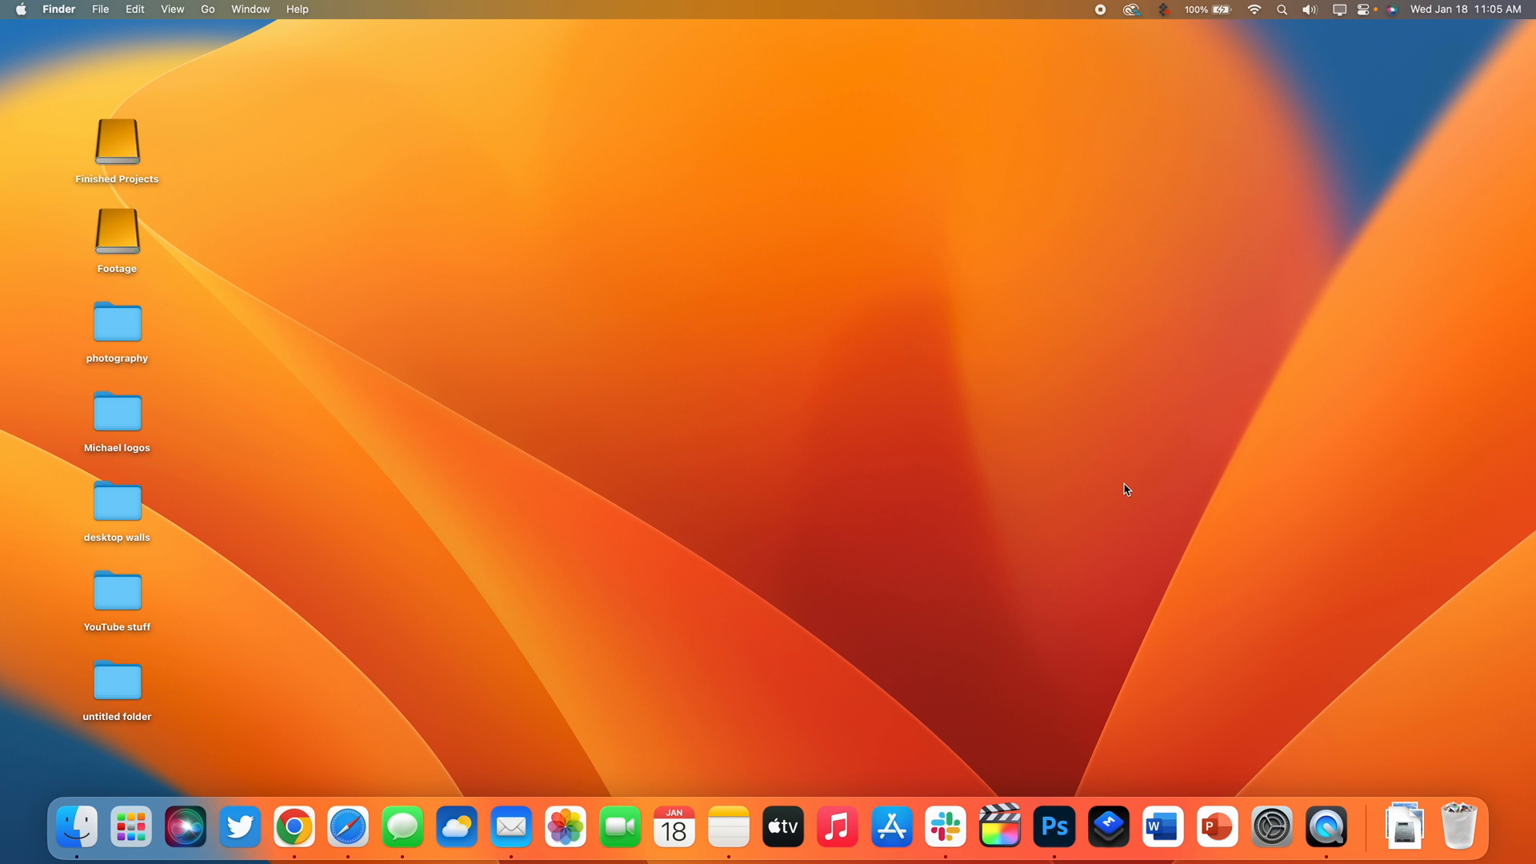
pyautogui.moveTo(379, 754)
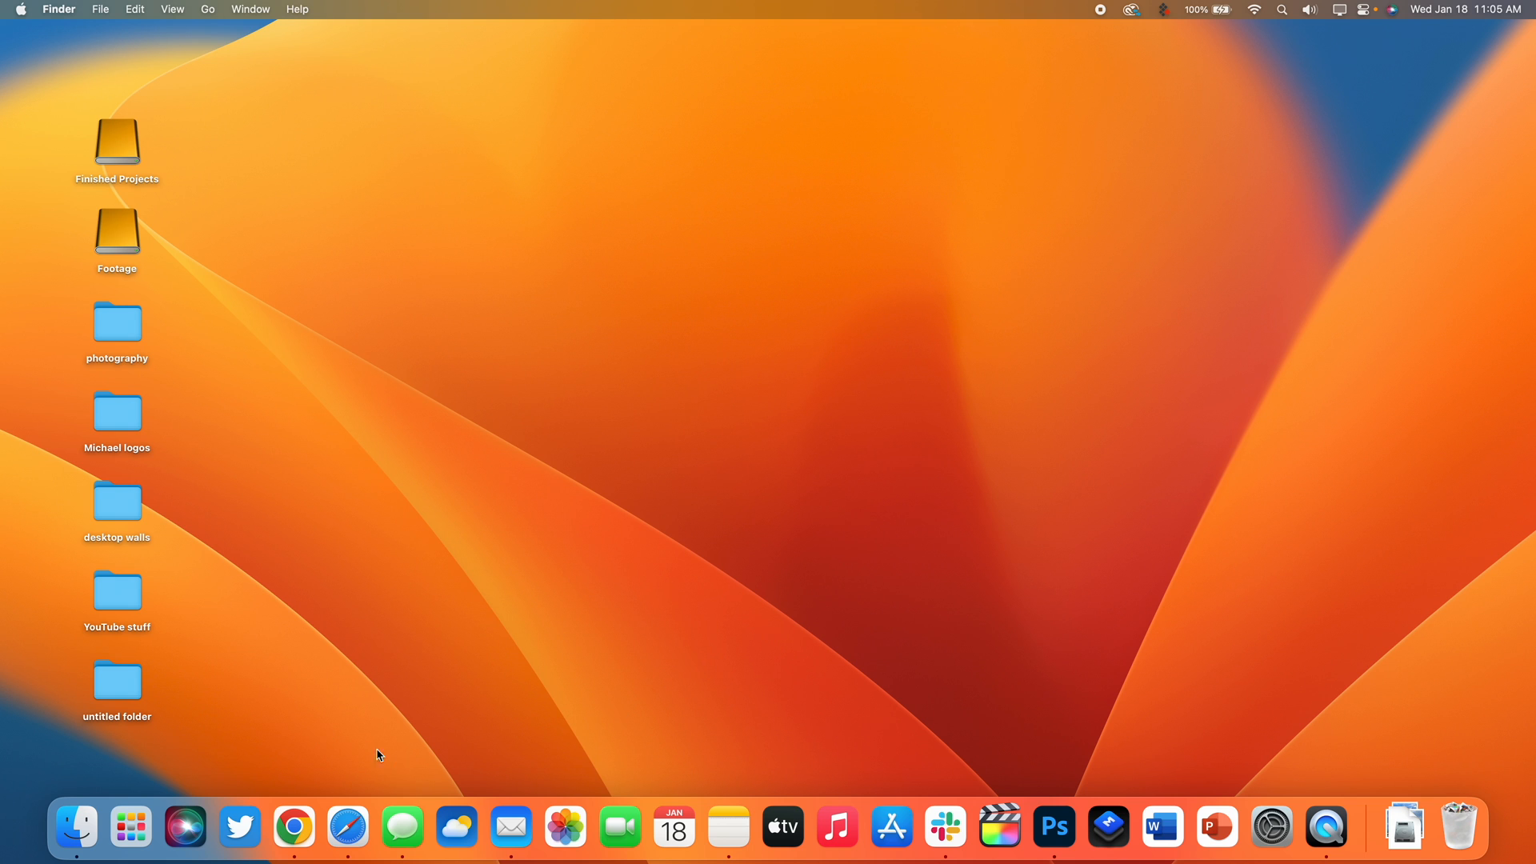
pyautogui.moveTo(390, 761)
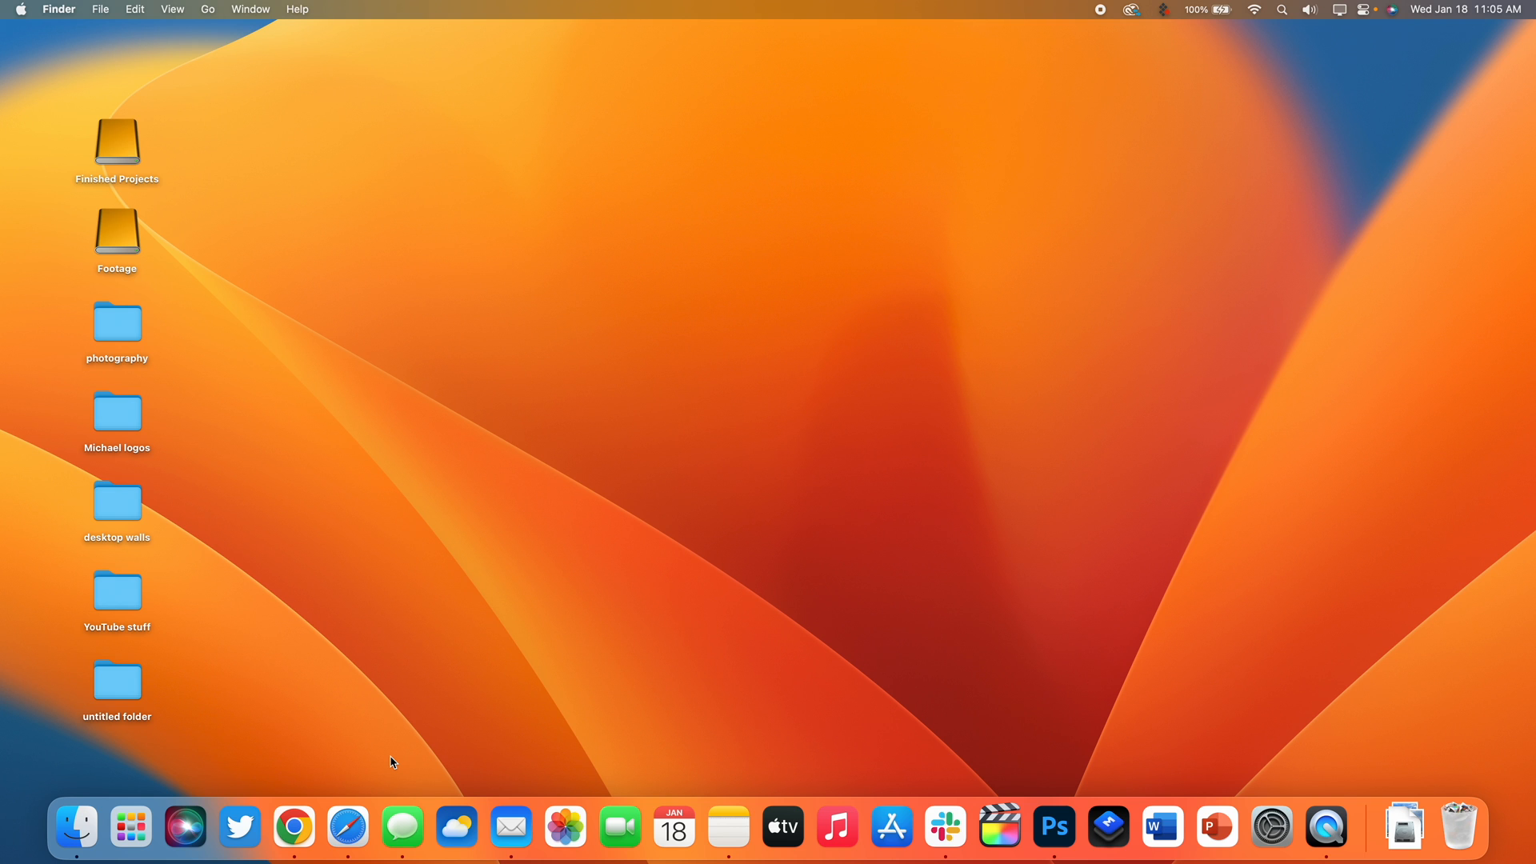
pyautogui.click(347, 827)
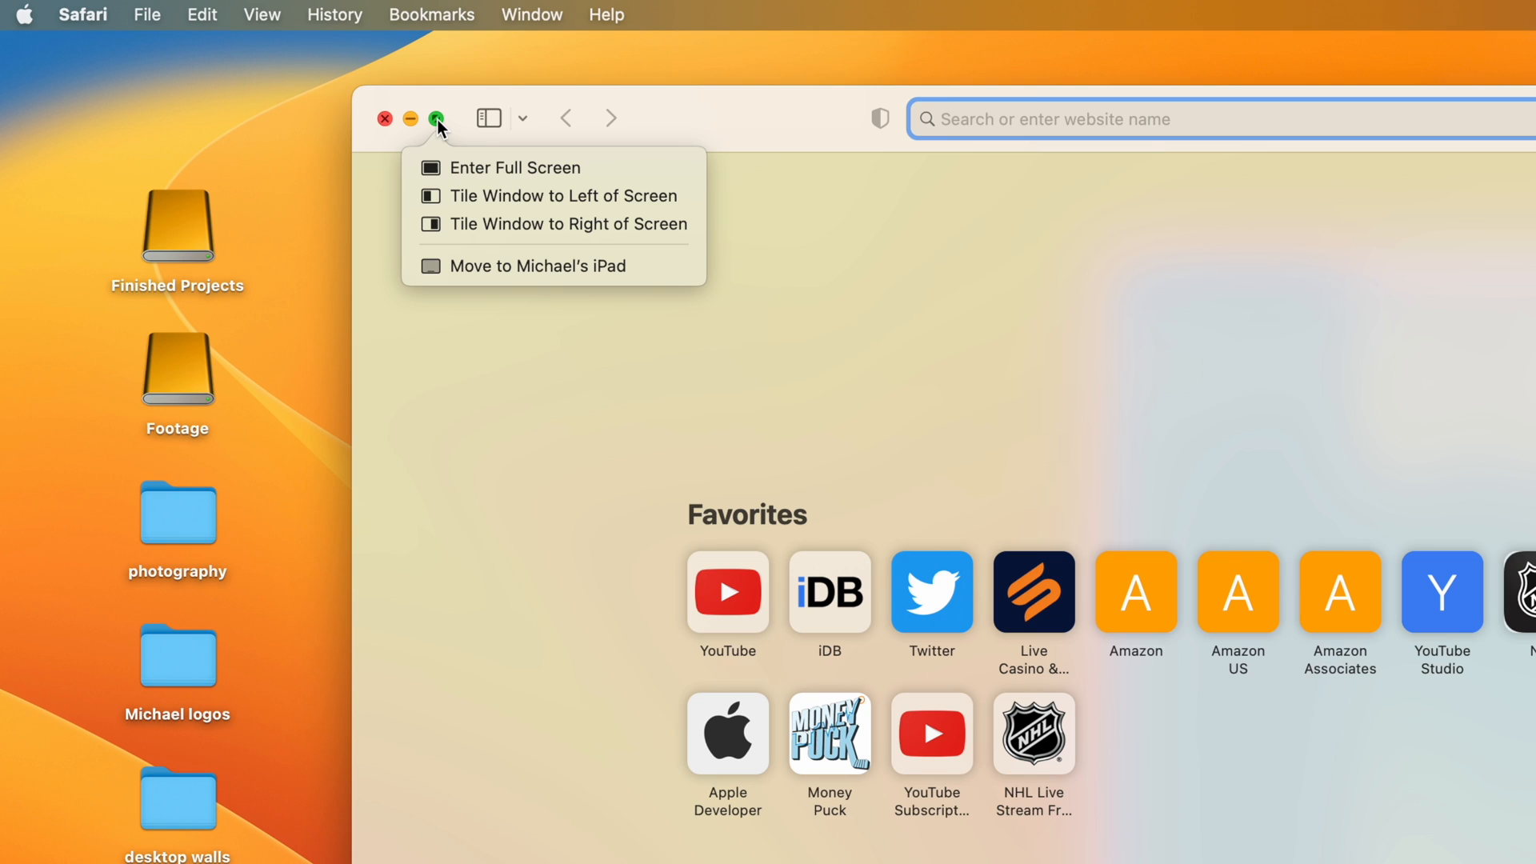
pyautogui.moveTo(480, 195)
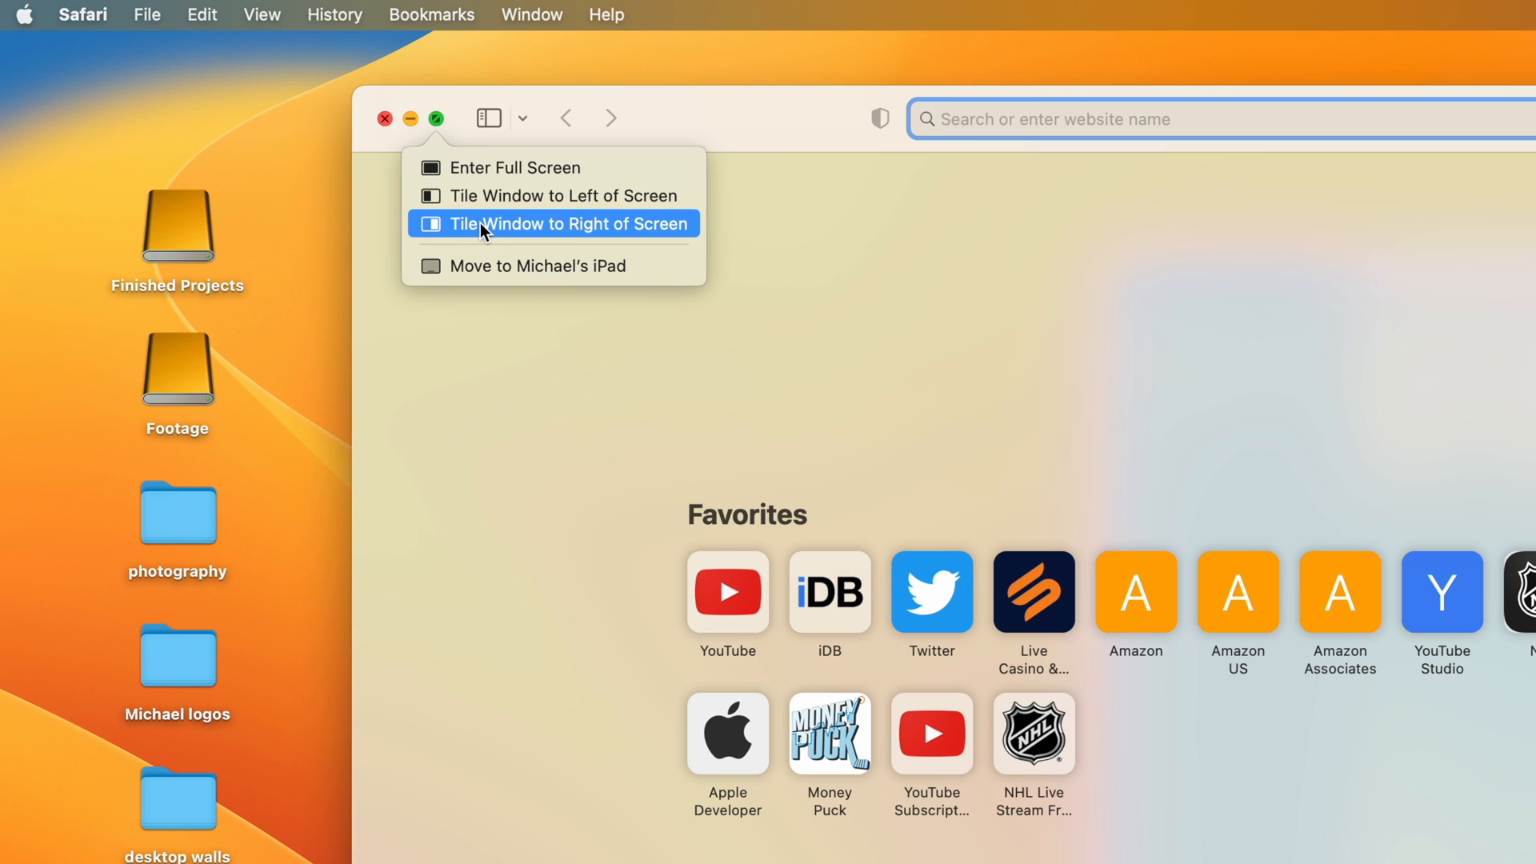
# - Tile the Safari window to the right half of the screen from the green button menu
pyautogui.click(552, 224)
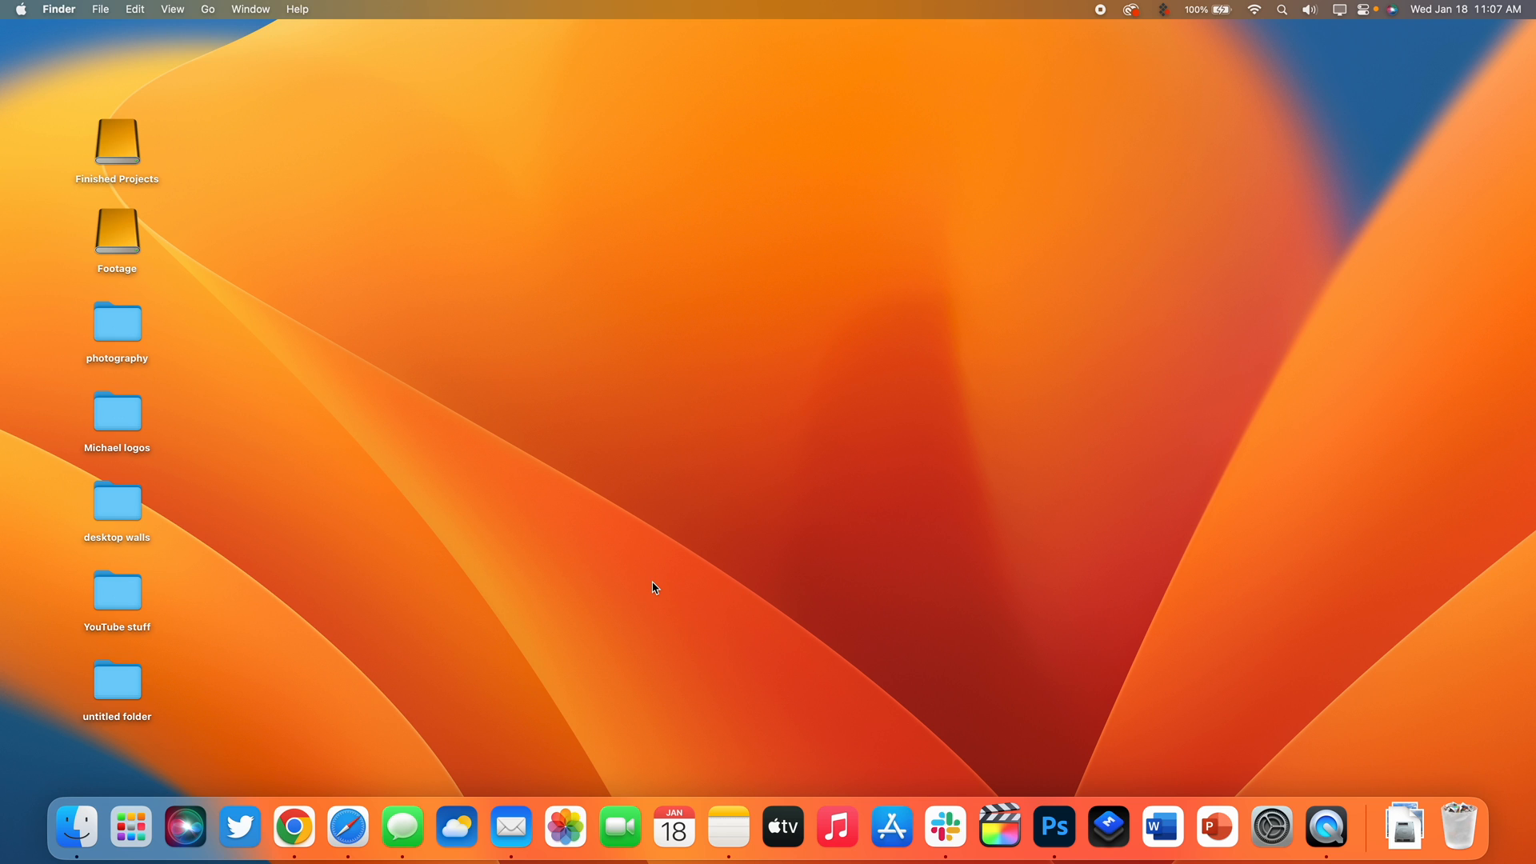
pyautogui.moveTo(185, 828)
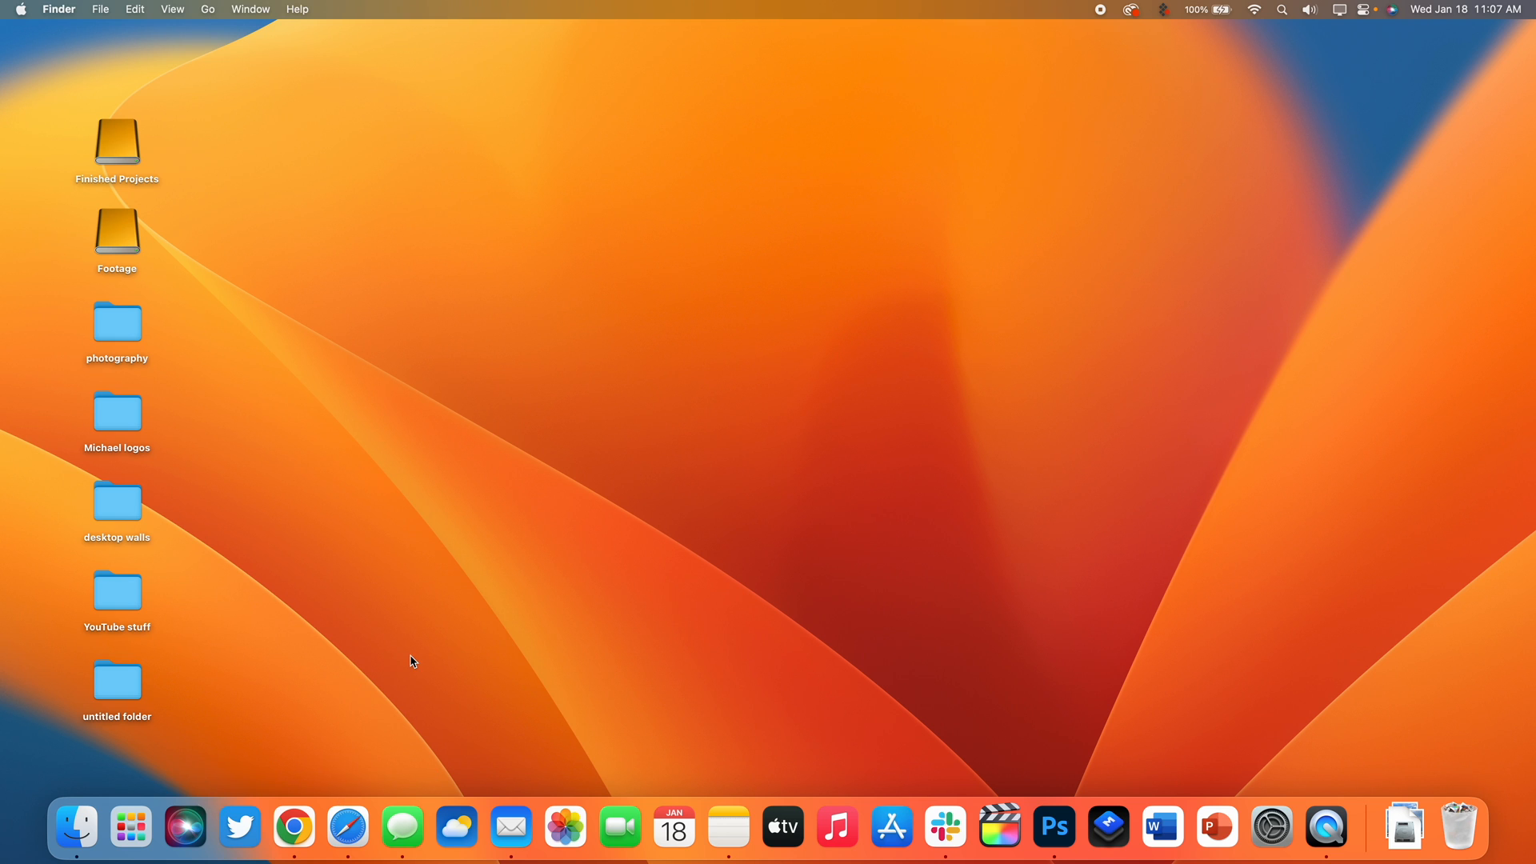
pyautogui.moveTo(130, 827)
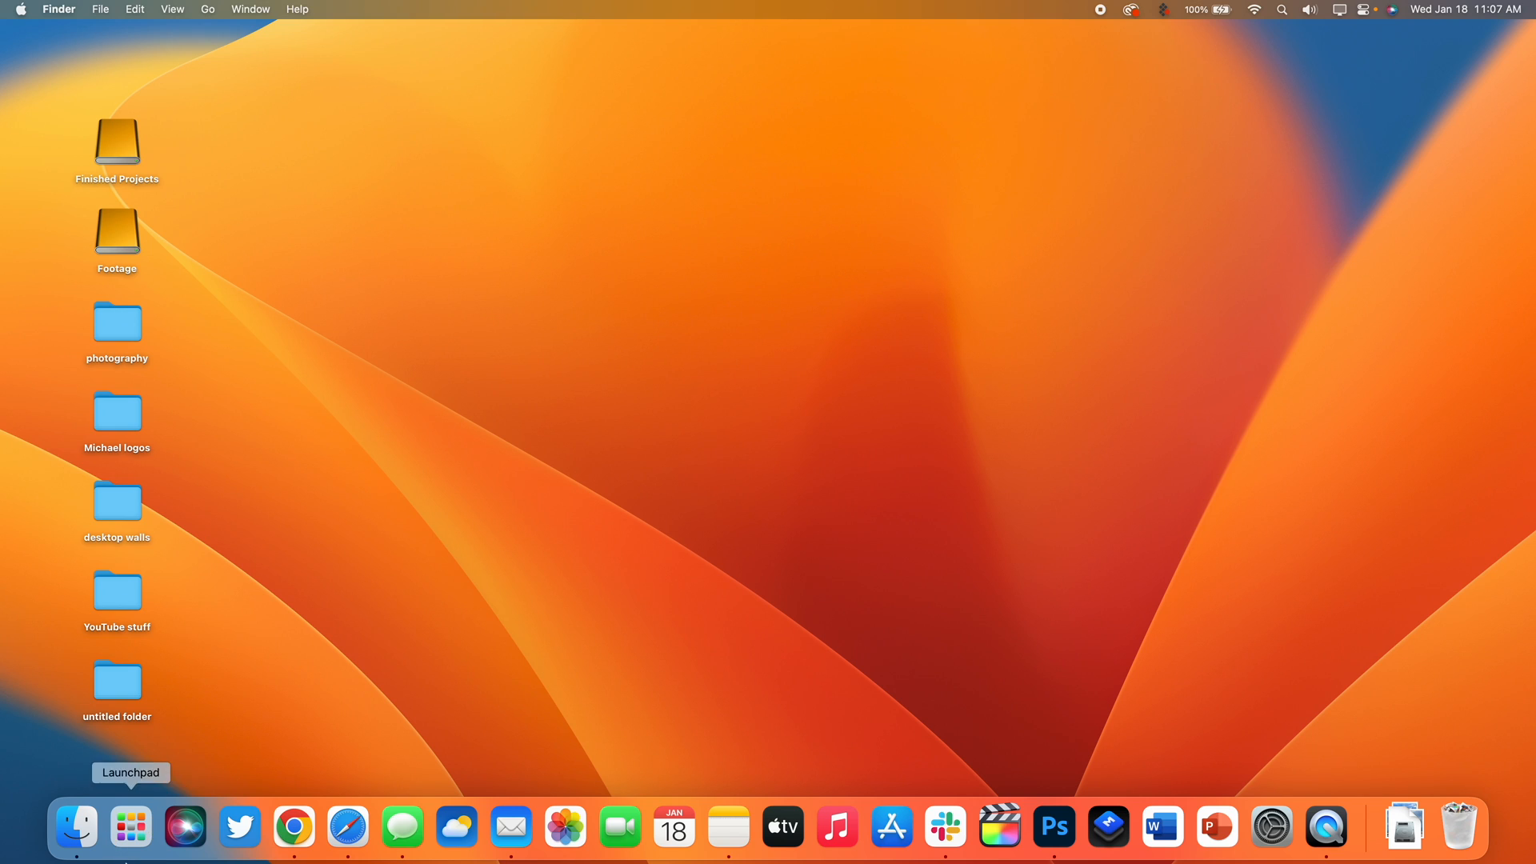
pyautogui.click(129, 827)
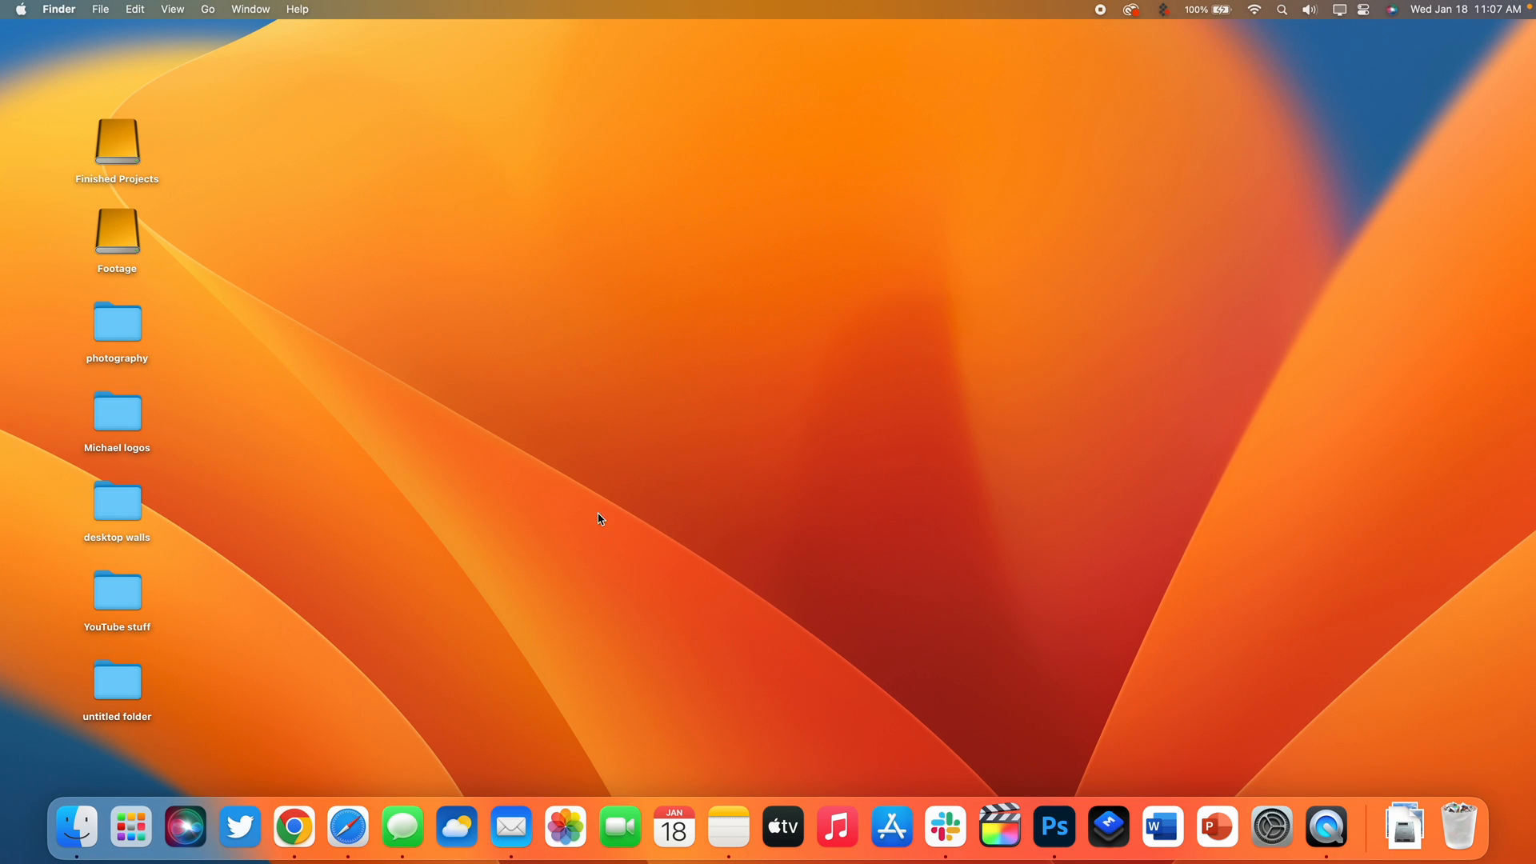
pyautogui.click(130, 827)
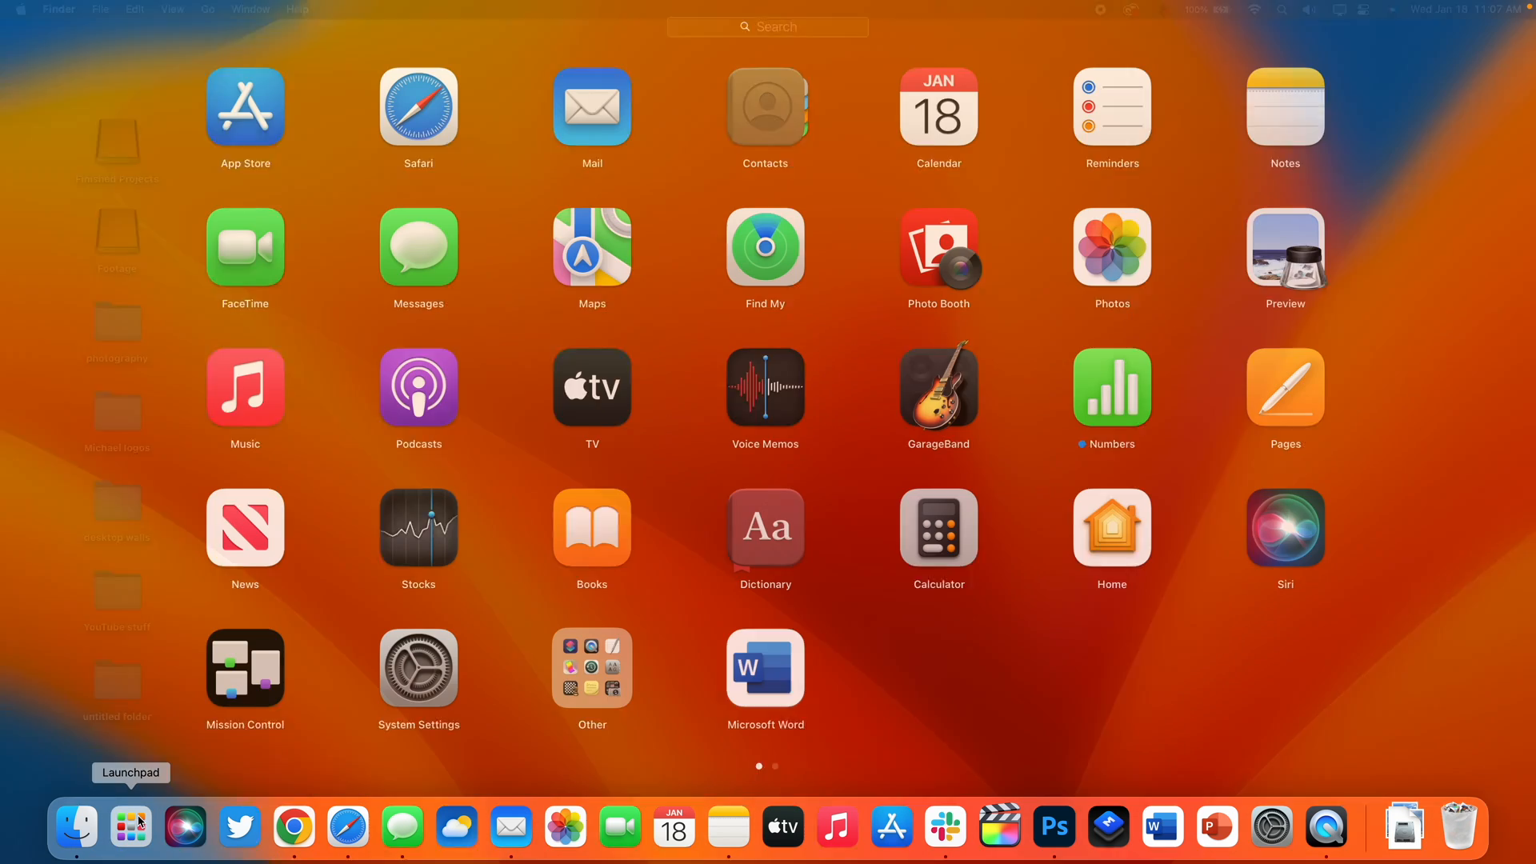
pyautogui.click(130, 827)
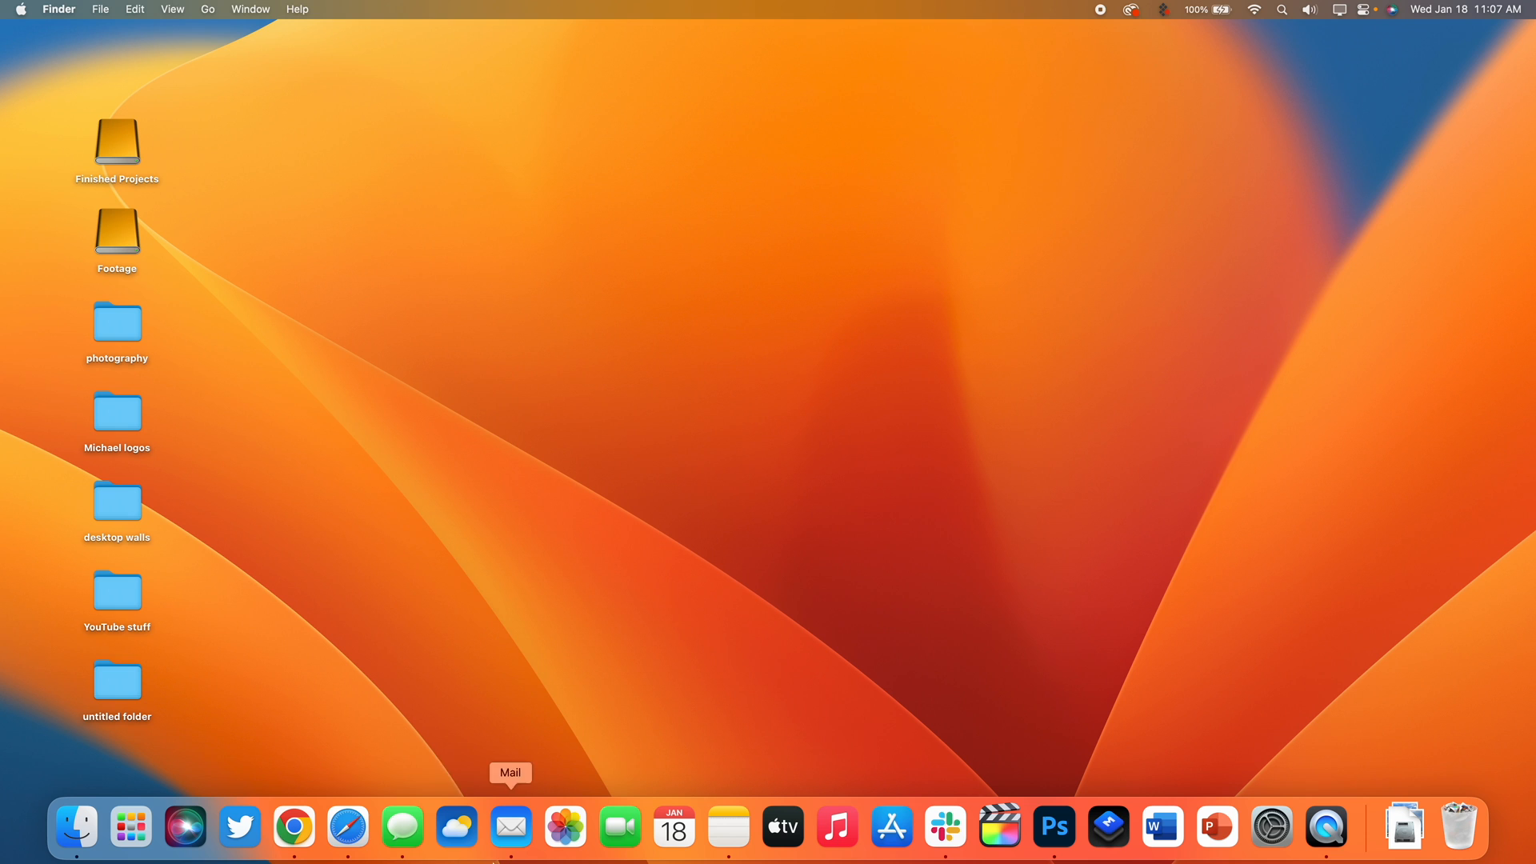
# - Bring up Safari, switch it to full screen, then leave full screen back to the desktop
pyautogui.click(347, 827)
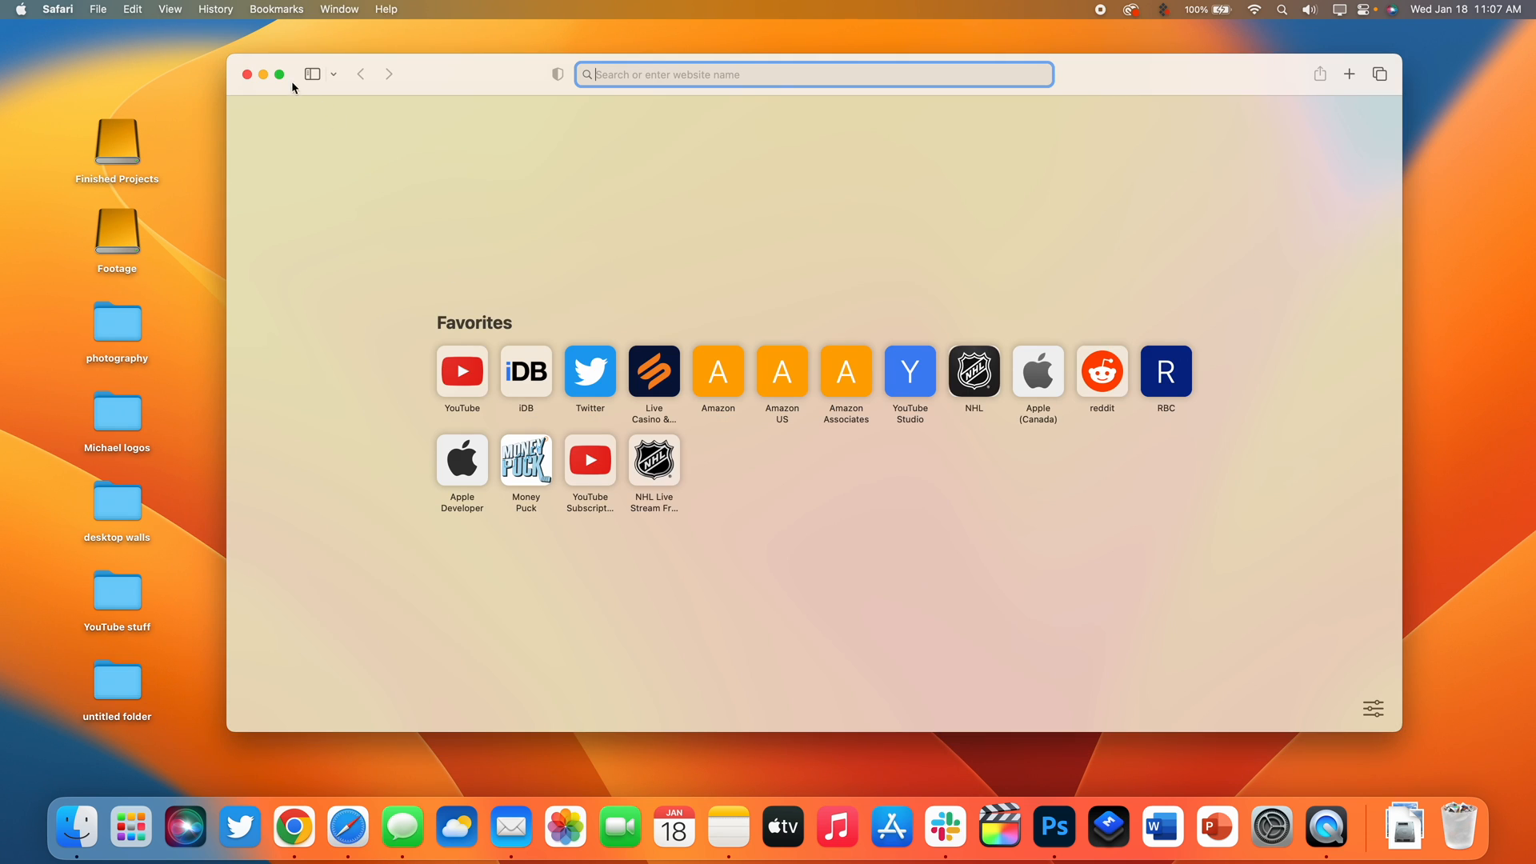
pyautogui.click(278, 73)
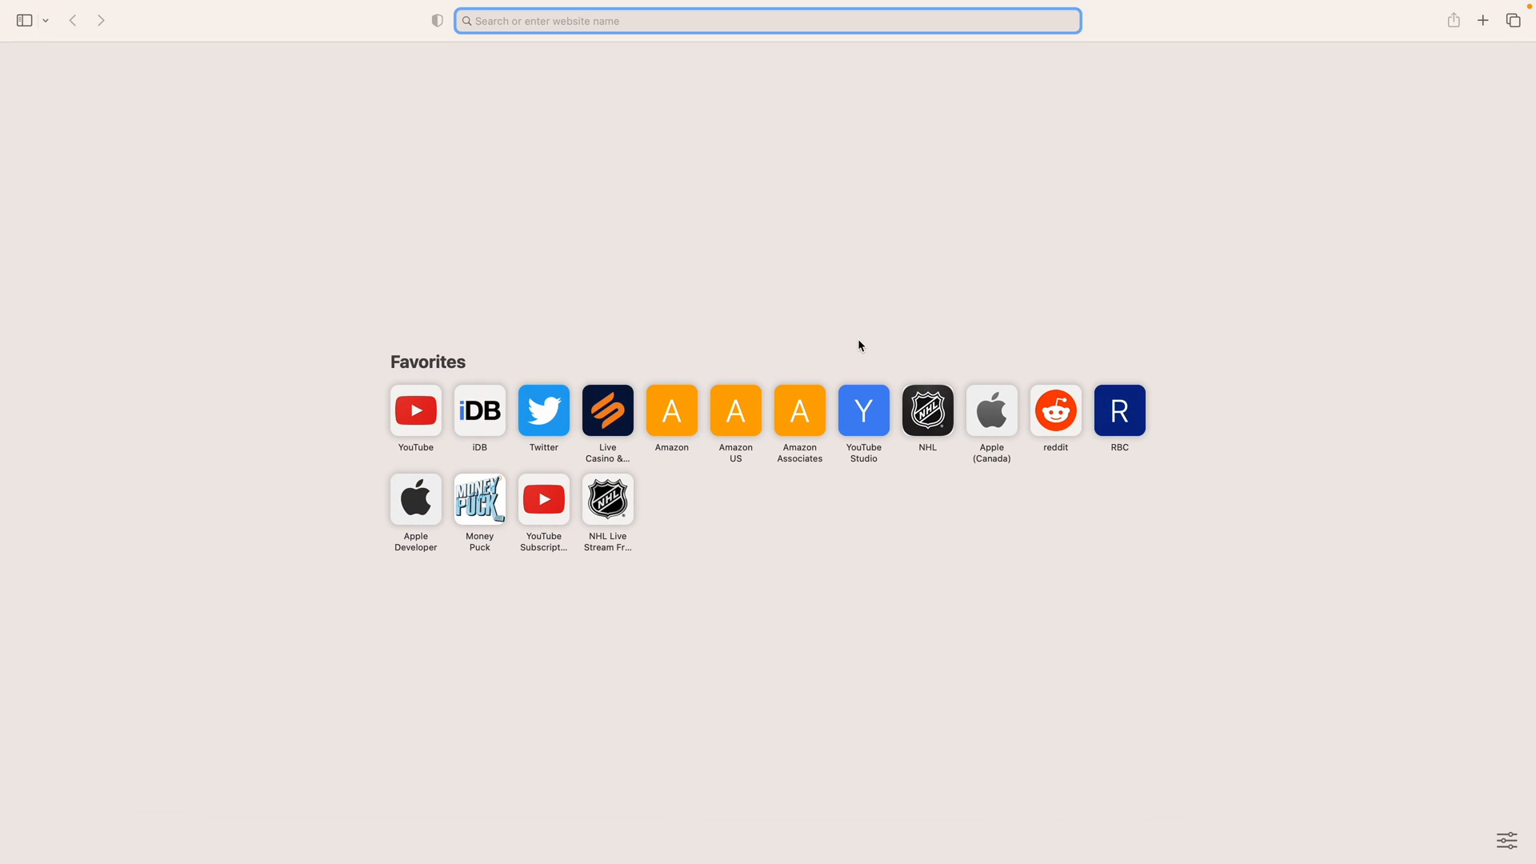
pyautogui.moveTo(1184, 321)
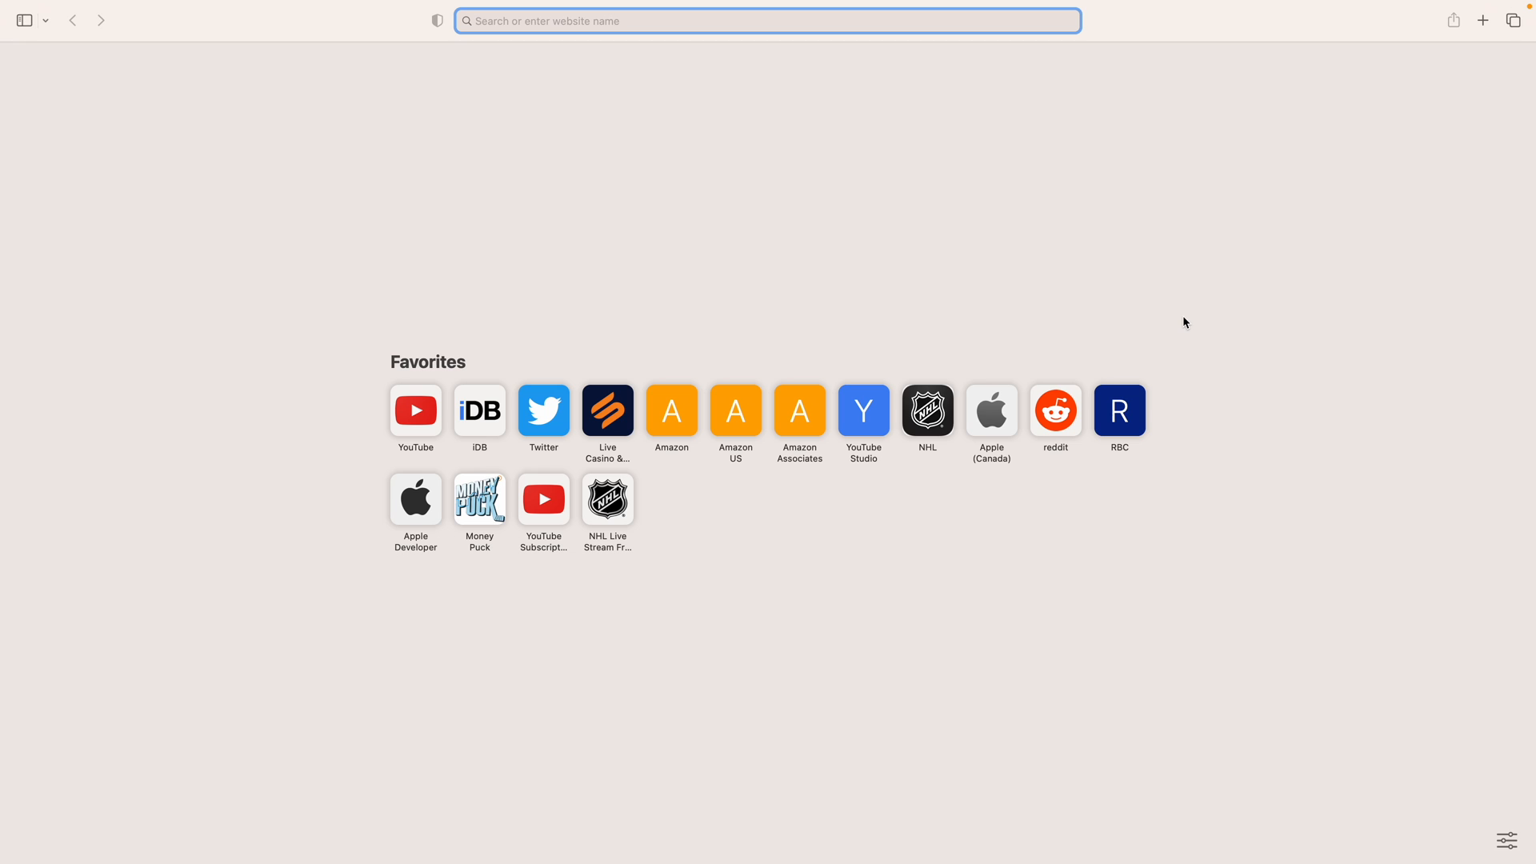
pyautogui.click(767, 21)
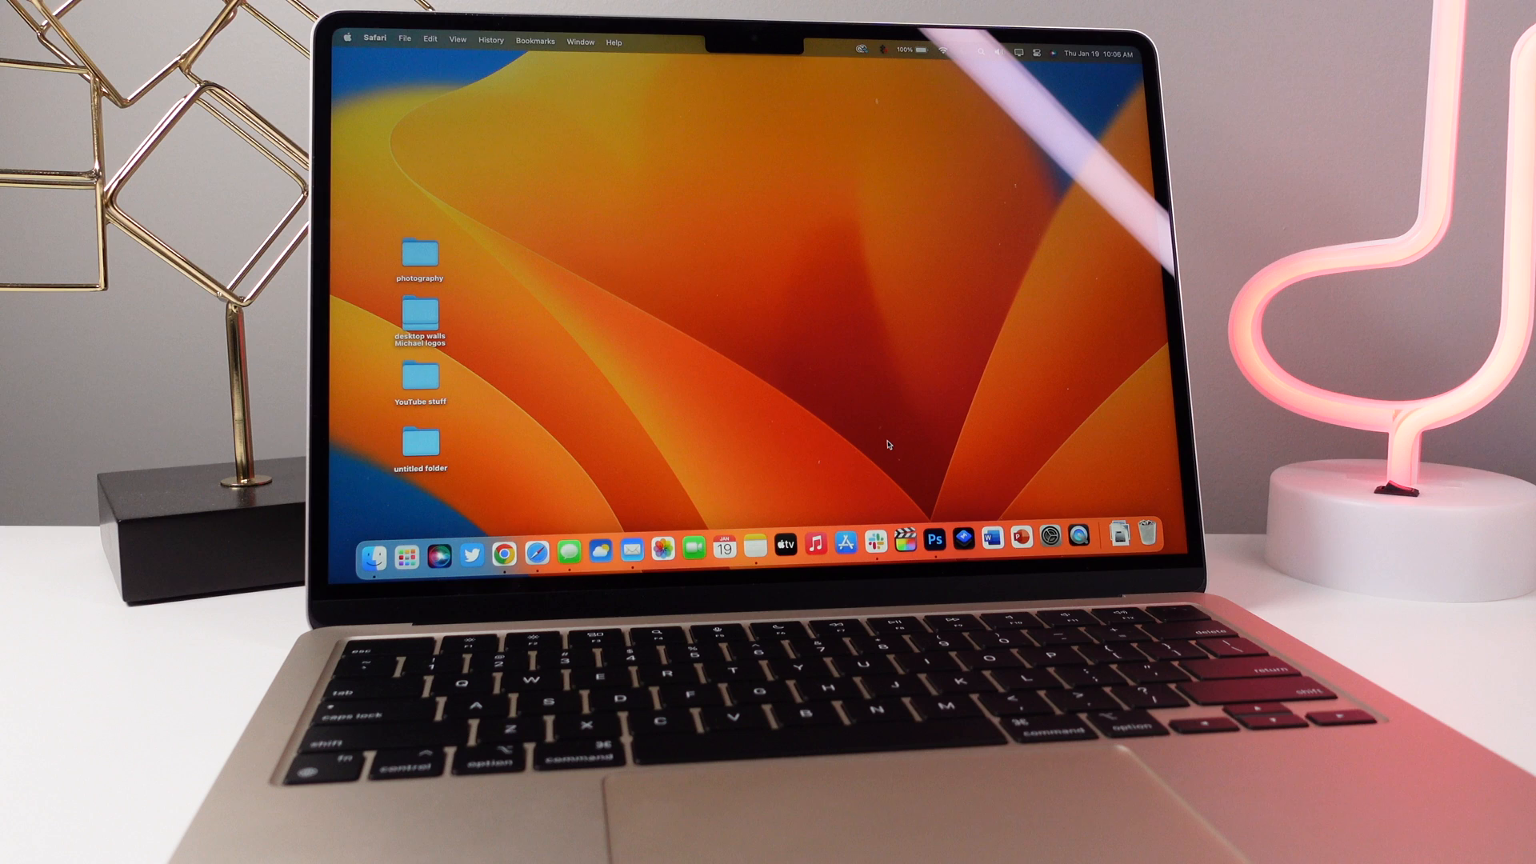
pyautogui.click(407, 549)
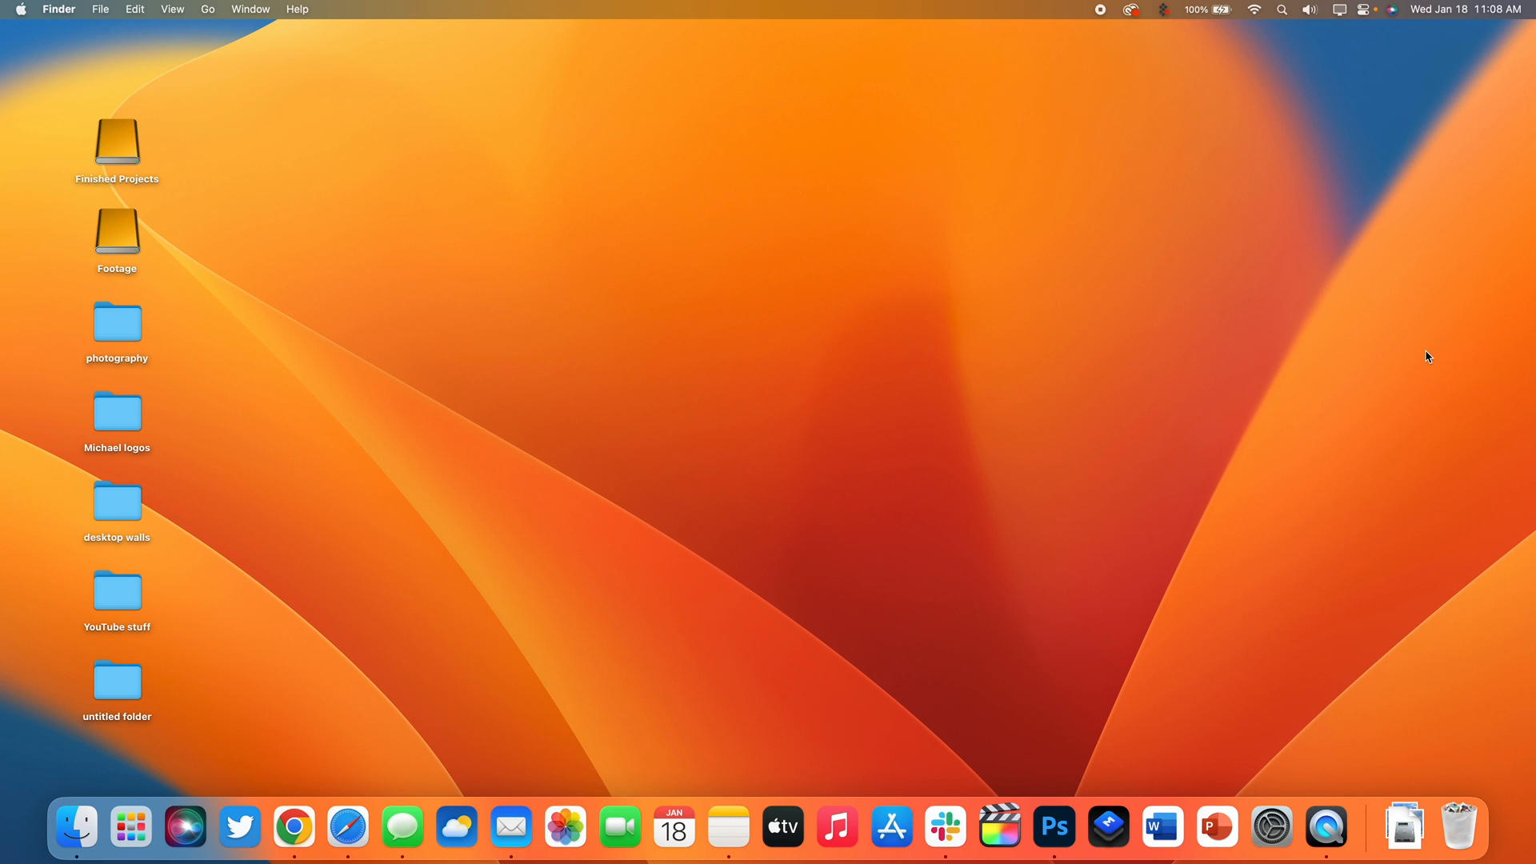
pyautogui.moveTo(1346, 21)
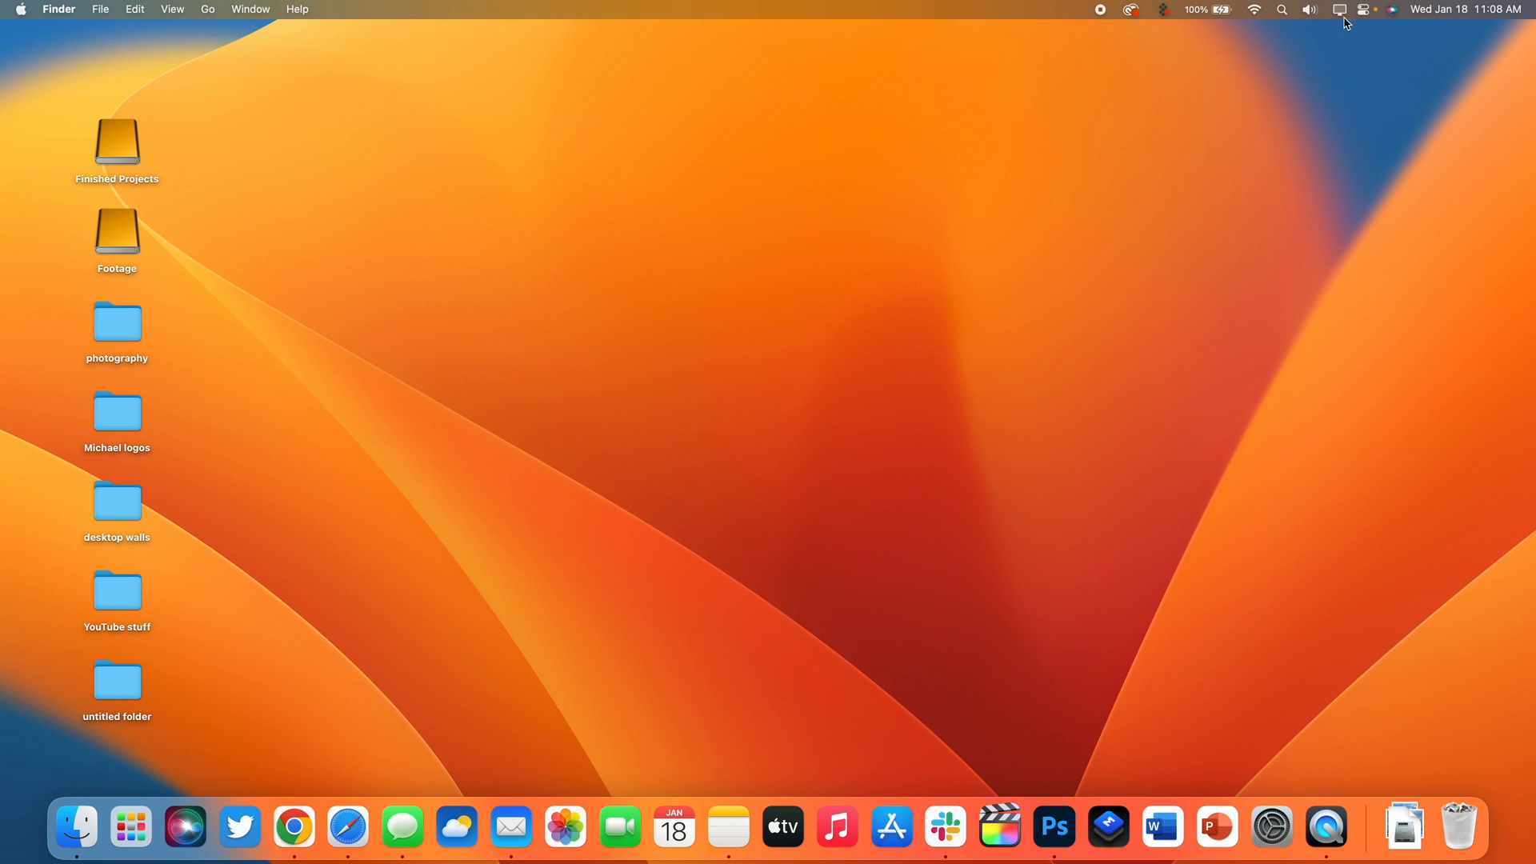
# - Review Control Center, the Display brightness/Night Shift menu and the Sound output menu, then reopen Control Center
pyautogui.click(1340, 9)
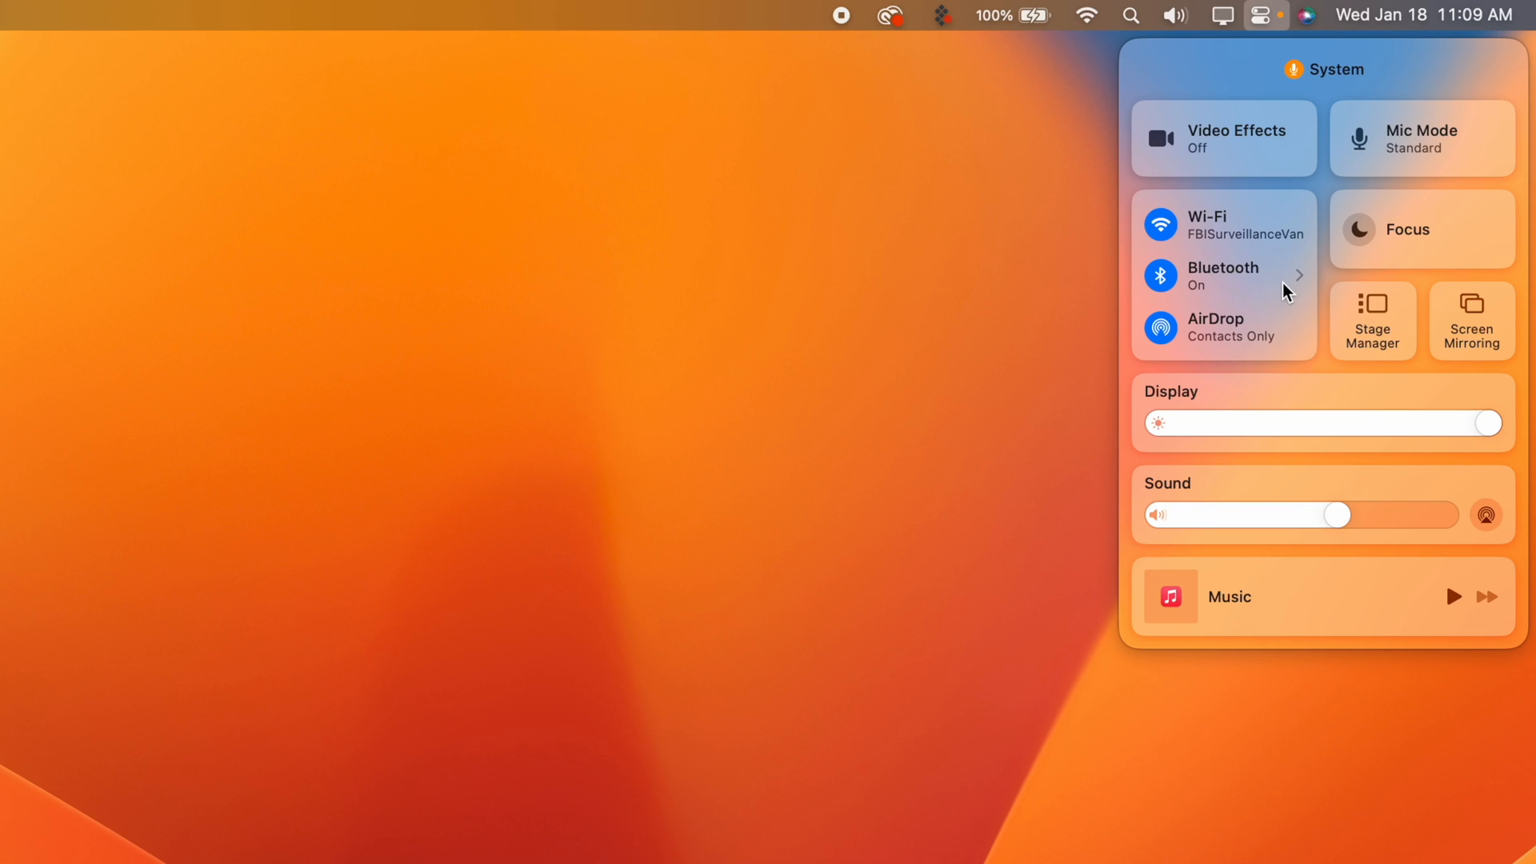
pyautogui.moveTo(1278, 167)
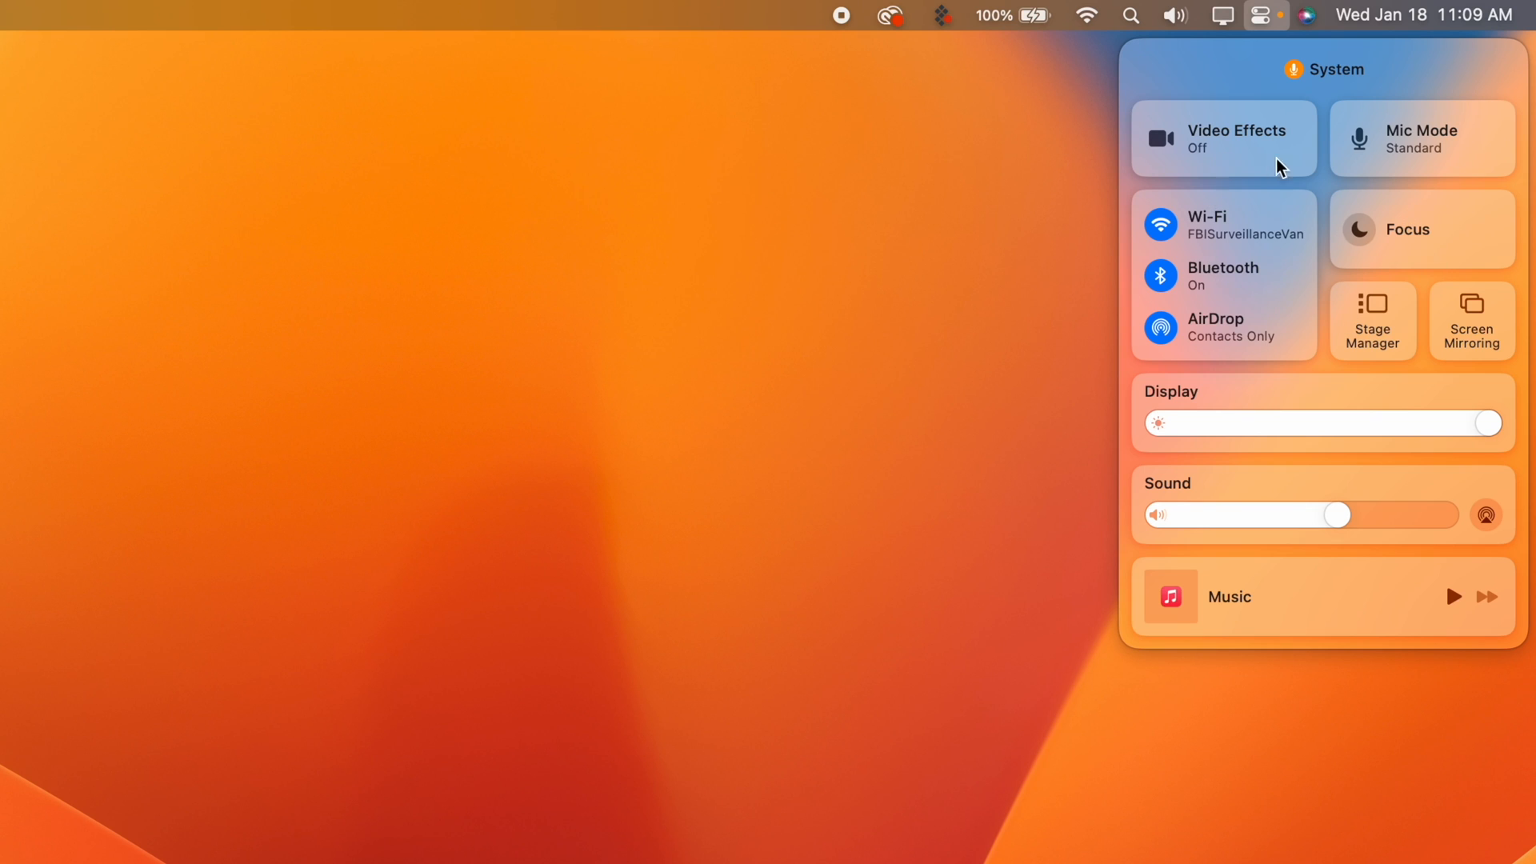
pyautogui.moveTo(1001, 8)
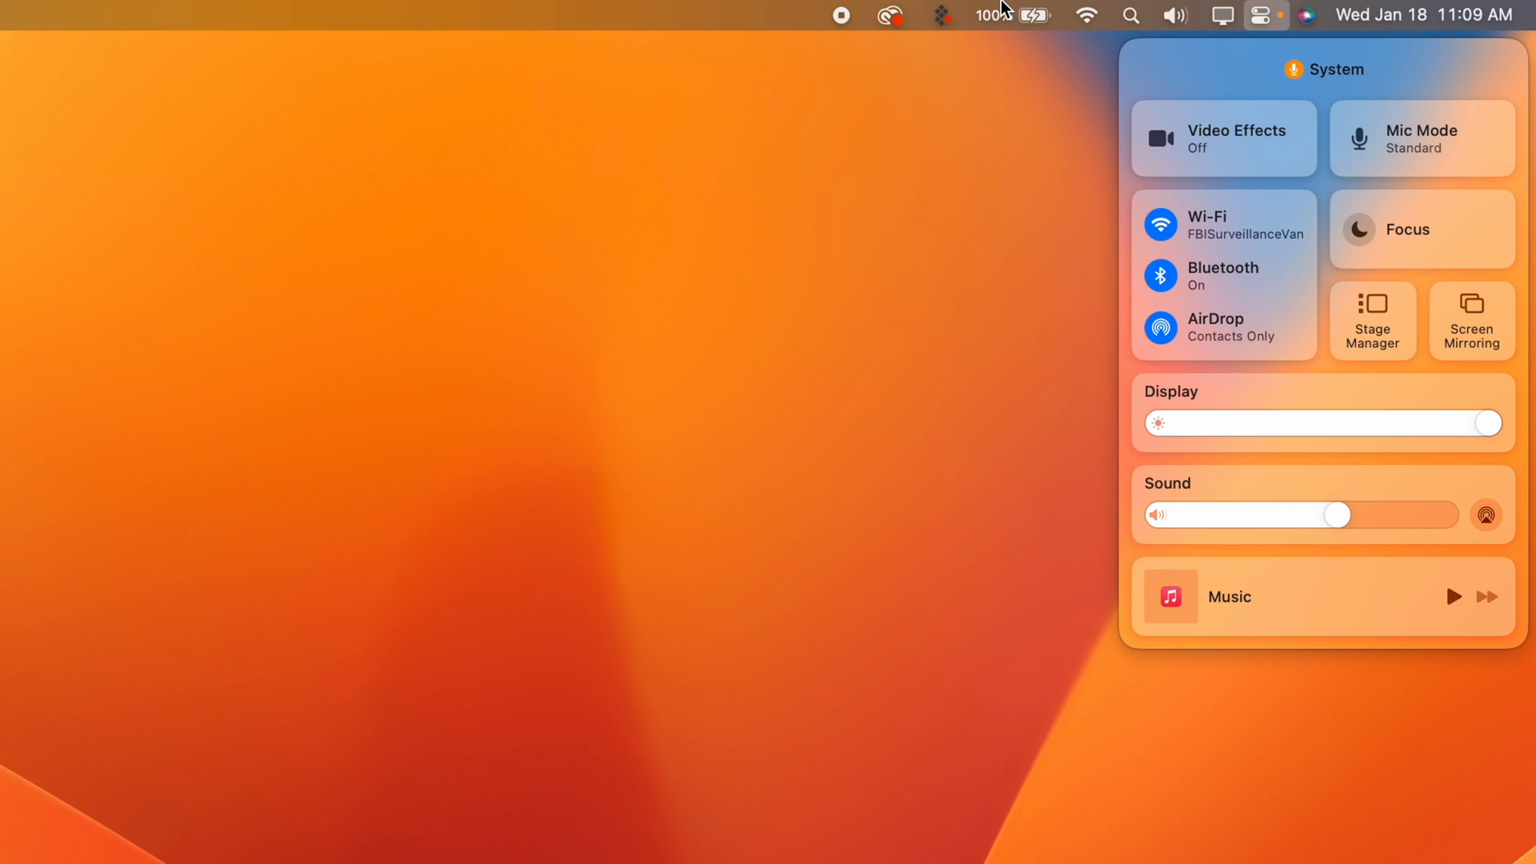
pyautogui.click(1264, 16)
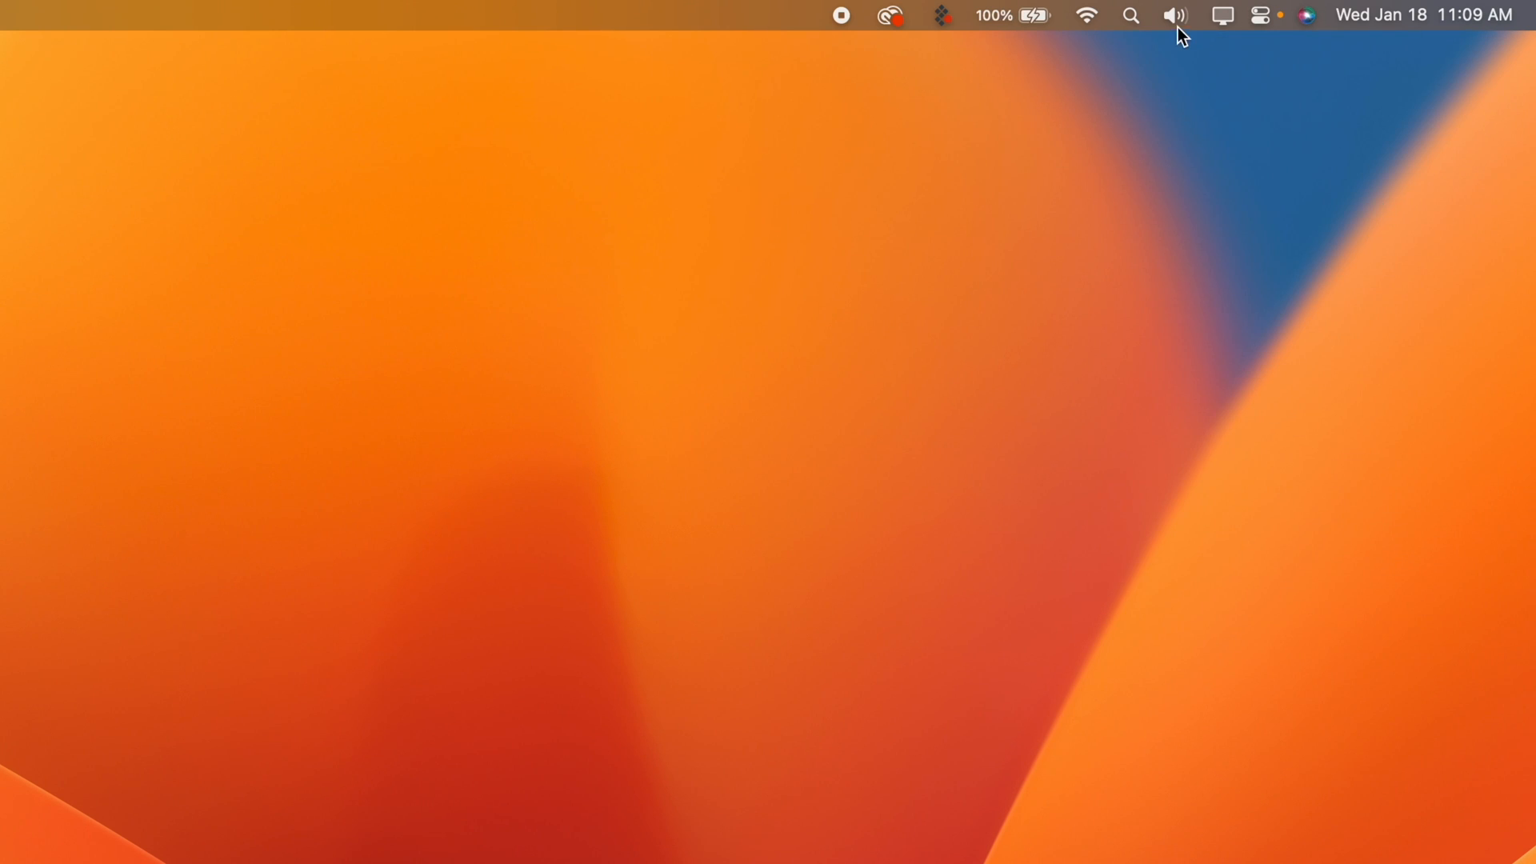
pyautogui.click(1221, 16)
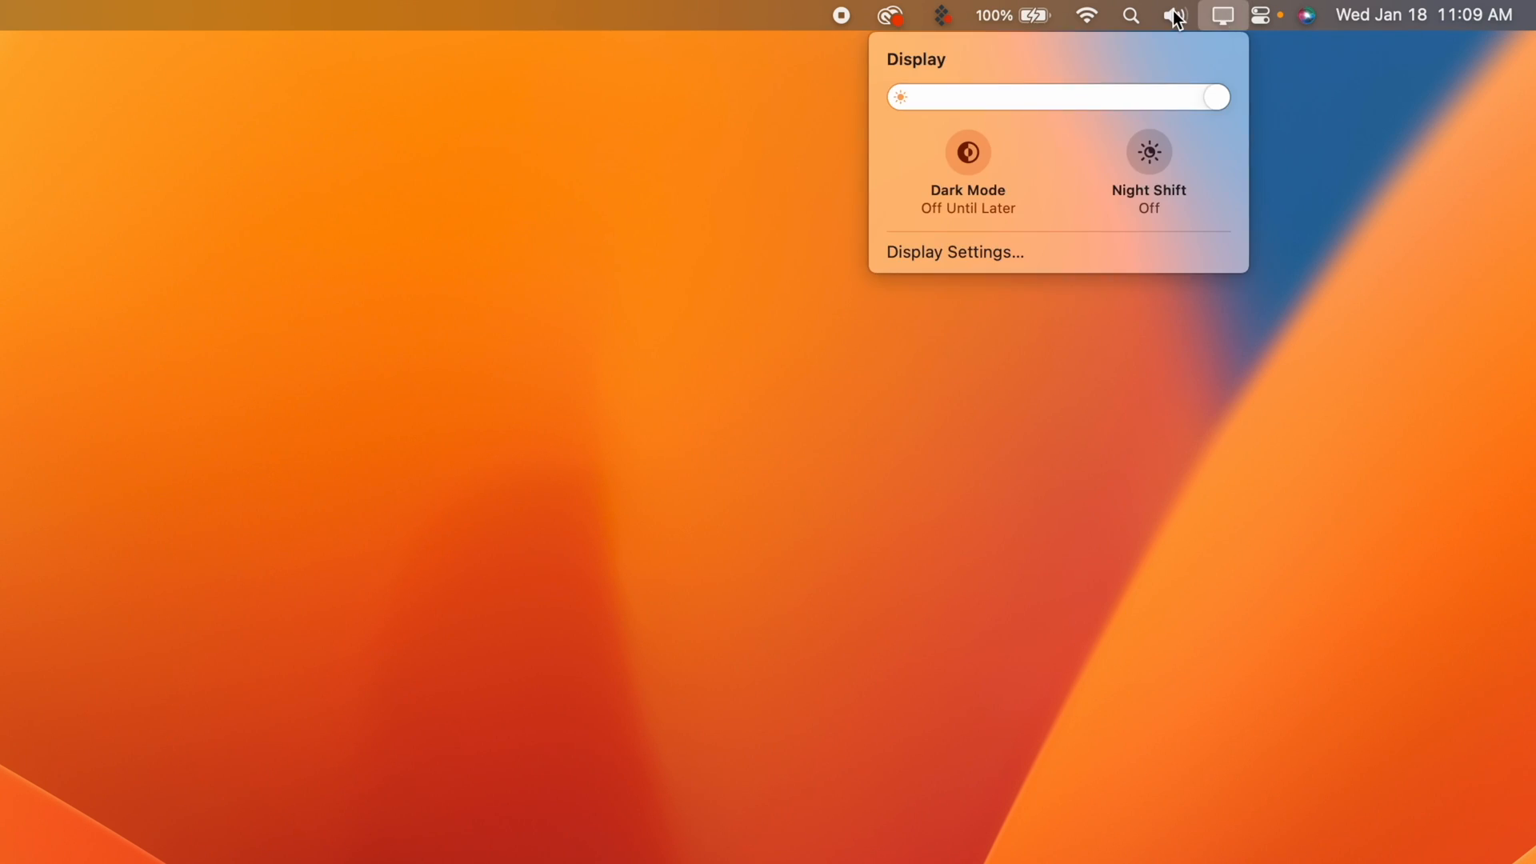
pyautogui.click(1176, 16)
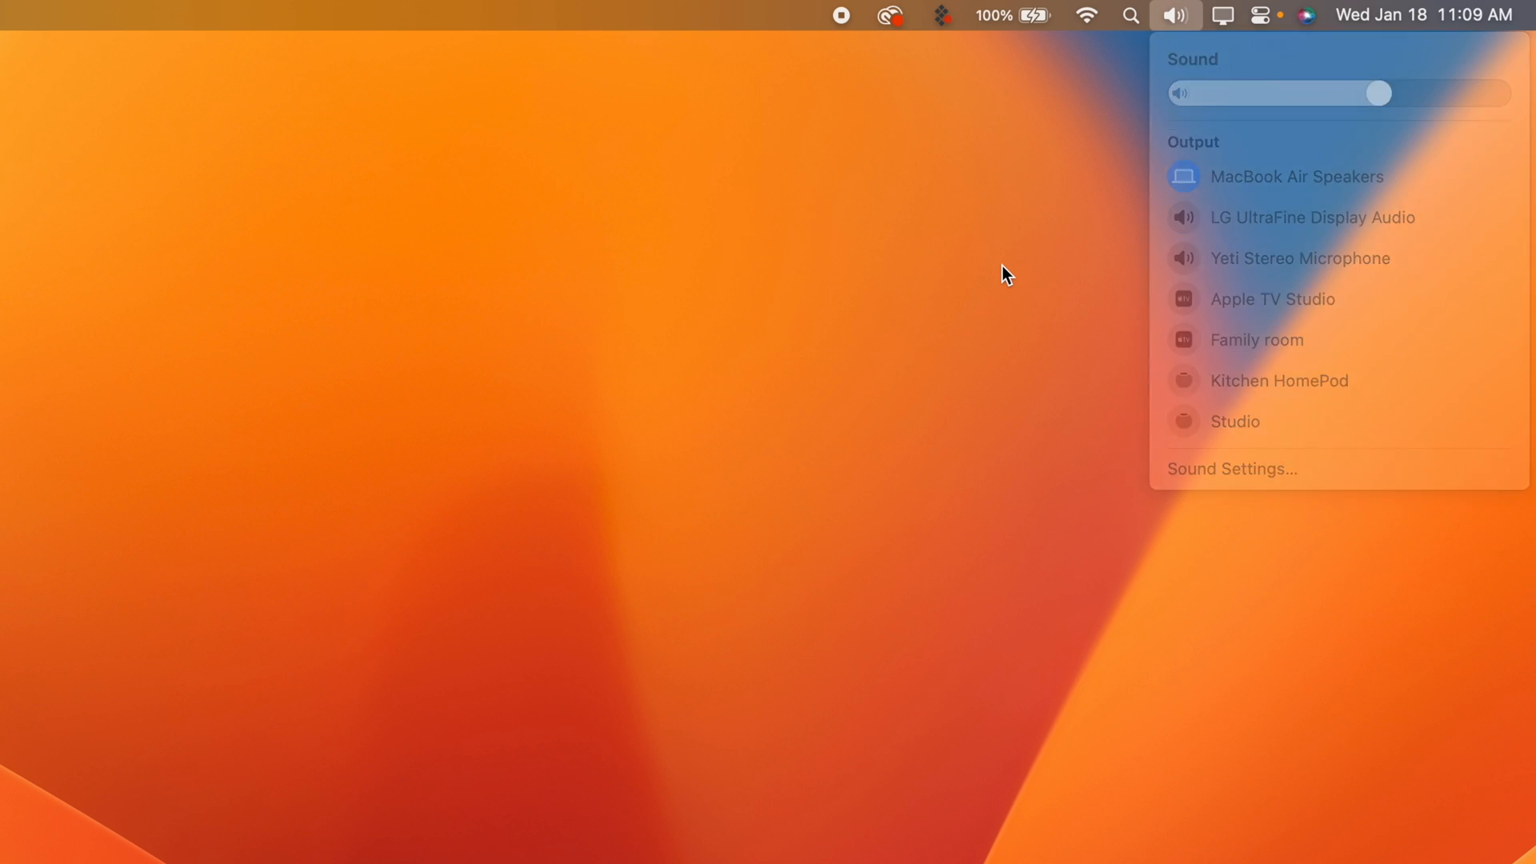
pyautogui.click(1264, 16)
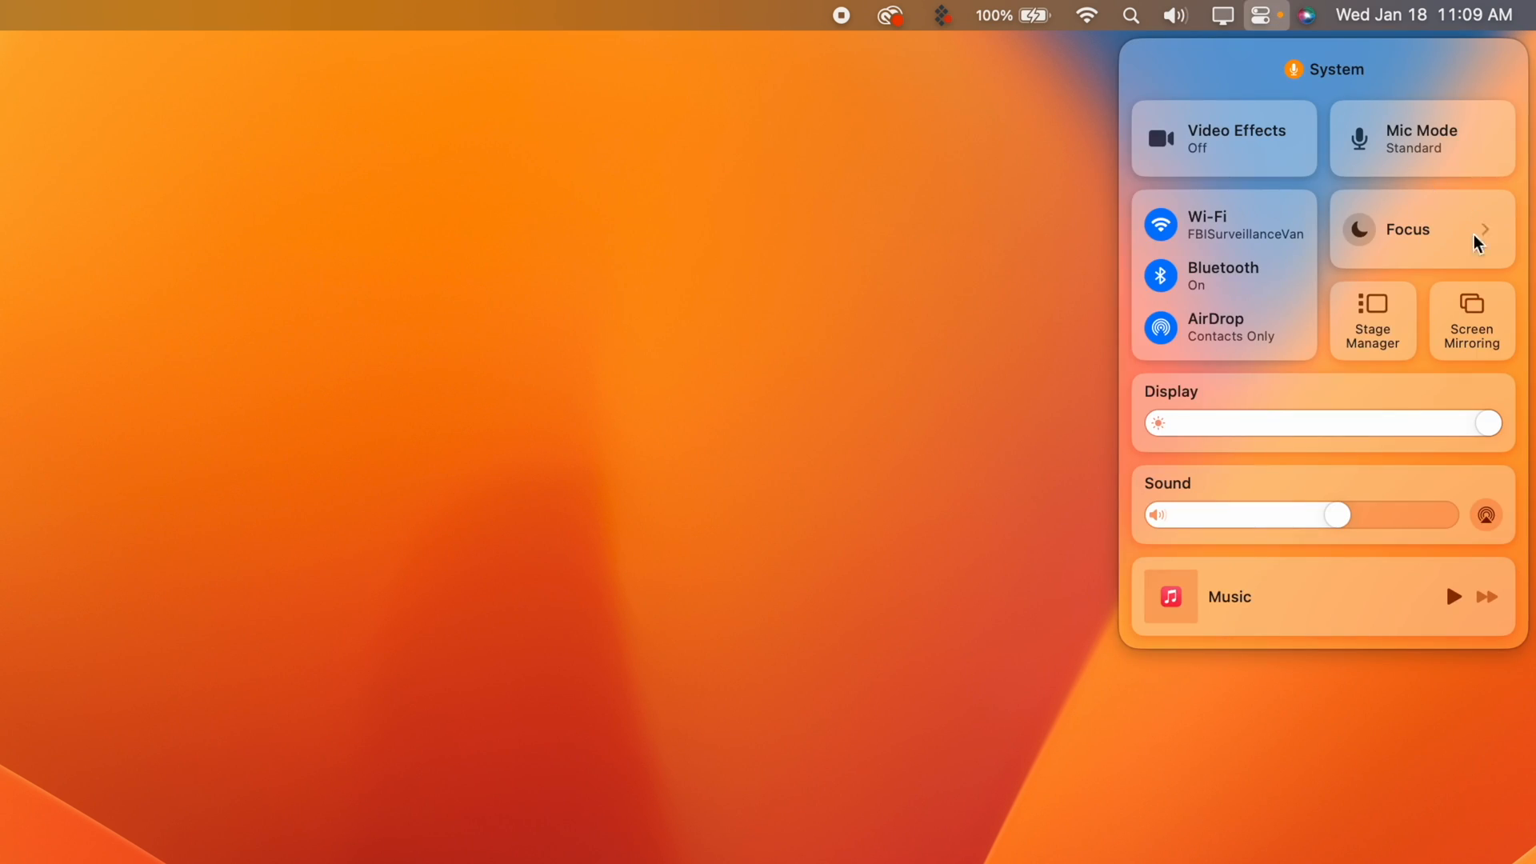
pyautogui.moveTo(1385, 251)
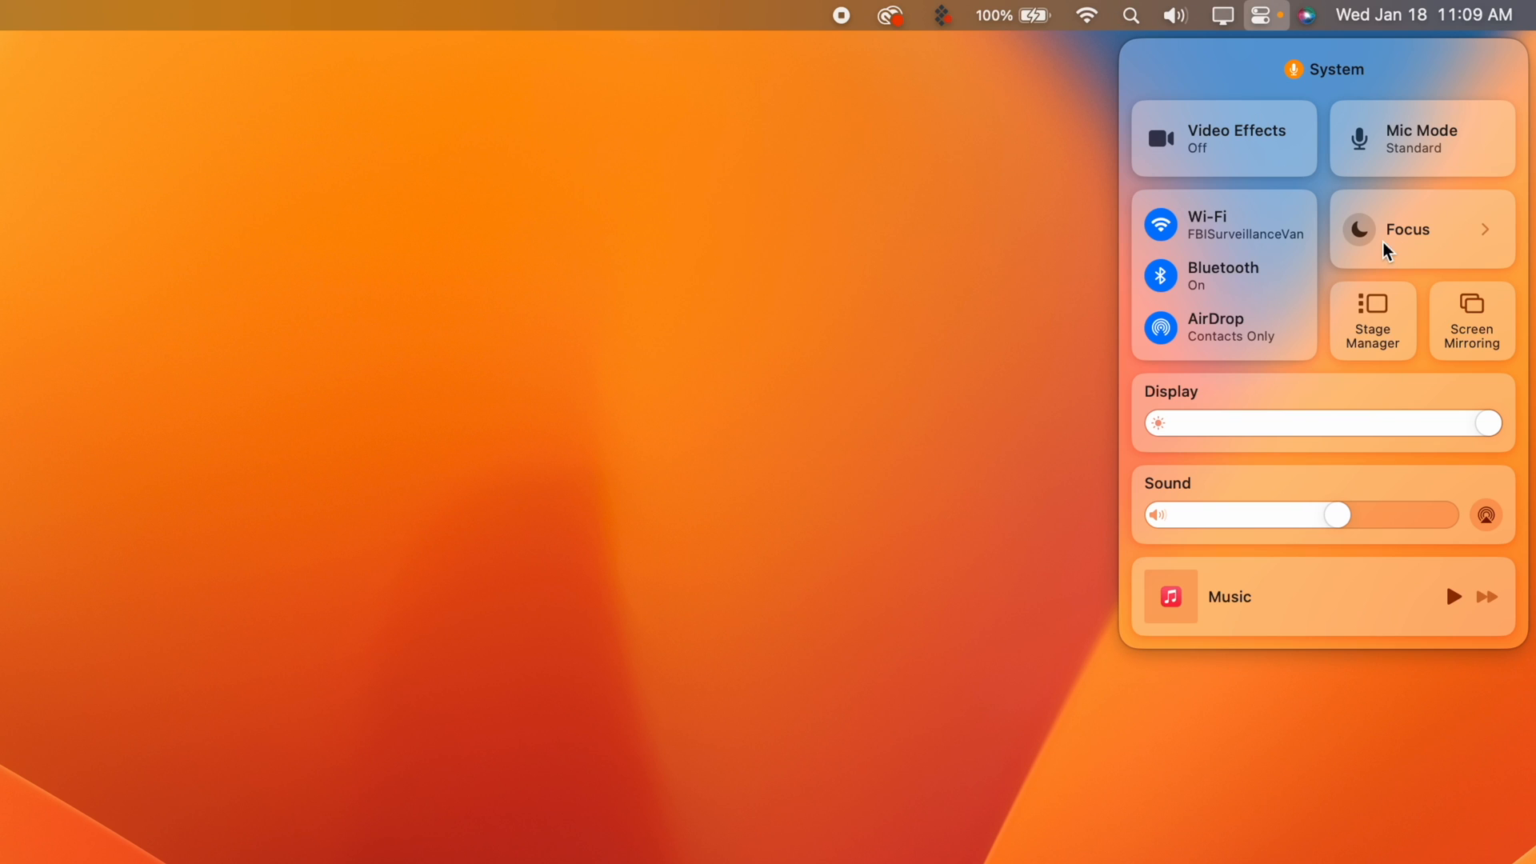
pyautogui.moveTo(1254, 134)
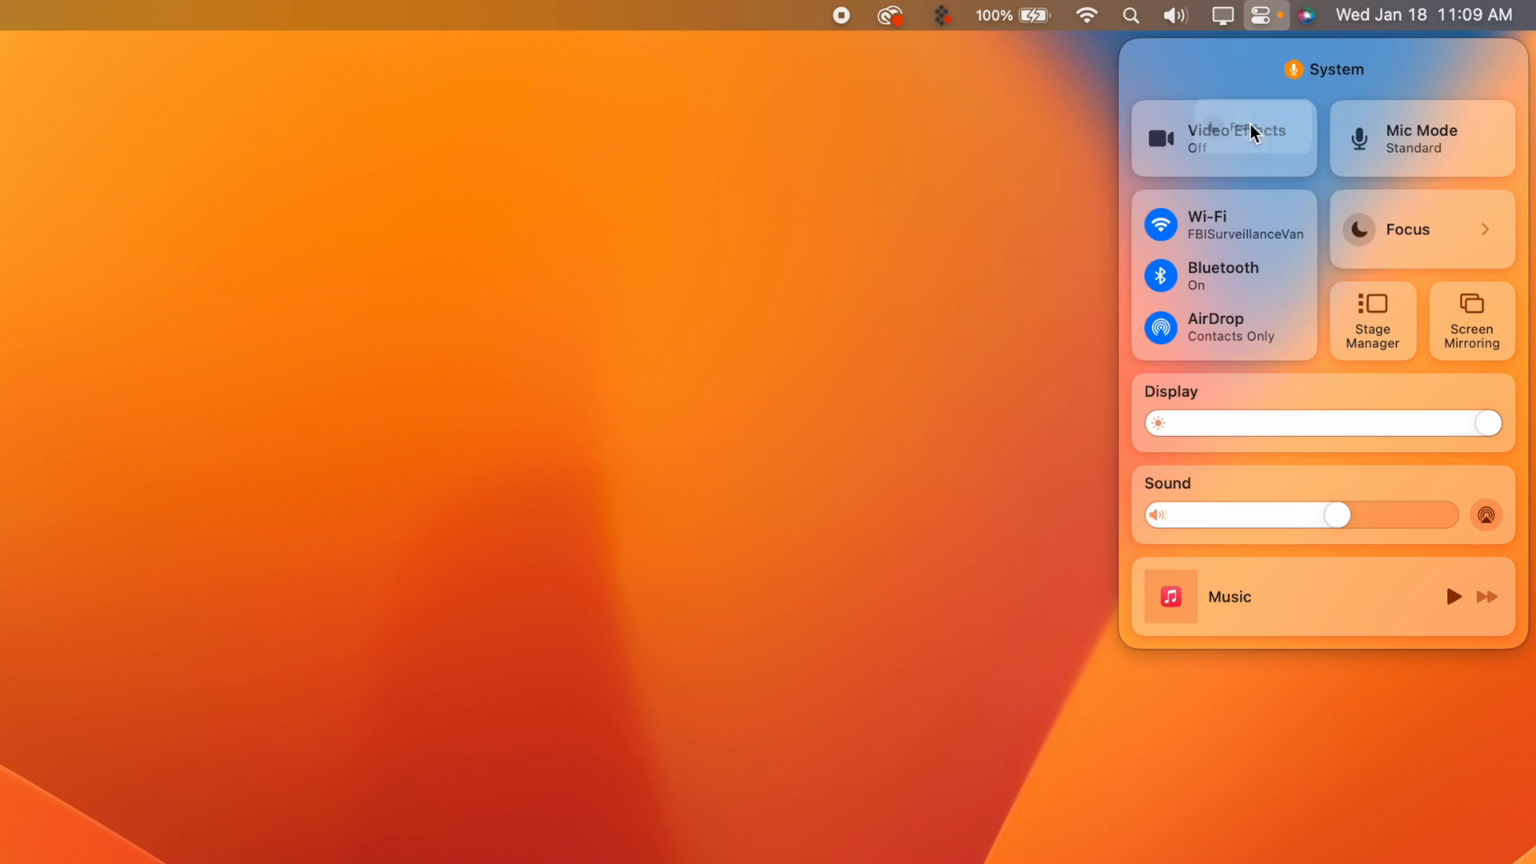
pyautogui.moveTo(944, 386)
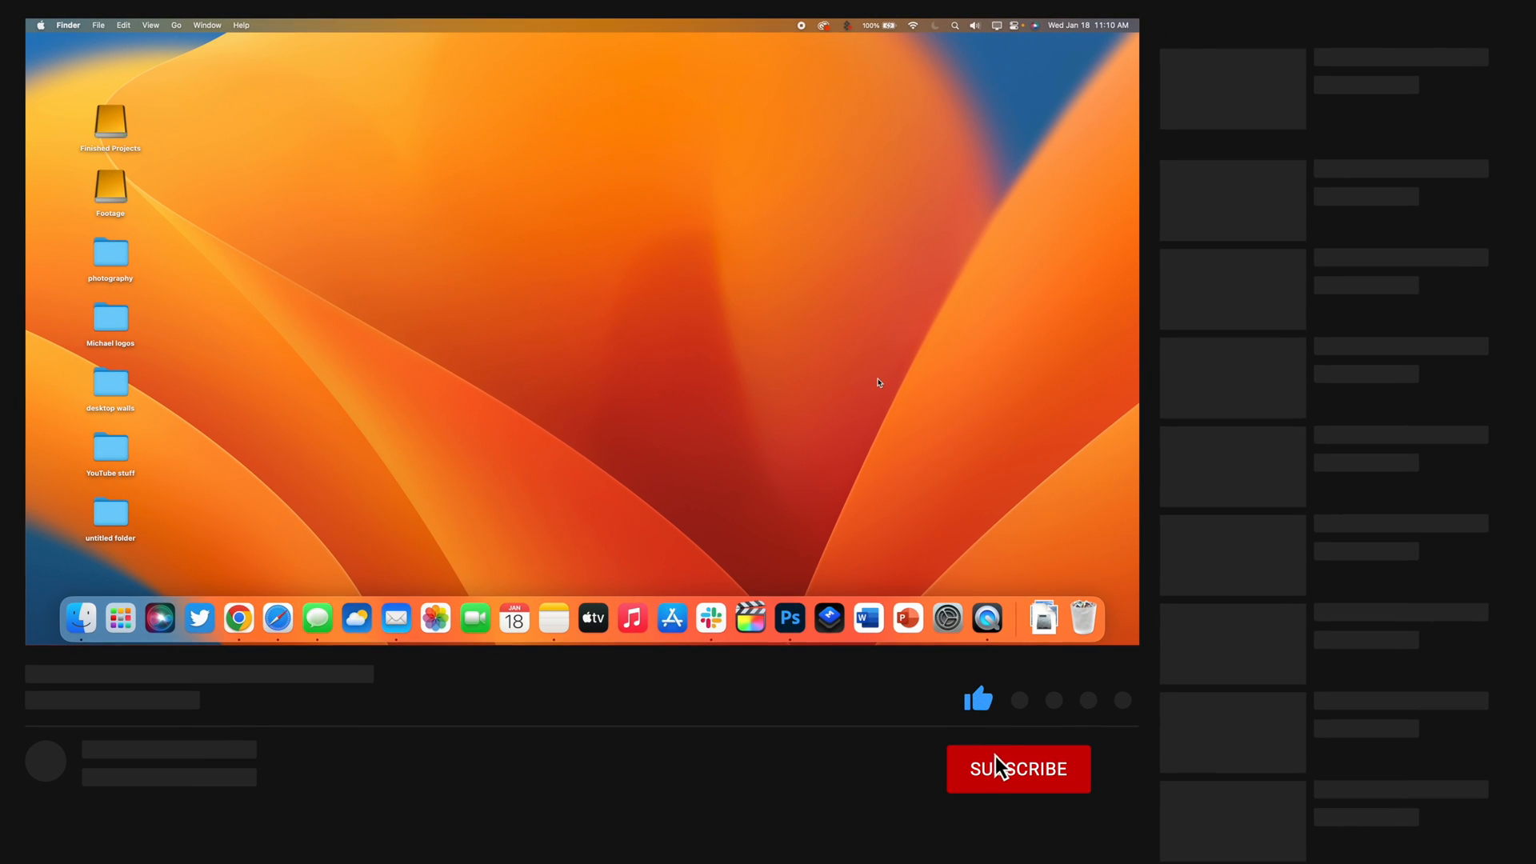
pyautogui.click(1018, 770)
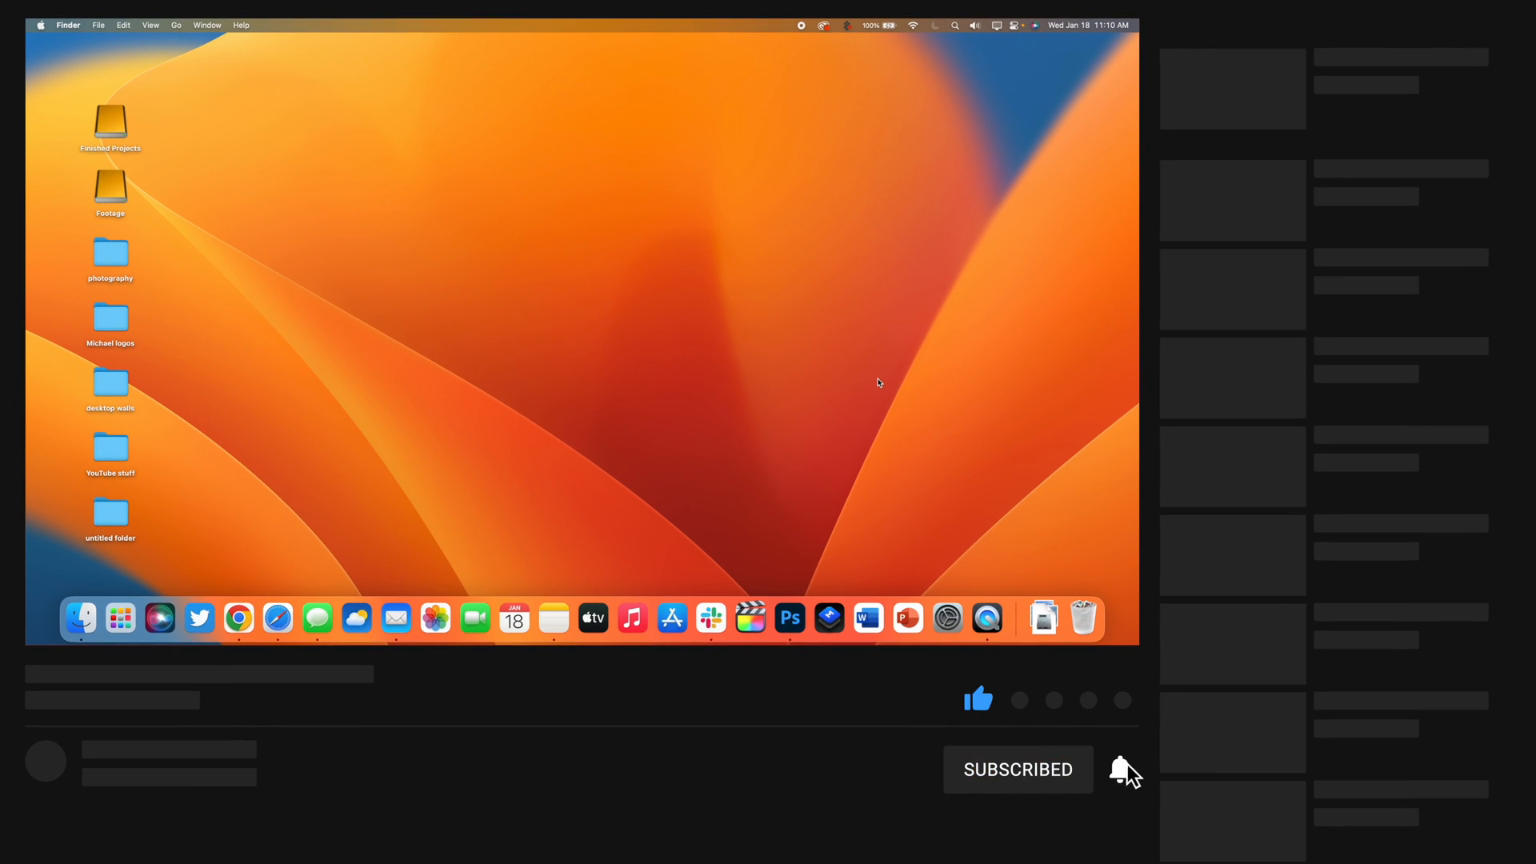